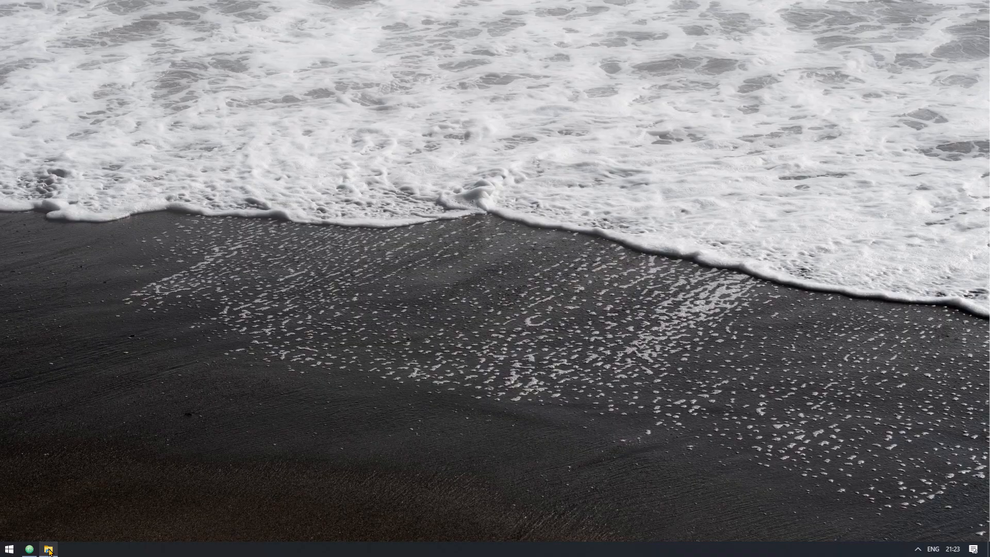
Bring up the edl-demo project and step the playhead through the existing timeline markers
{"action": "left_click", "coordinate": [48, 549]}
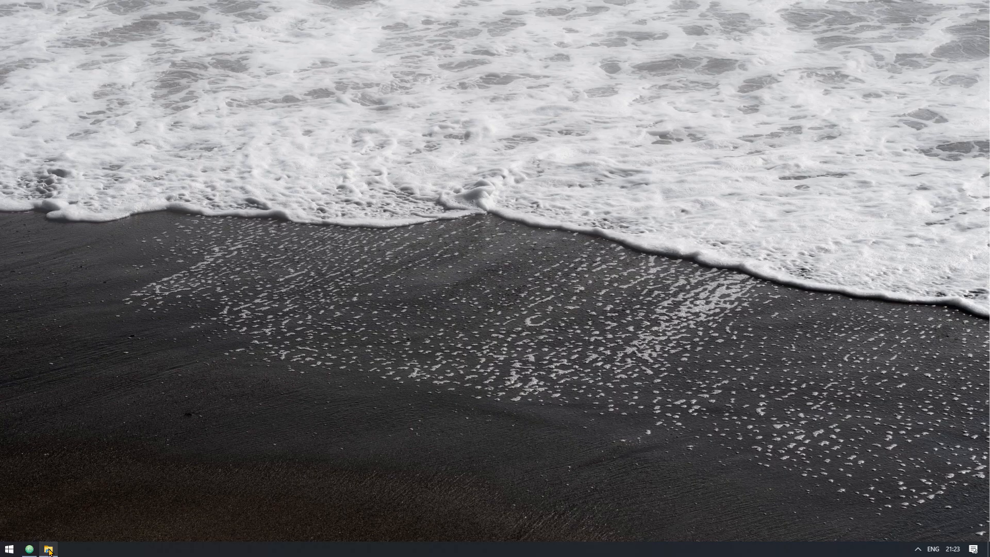
{"action": "left_click", "coordinate": [47, 550]}
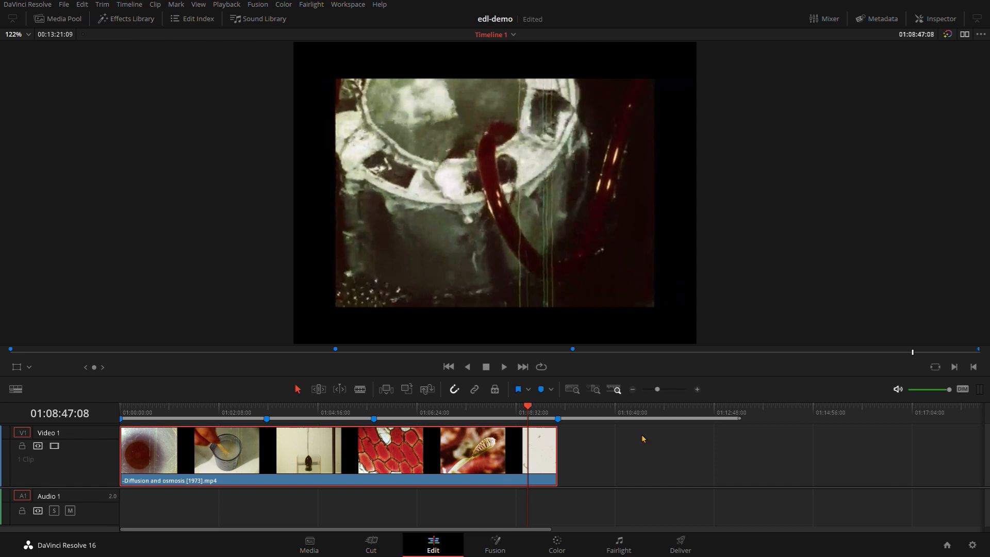
{"action": "left_click", "coordinate": [328, 413]}
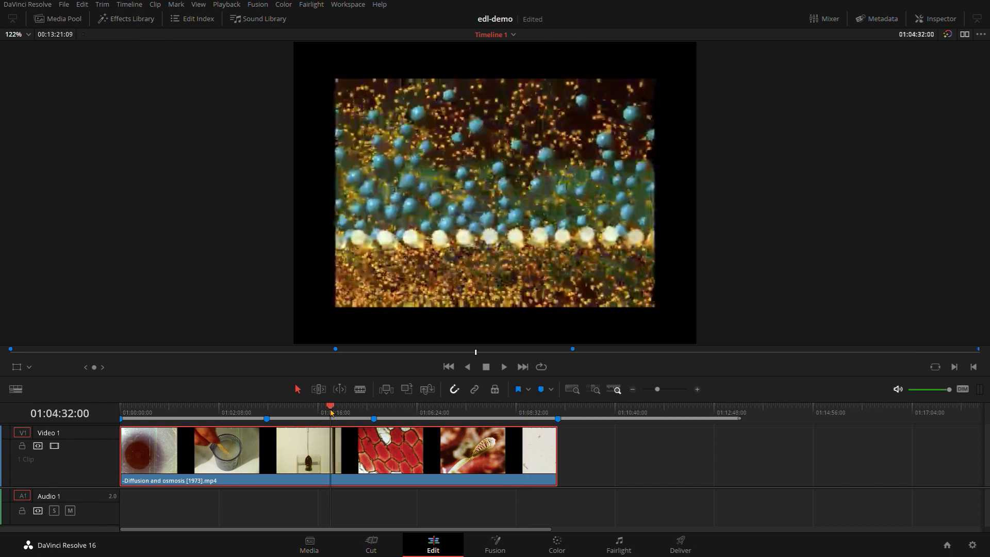
{"action": "mouse_move", "coordinate": [265, 420]}
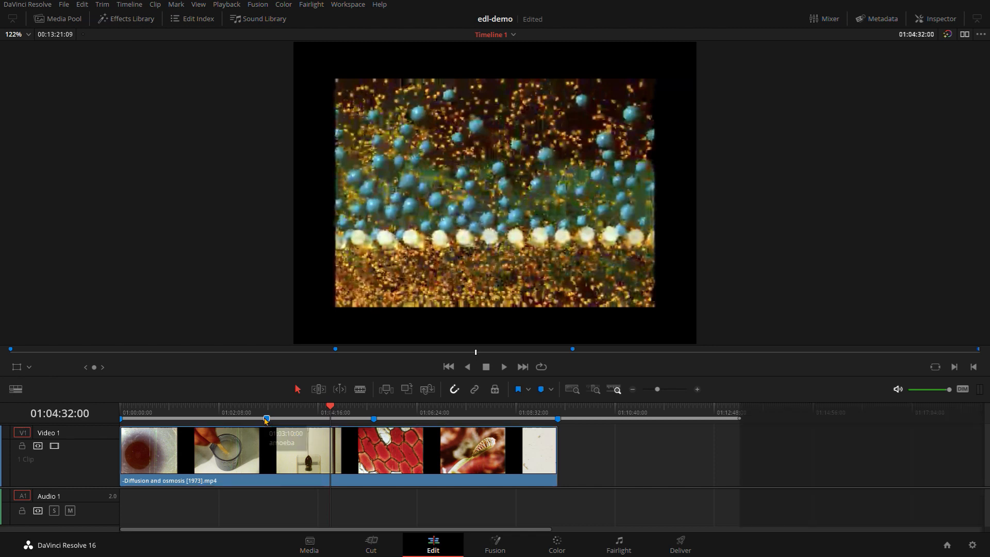
{"action": "left_click", "coordinate": [373, 418]}
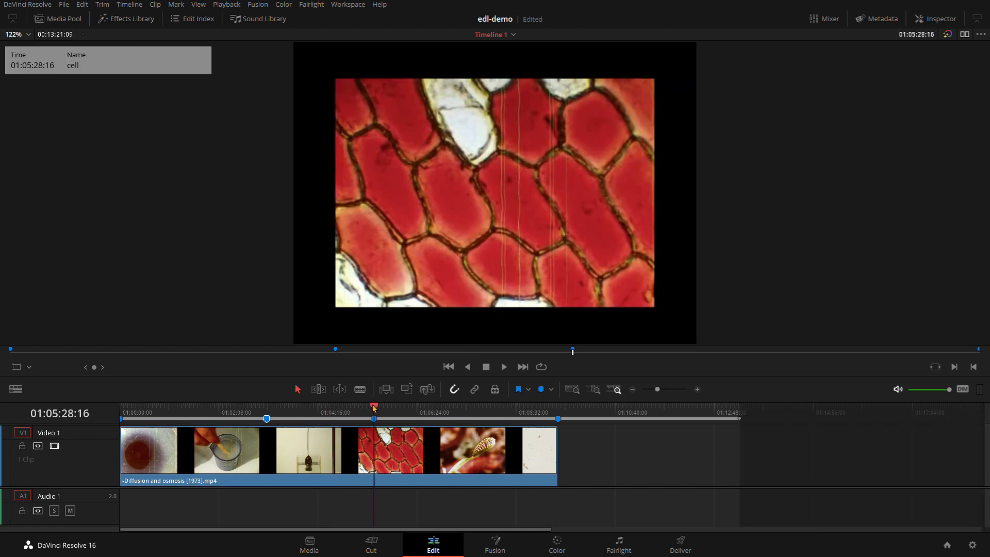
{"action": "left_click", "coordinate": [447, 408]}
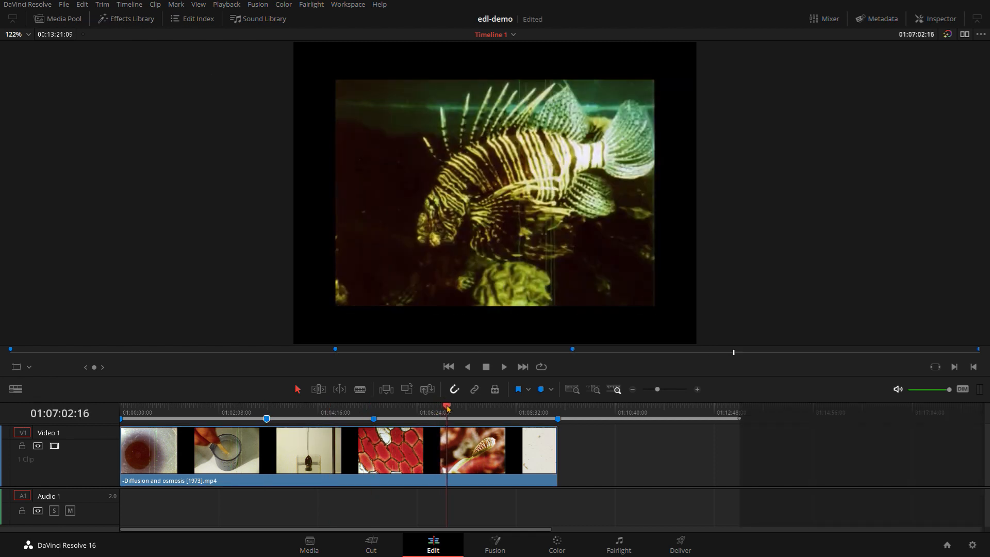
Add a marker at 01:06:52:00 where the flytrap shot starts, then move to delivery
{"action": "left_click", "coordinate": [440, 418]}
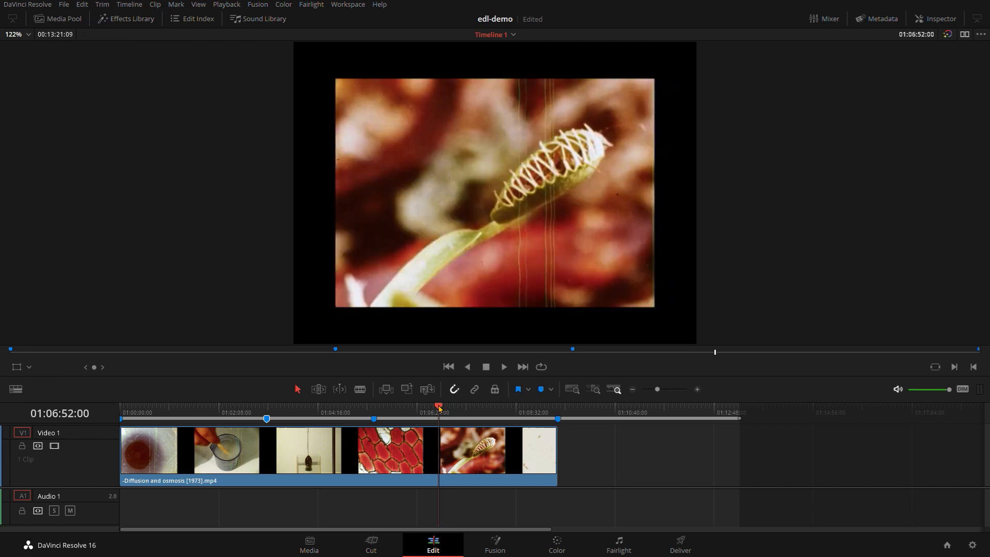
{"action": "left_click", "coordinate": [439, 406]}
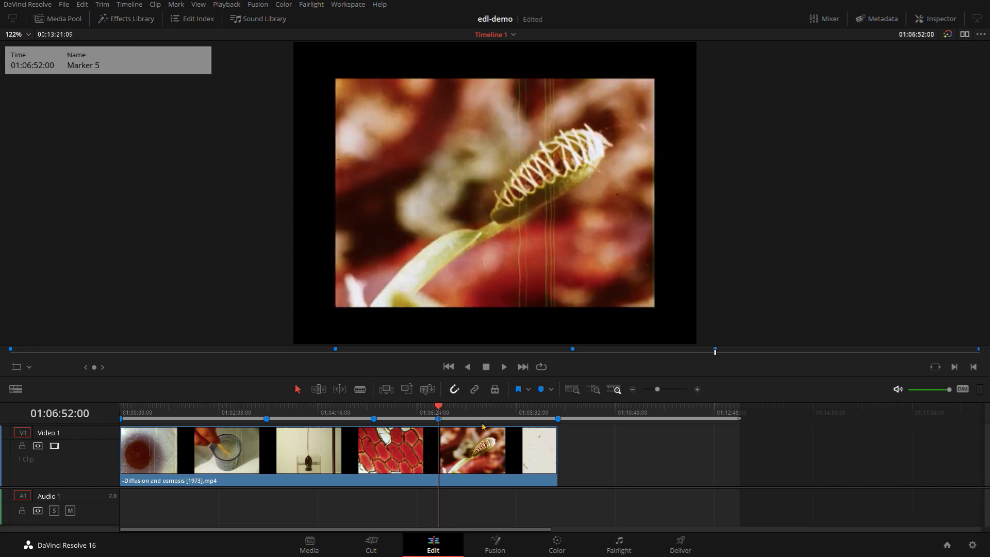
{"action": "left_click", "coordinate": [679, 544]}
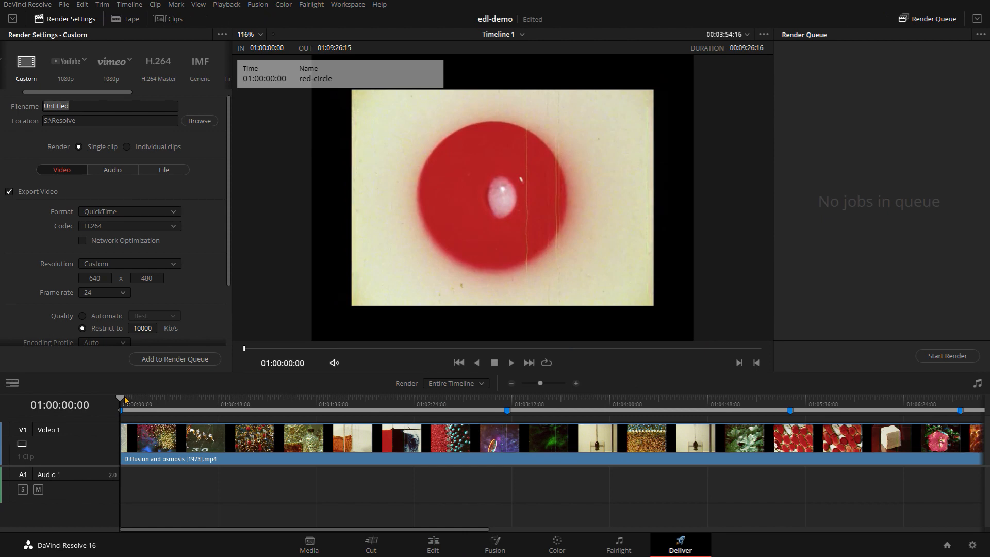
Queue an in/out-range render ending at the amoeba marker, file name red-circle
{"action": "left_click", "coordinate": [455, 383]}
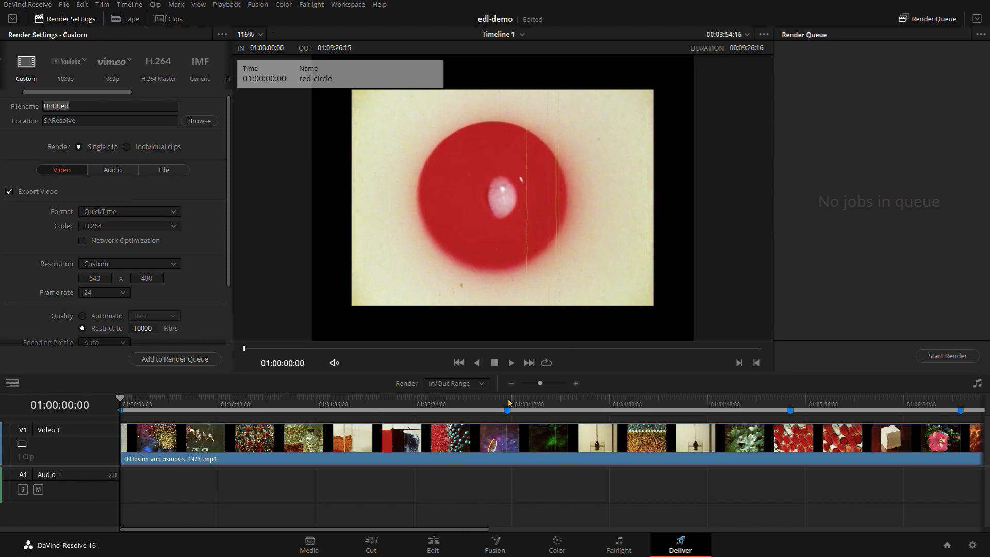
{"action": "left_click", "coordinate": [508, 410]}
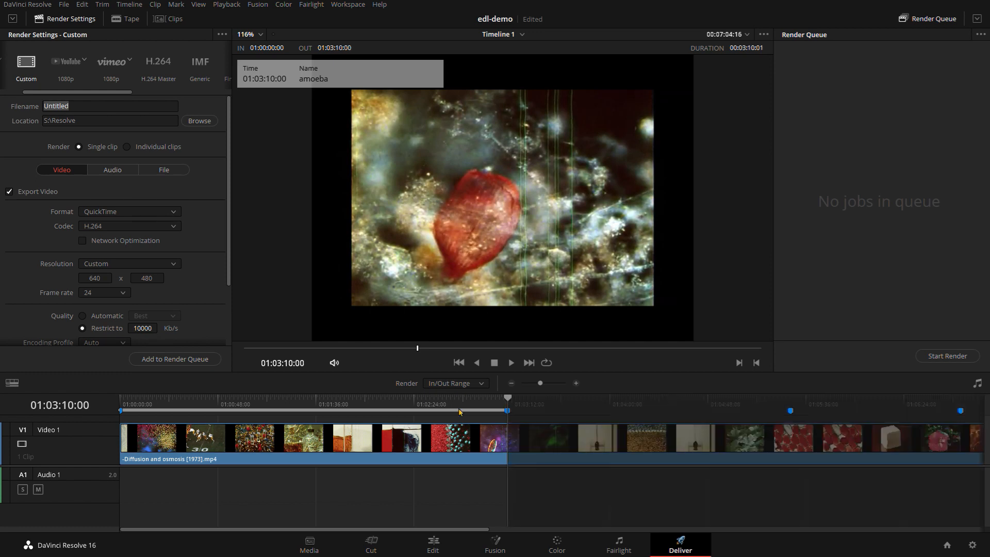
{"action": "mouse_move", "coordinate": [514, 458]}
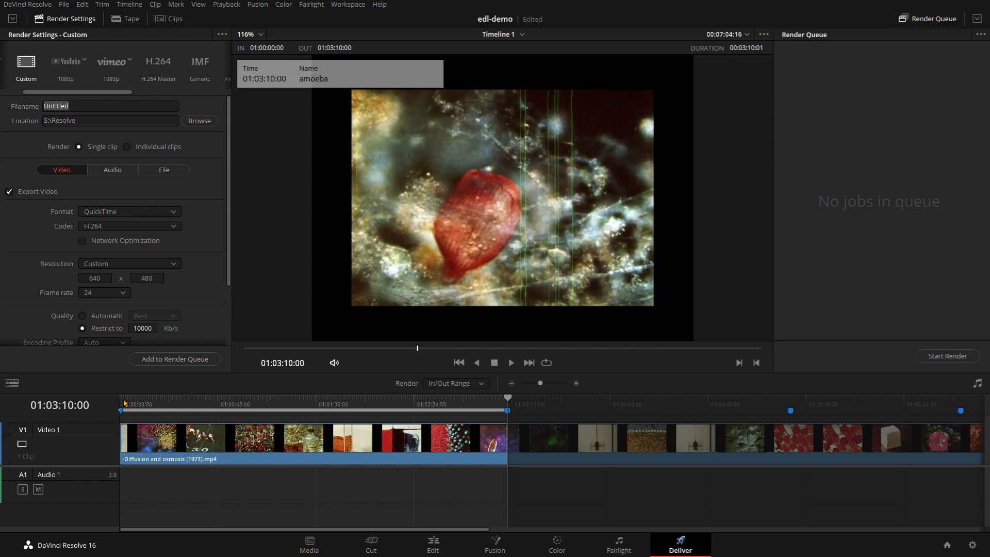
{"action": "left_click", "coordinate": [458, 362]}
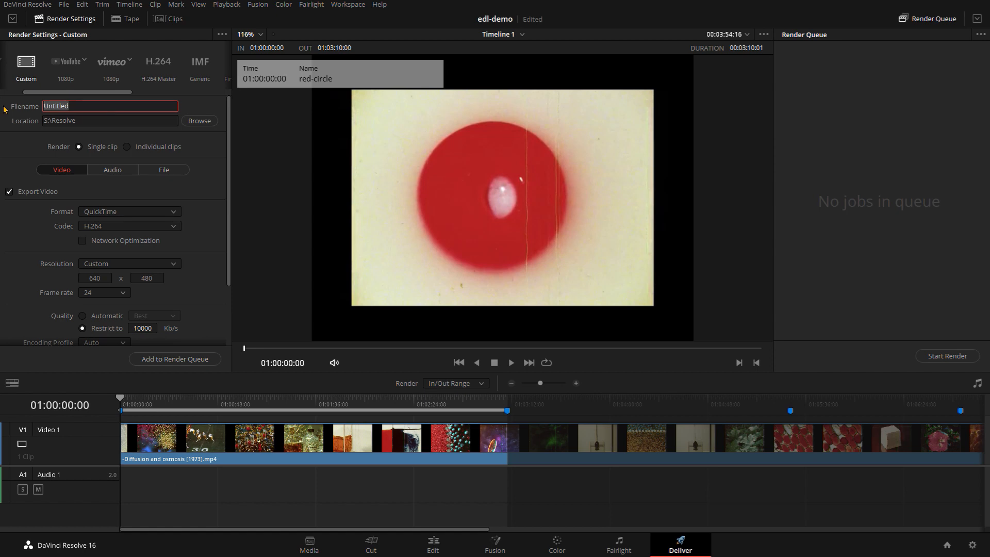
{"action": "type", "text": "red-circ"}
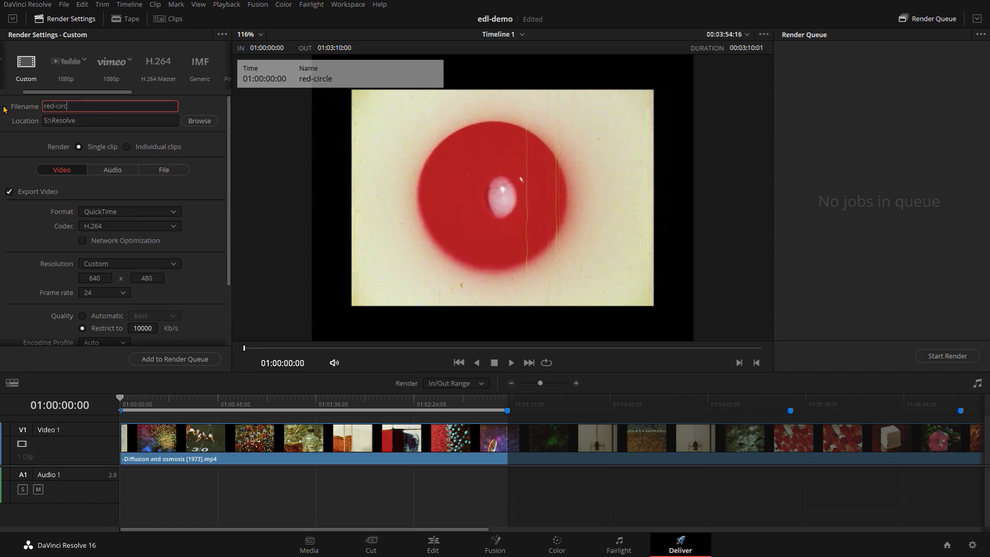
{"action": "type", "text": "le"}
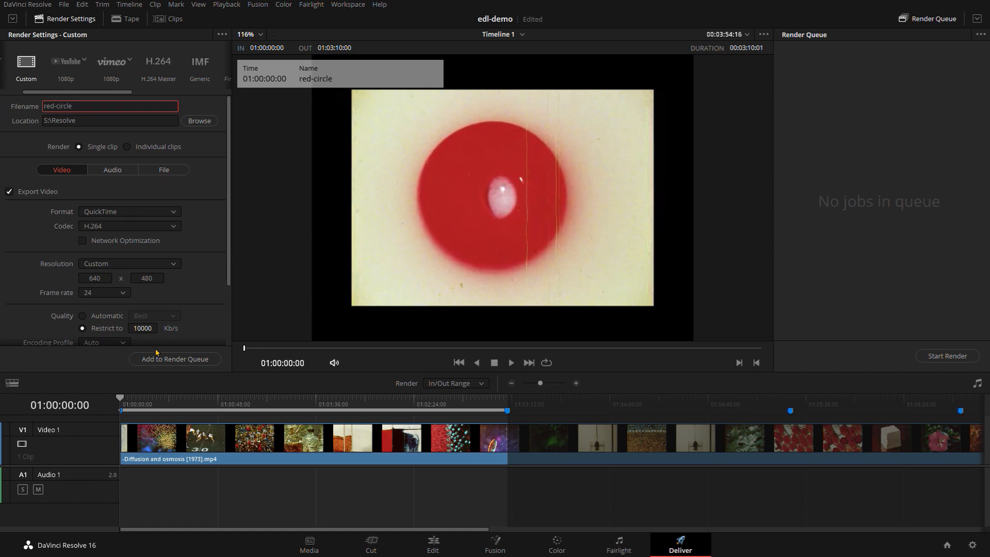
{"action": "left_click", "coordinate": [175, 359]}
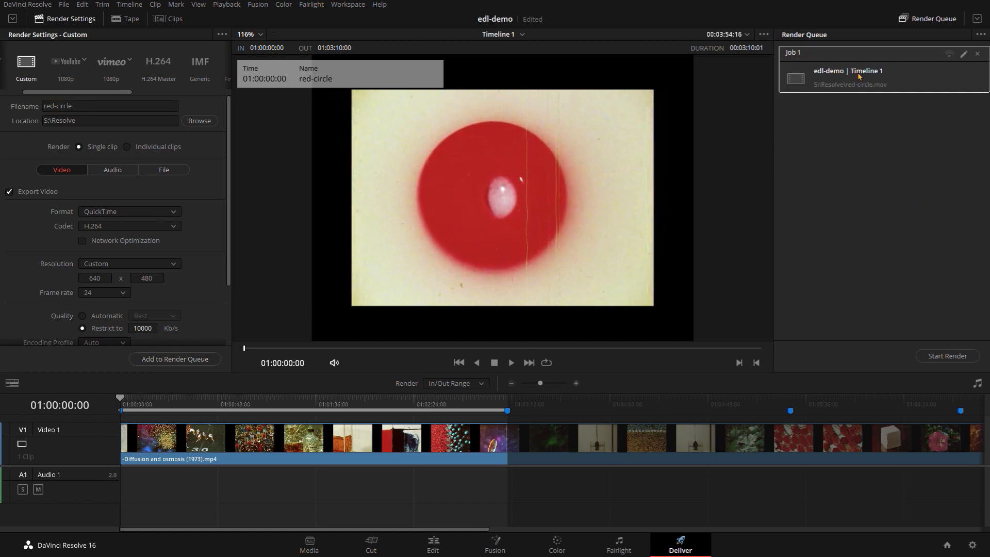
{"action": "mouse_move", "coordinate": [633, 419]}
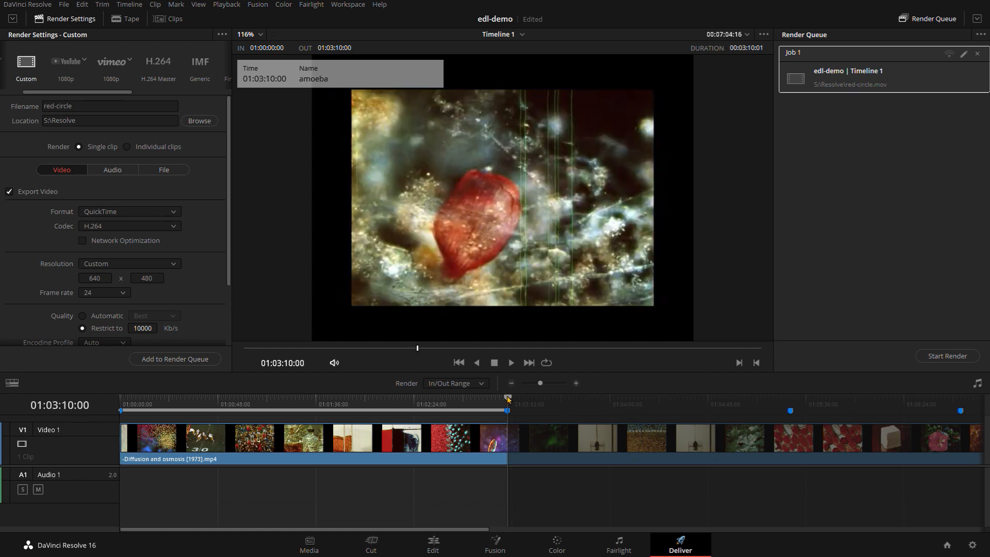
{"action": "mouse_move", "coordinate": [631, 389]}
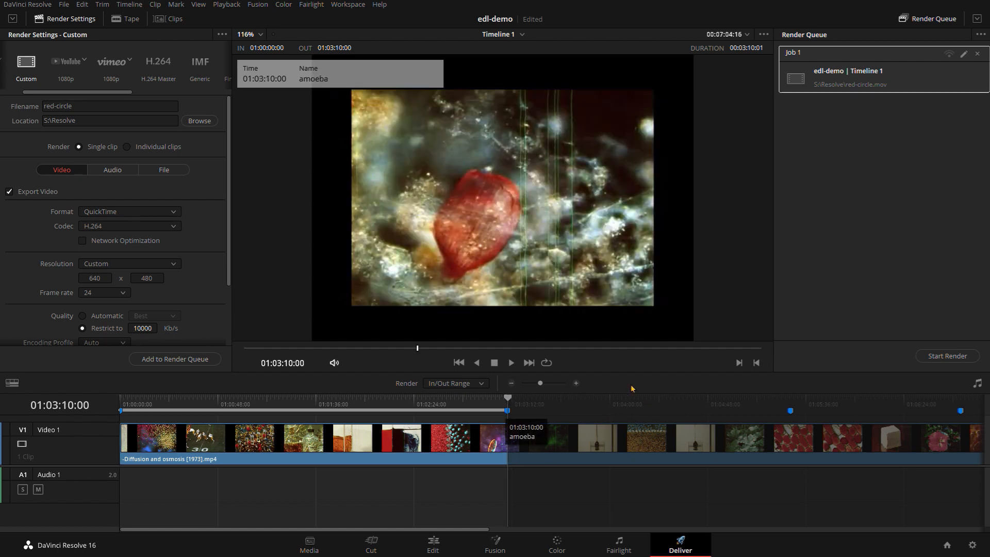
{"action": "mouse_move", "coordinate": [735, 423]}
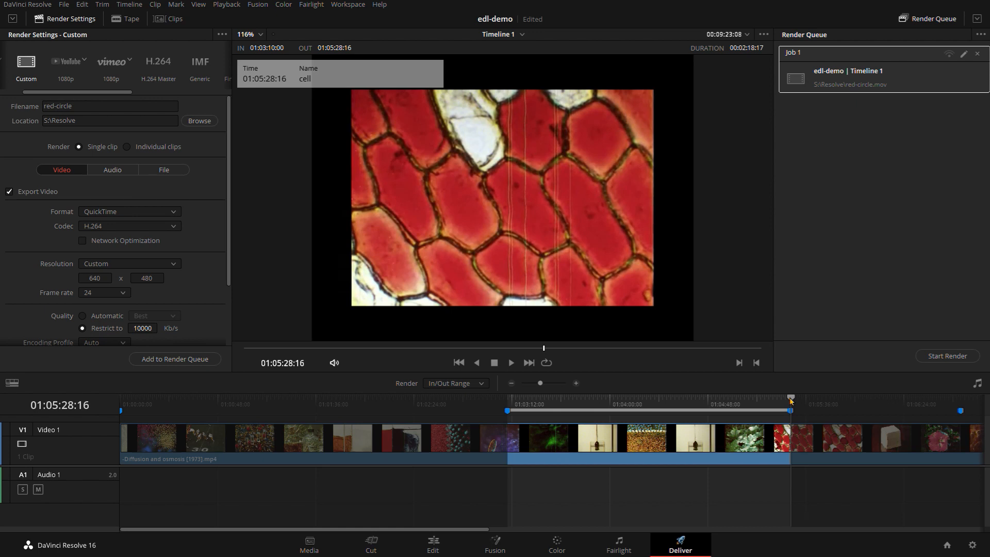
{"action": "mouse_move", "coordinate": [239, 172]}
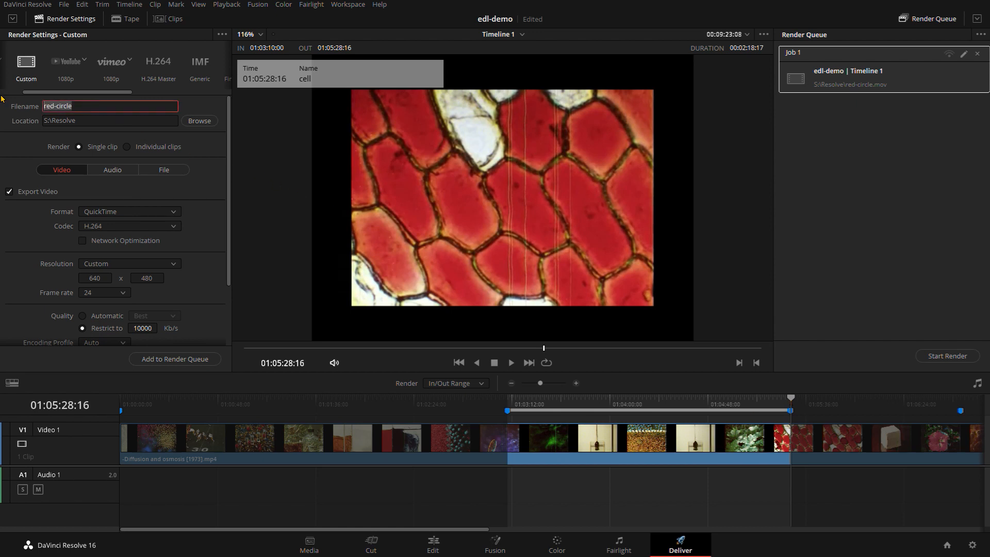
Queue the amoeba-to-cell range for rendering as red-cells
{"action": "type", "text": "red-cells"}
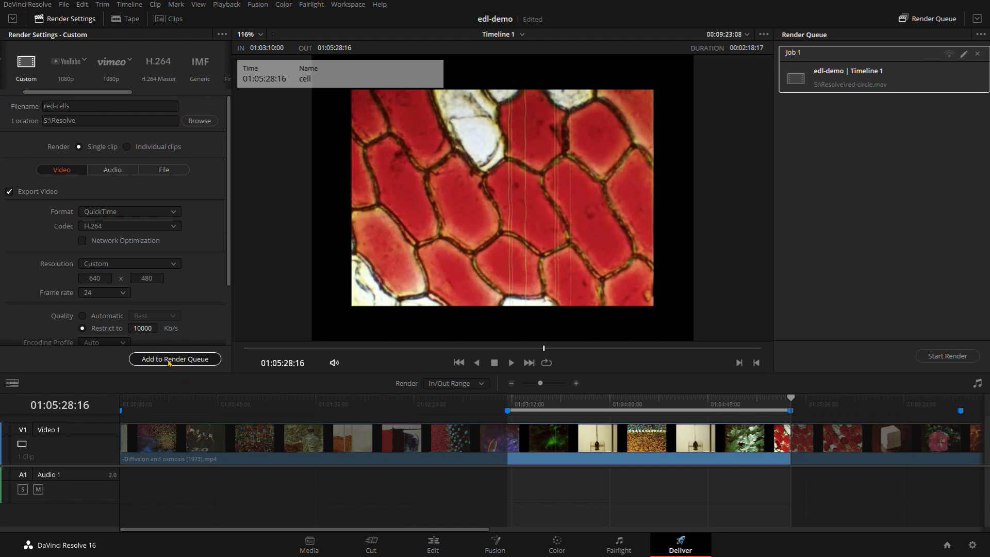
{"action": "left_click", "coordinate": [176, 359]}
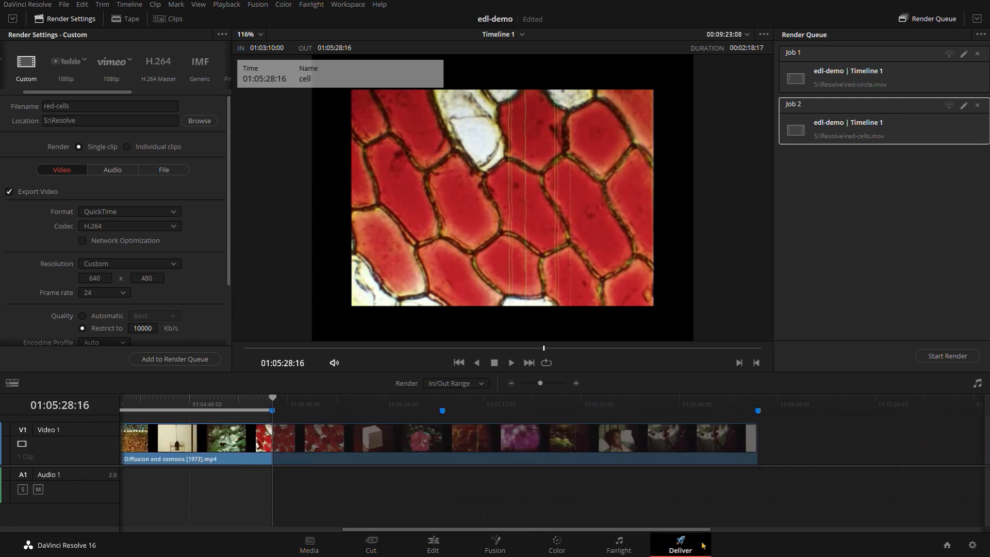
Queue the flytrap-marker-to-timeline-end range for rendering as flytrap
{"action": "left_click", "coordinate": [442, 401]}
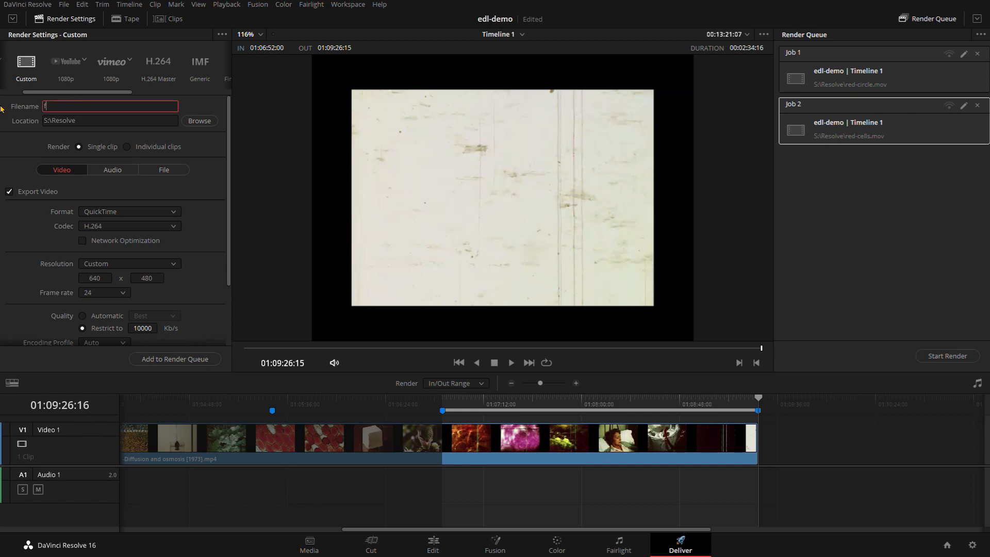
{"action": "type", "text": "flytrap"}
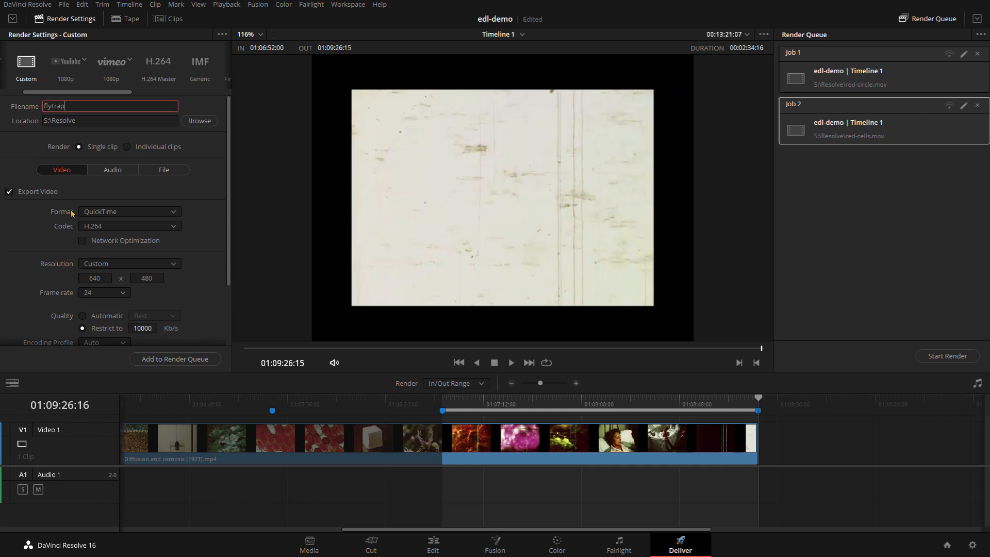
{"action": "left_click", "coordinate": [174, 359]}
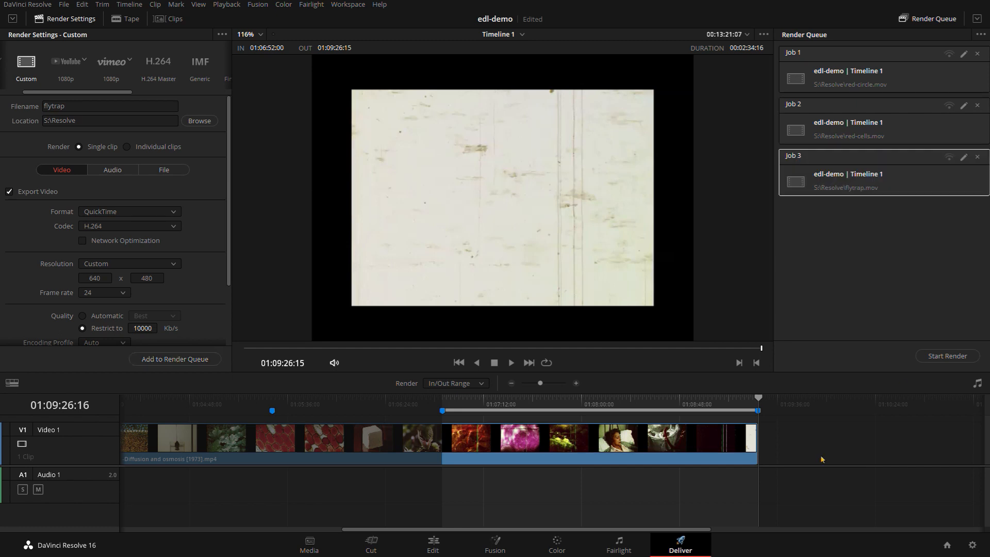
{"action": "mouse_move", "coordinate": [869, 105]}
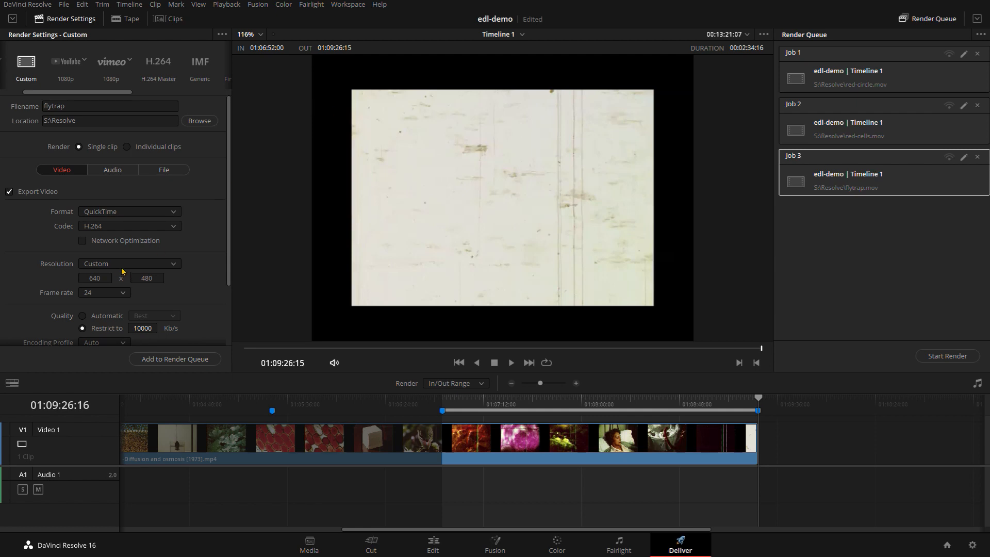
{"action": "mouse_move", "coordinate": [923, 356]}
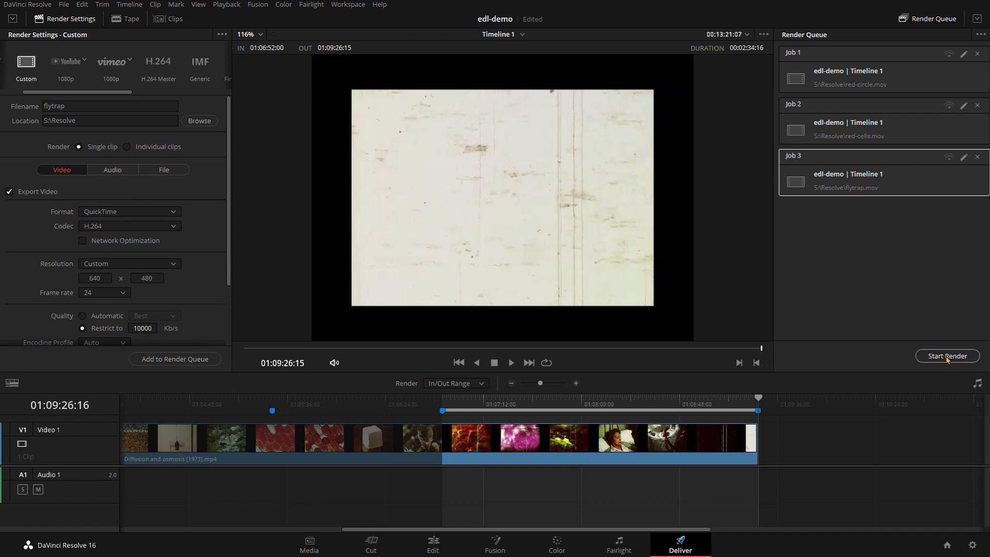
{"action": "mouse_move", "coordinate": [188, 420]}
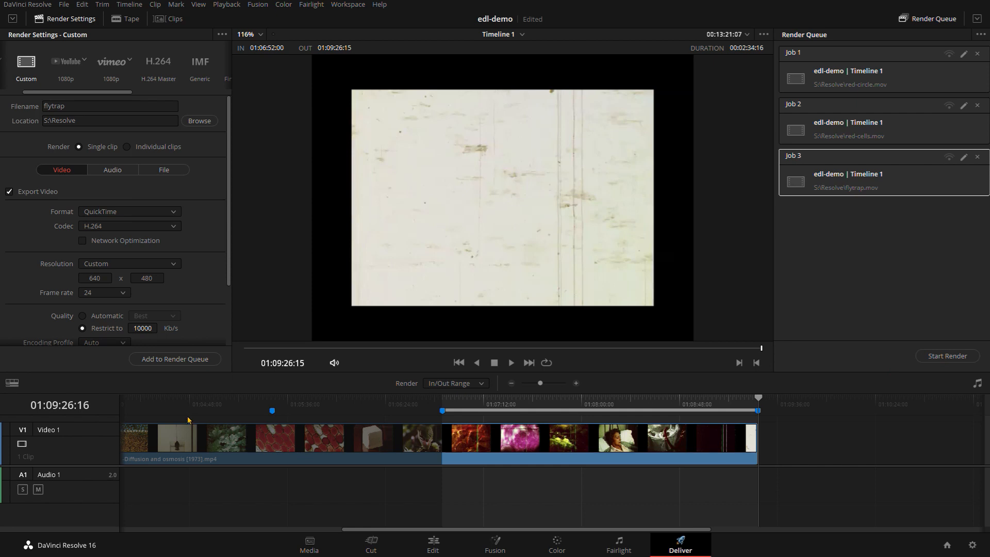
{"action": "mouse_move", "coordinate": [481, 416]}
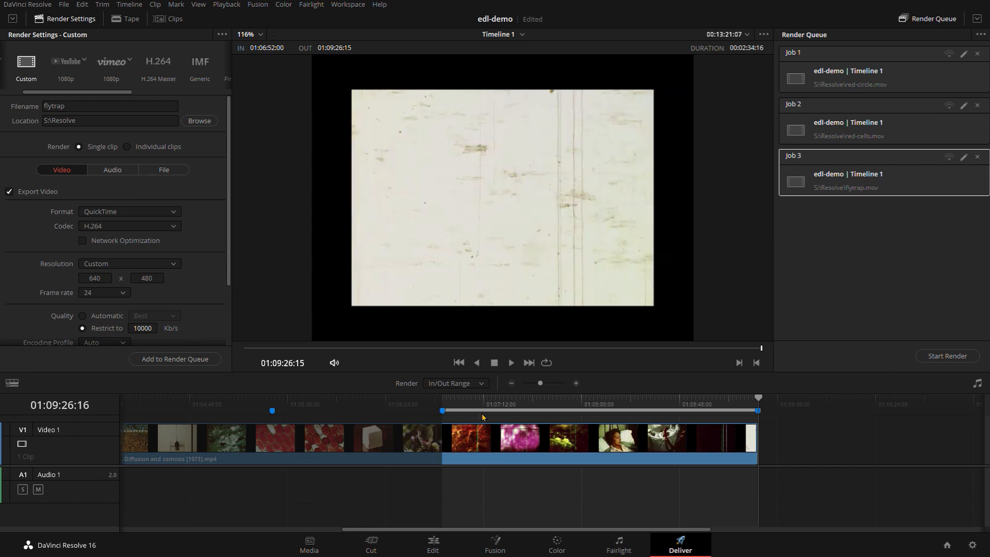
Review the flytrap job at Marker 5 (01:06:52:00) and zoom the timeline view
{"action": "left_click", "coordinate": [442, 399]}
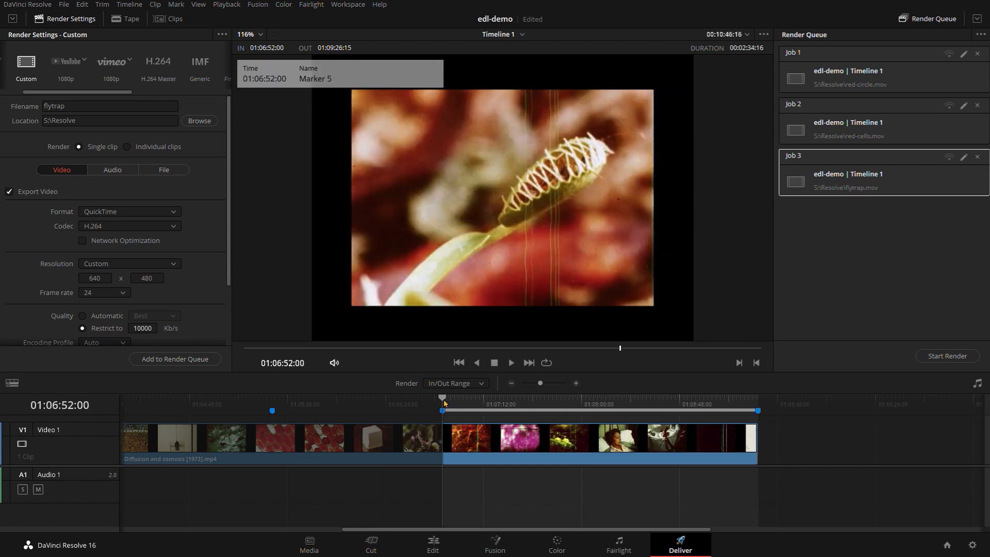
{"action": "triple_click", "coordinate": [108, 105]}
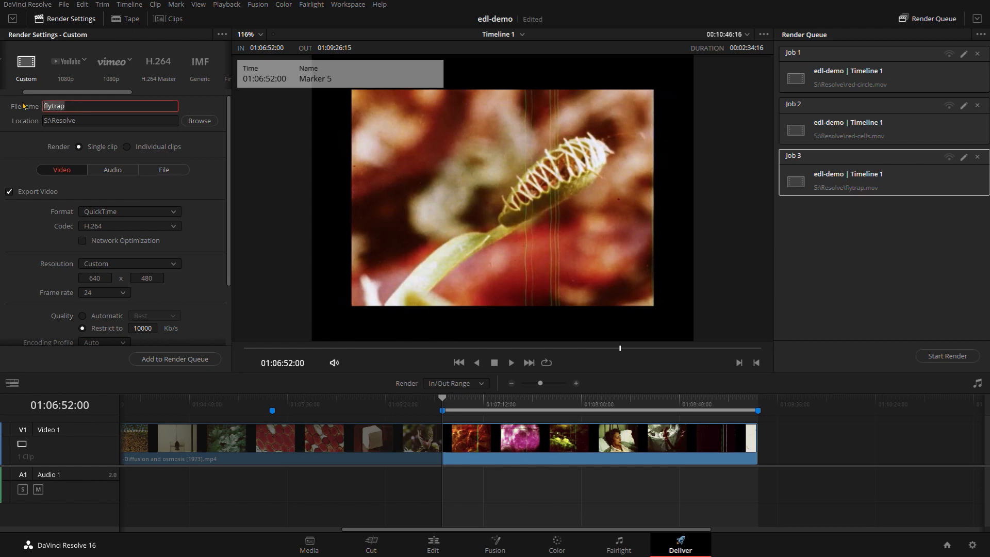
{"action": "mouse_move", "coordinate": [457, 303]}
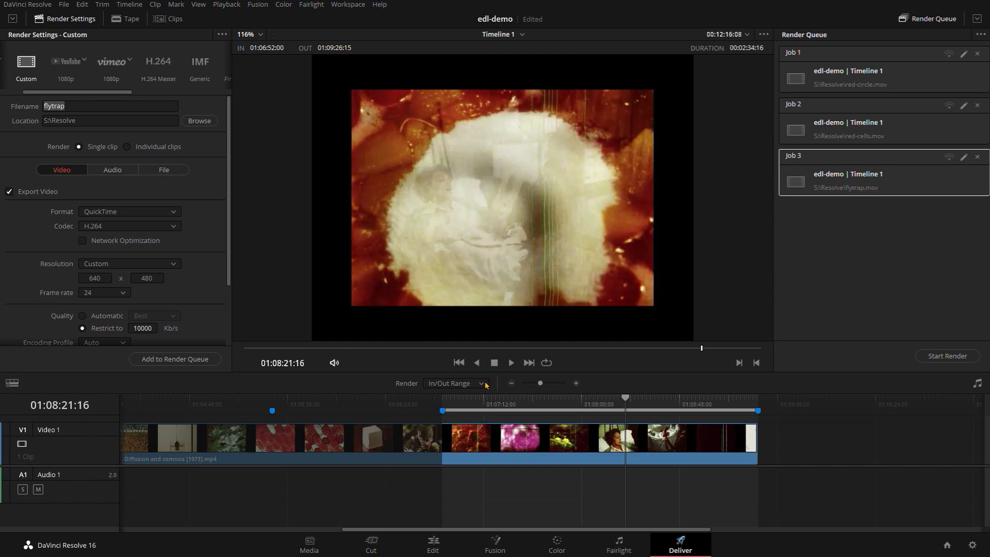
{"action": "left_click", "coordinate": [565, 398]}
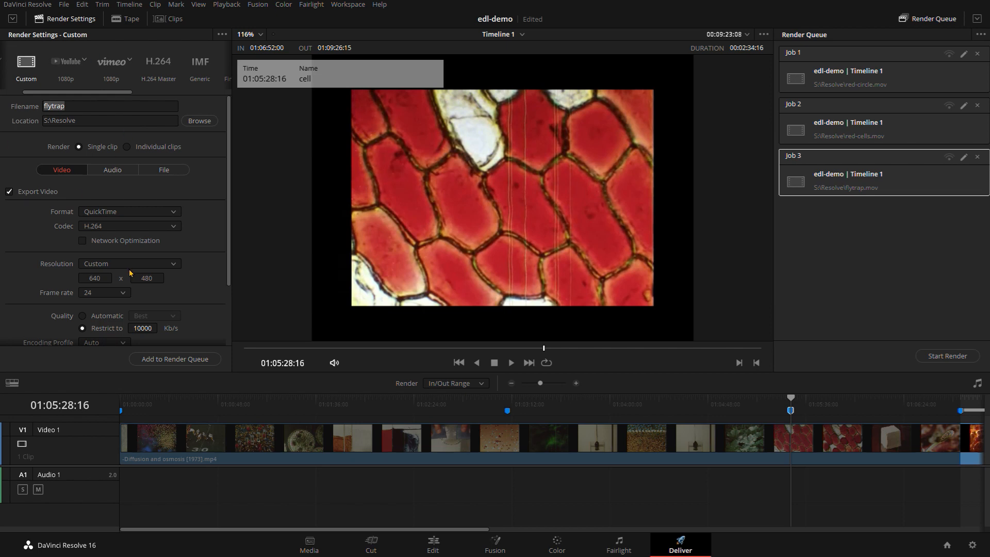
{"action": "scroll", "scroll_direction": "right", "scroll_amount": 3}
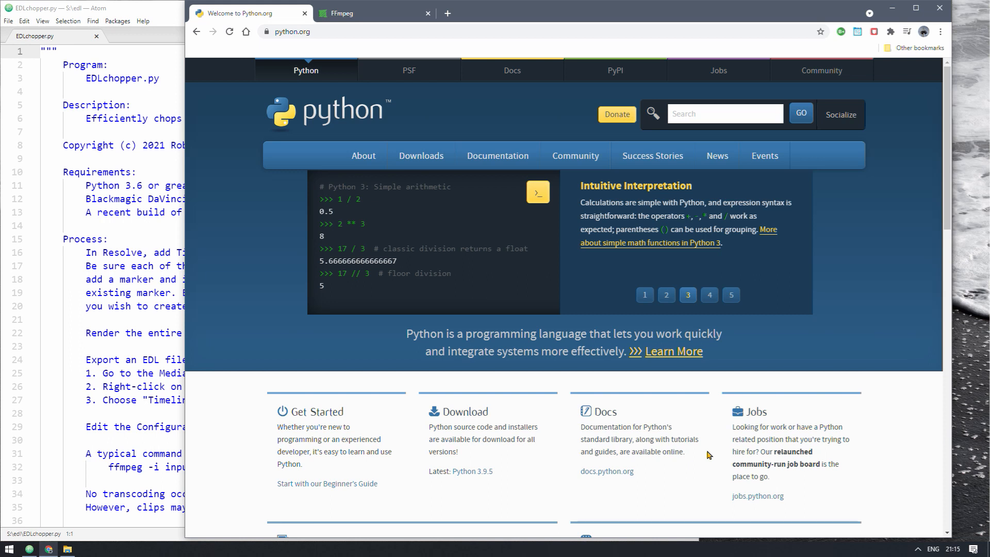
Browse python.org's code example carousel slides, then move on to the FFmpeg website
{"action": "left_click", "coordinate": [710, 295]}
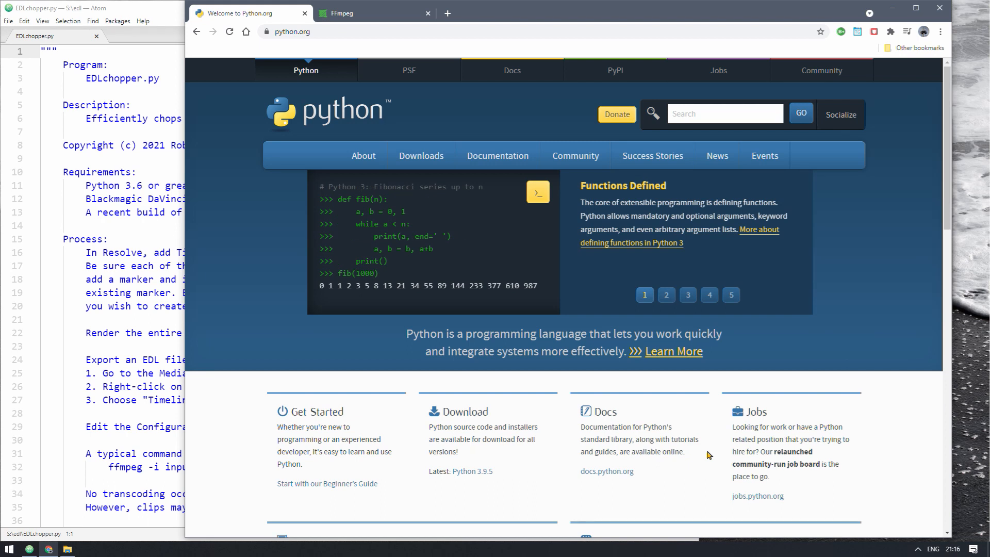
{"action": "mouse_move", "coordinate": [509, 460]}
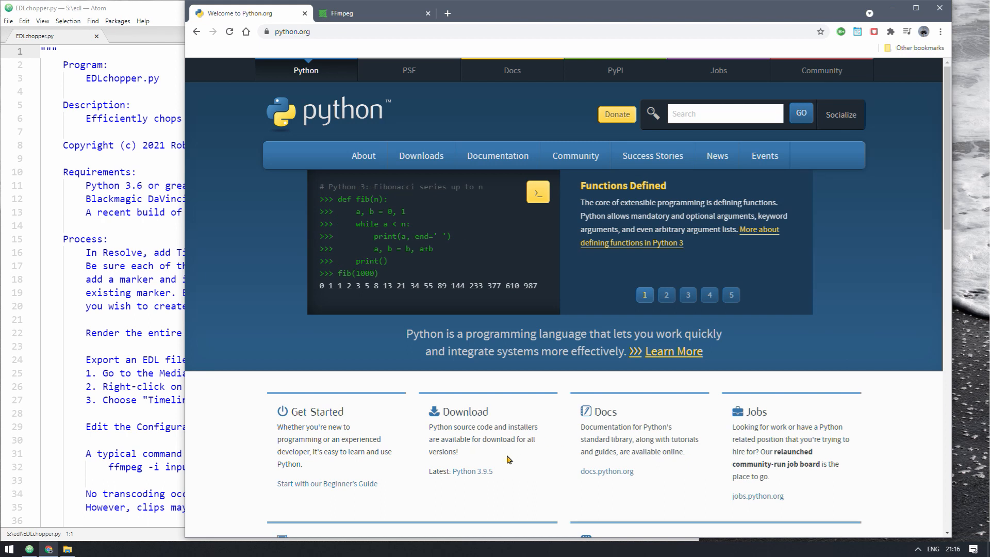
{"action": "mouse_move", "coordinate": [482, 478]}
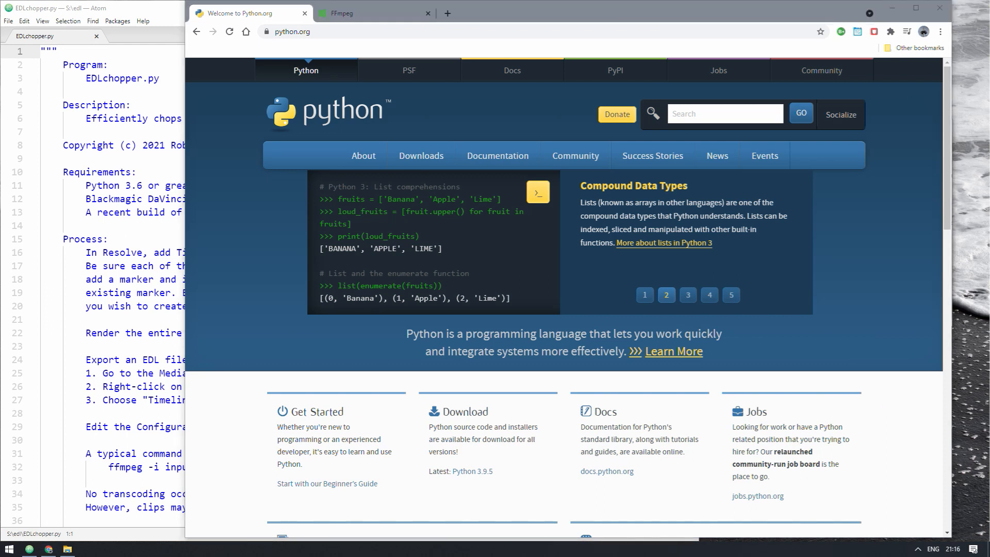
{"action": "left_click", "coordinate": [421, 155]}
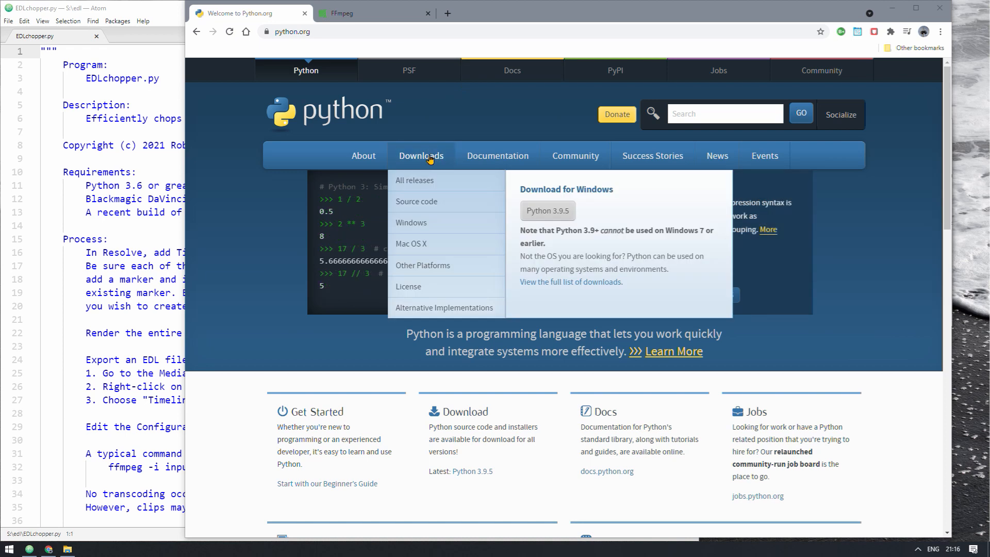
{"action": "mouse_move", "coordinate": [547, 210]}
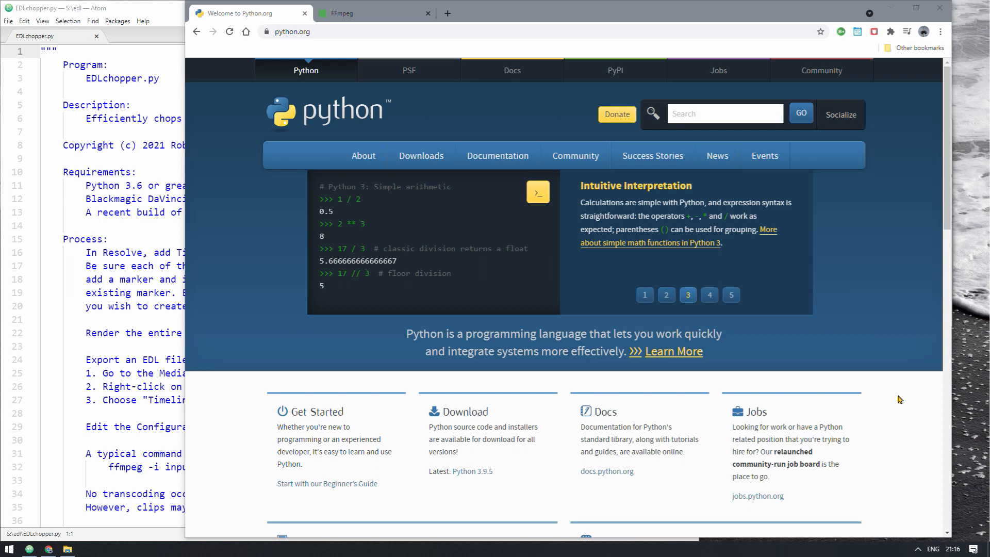
{"action": "left_click", "coordinate": [709, 295]}
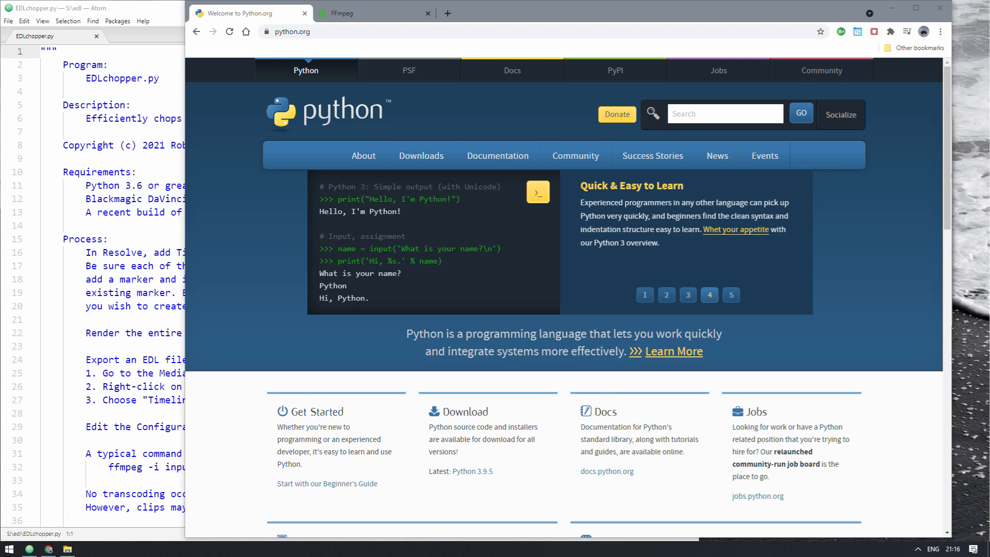
{"action": "left_click", "coordinate": [730, 295]}
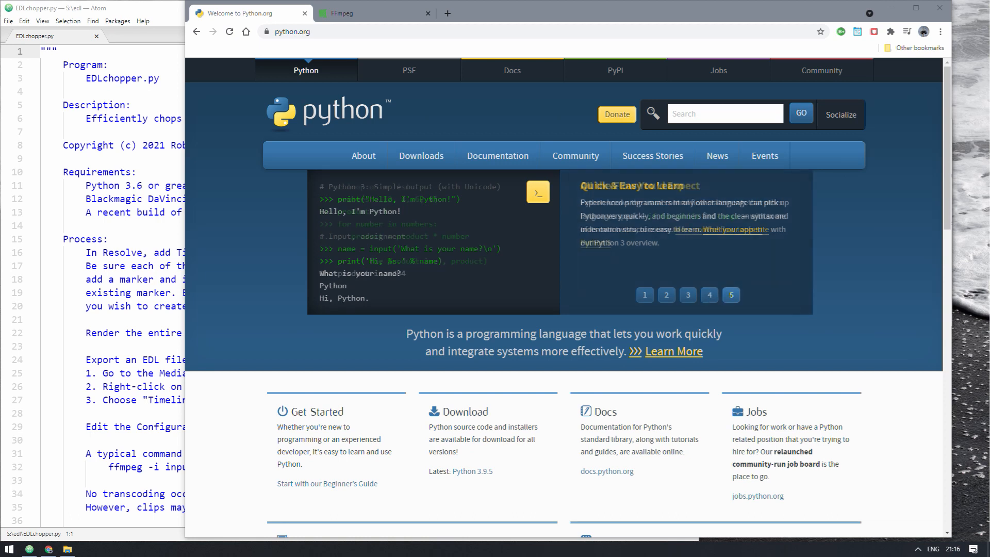
{"action": "left_click", "coordinate": [666, 295]}
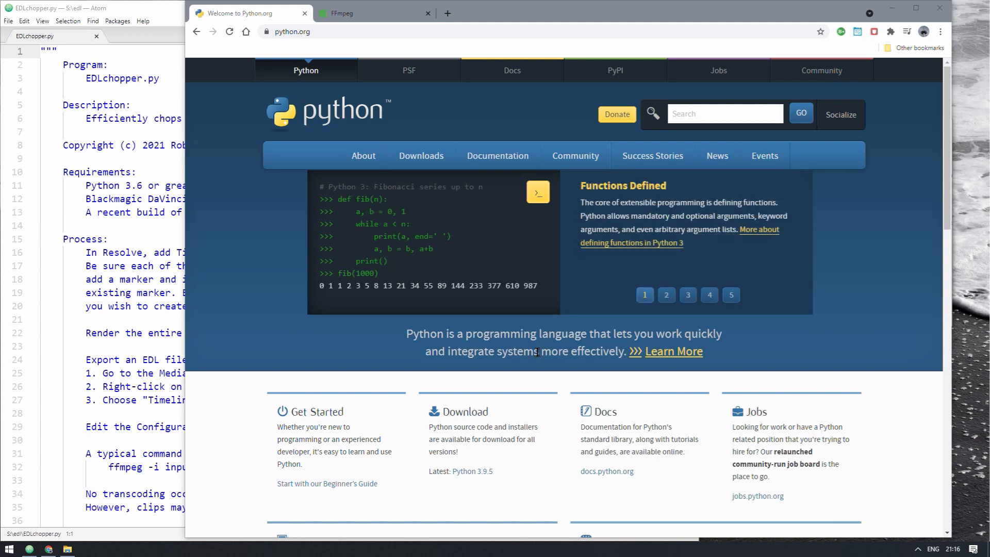
{"action": "left_click", "coordinate": [354, 13]}
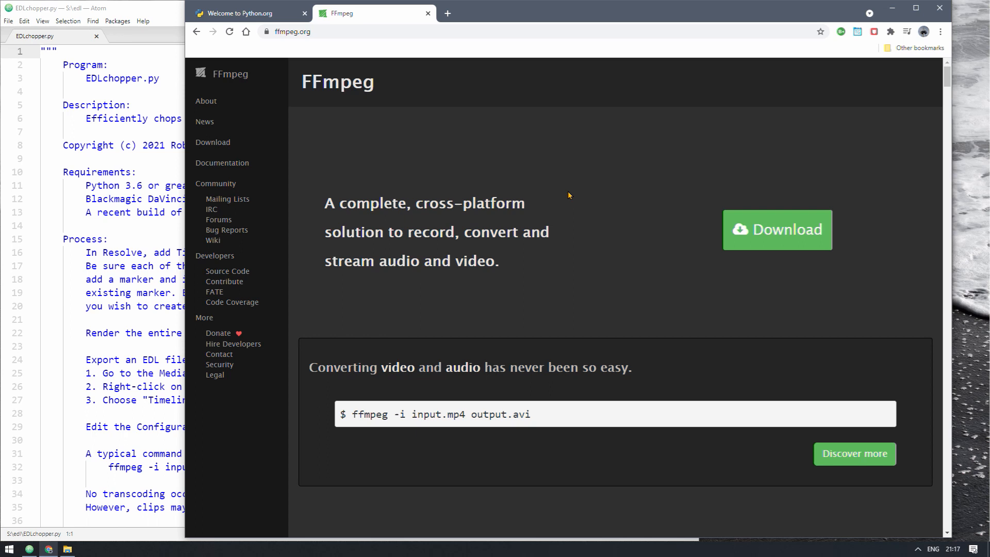
{"action": "mouse_move", "coordinate": [535, 420]}
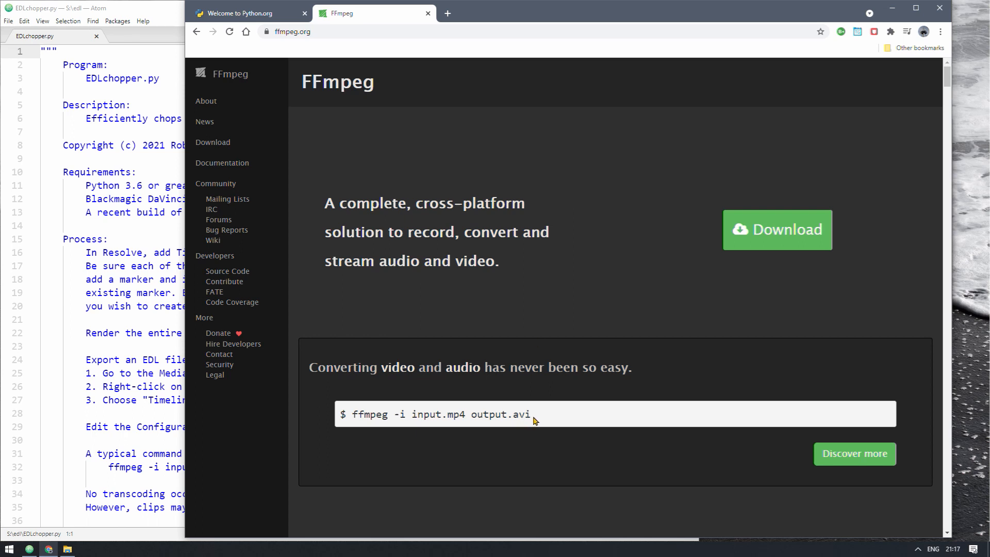
{"action": "mouse_move", "coordinate": [472, 419]}
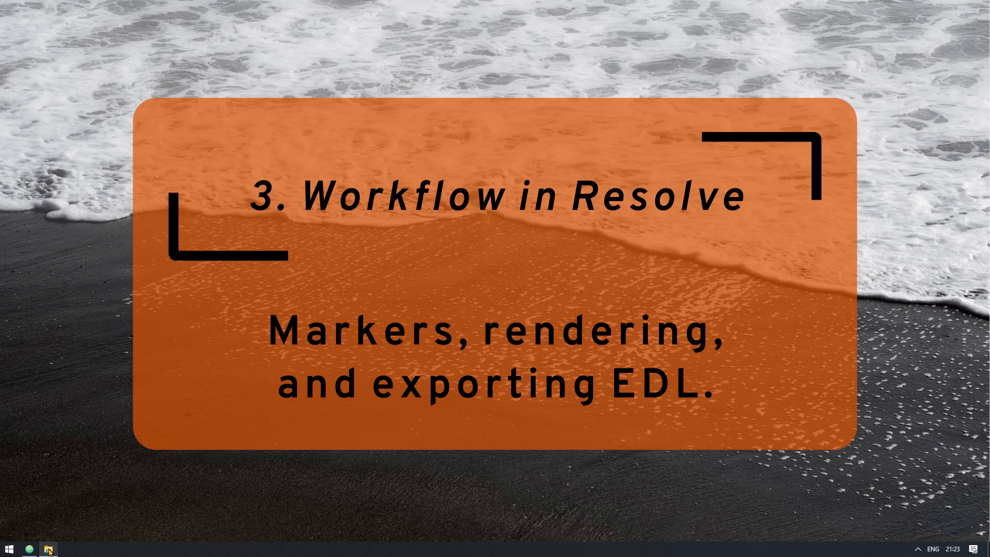
Back in Resolve, jump the playhead through the red-circle, cell and flytrap markers
{"action": "left_click", "coordinate": [50, 548]}
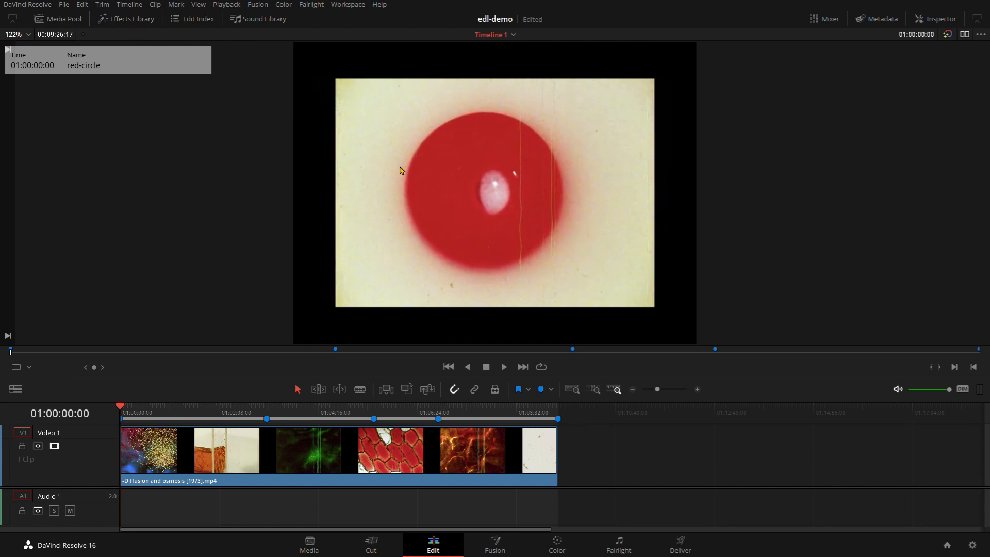
{"action": "mouse_move", "coordinate": [195, 435]}
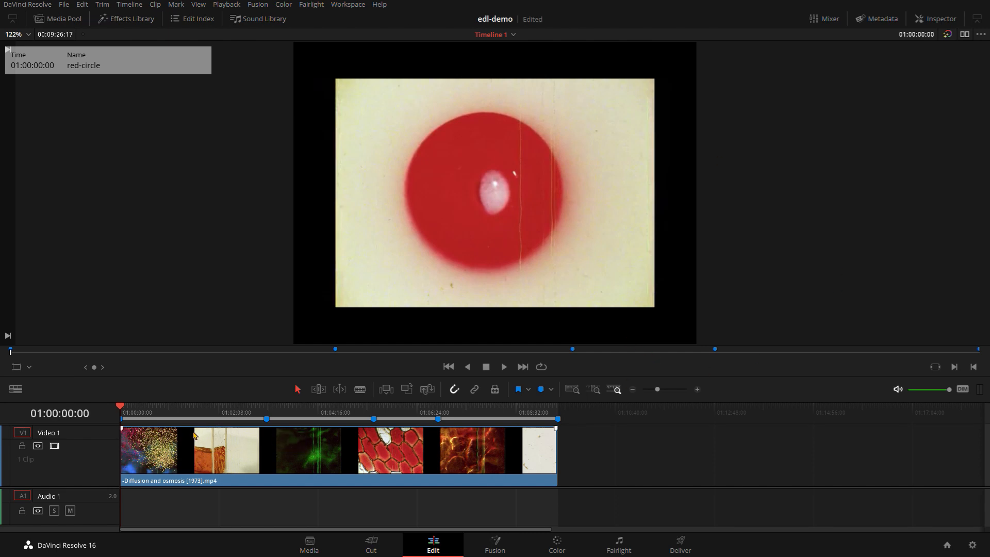
{"action": "left_click", "coordinate": [136, 413]}
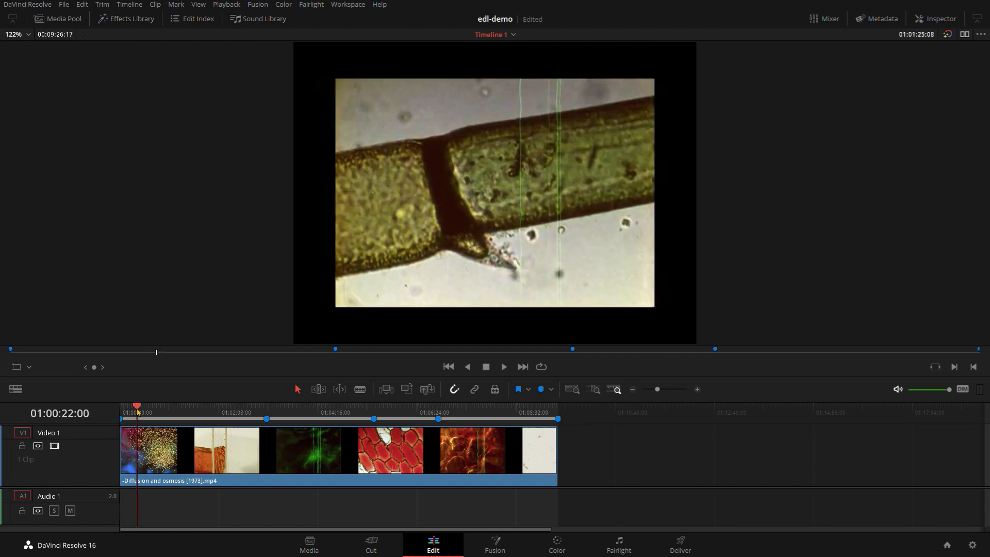
{"action": "left_click", "coordinate": [448, 366]}
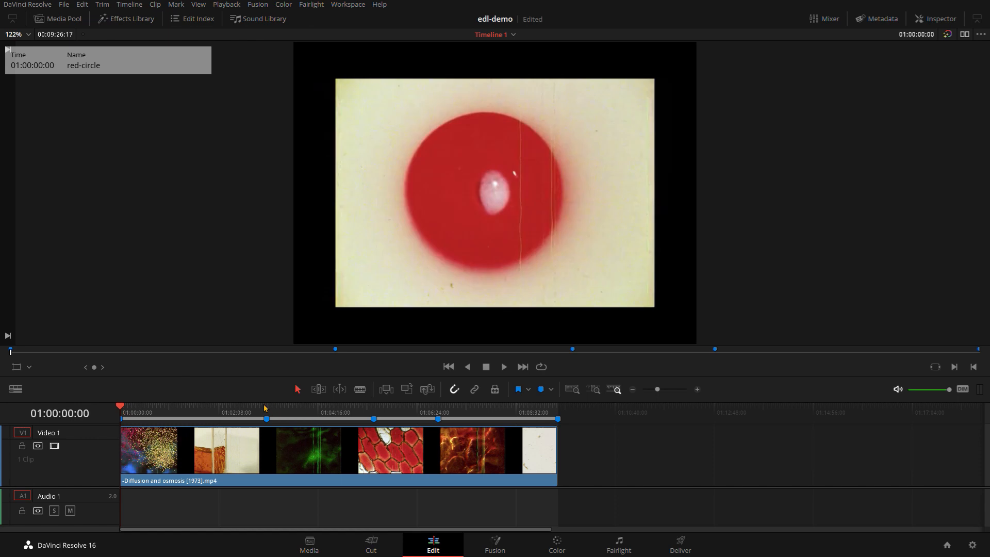
{"action": "left_click", "coordinate": [372, 408]}
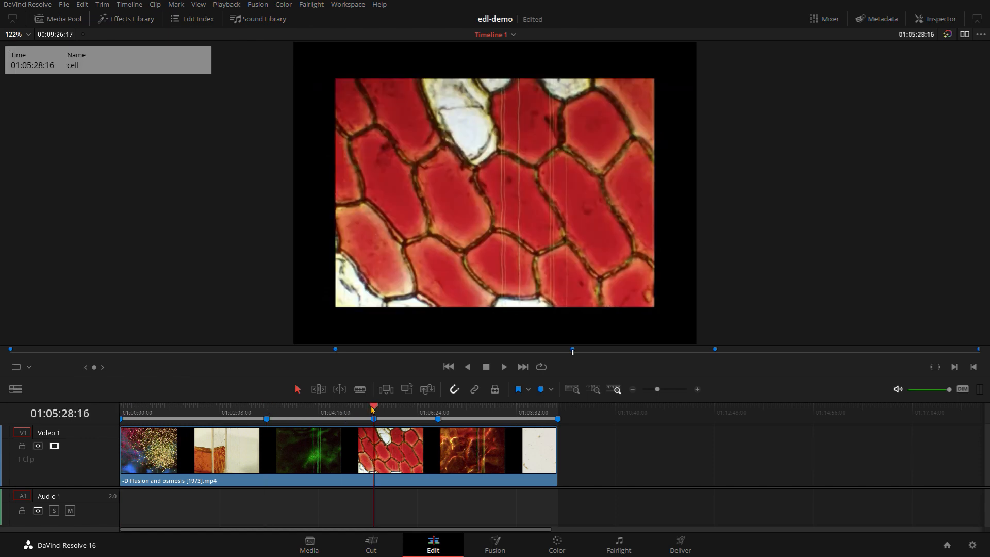
{"action": "left_click", "coordinate": [437, 411]}
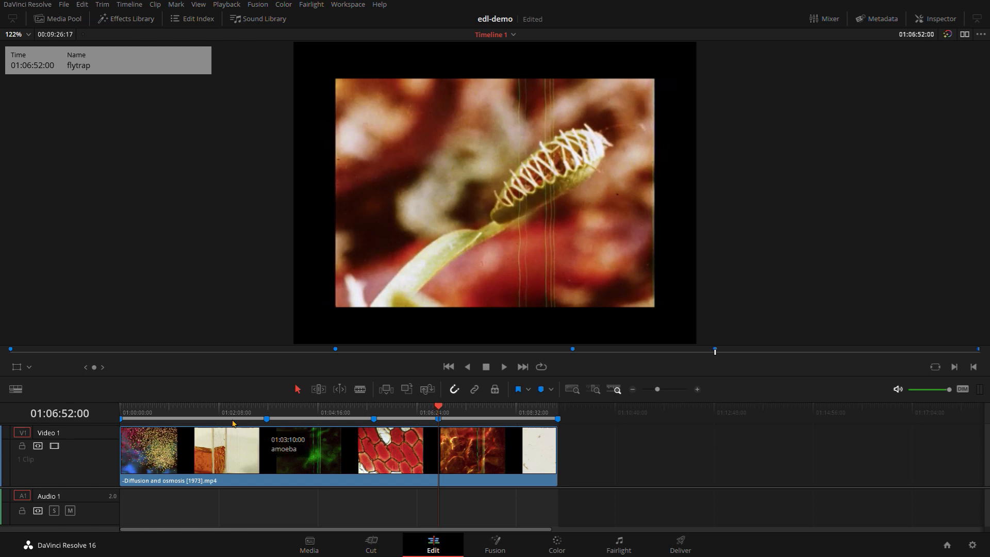
{"action": "mouse_move", "coordinate": [176, 440]}
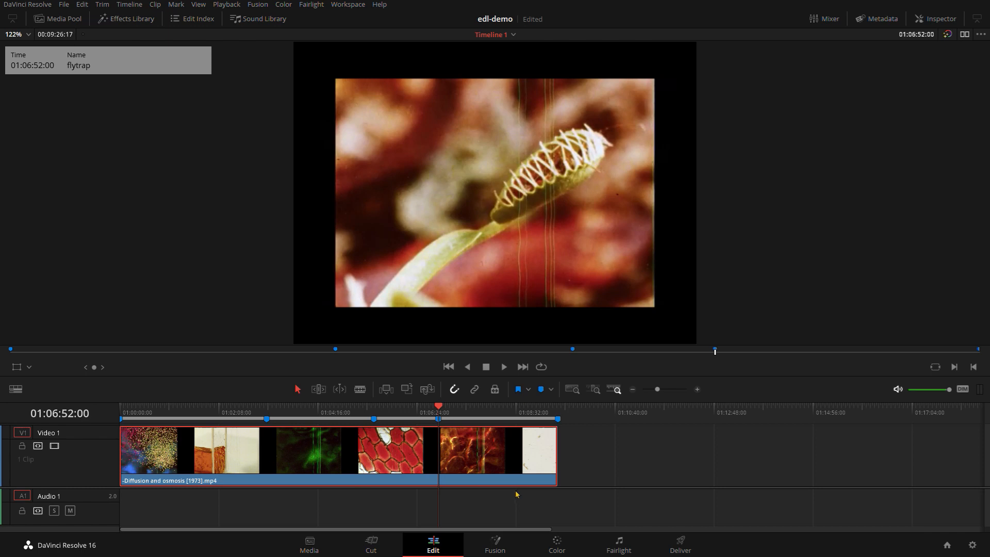
{"action": "mouse_move", "coordinate": [188, 412]}
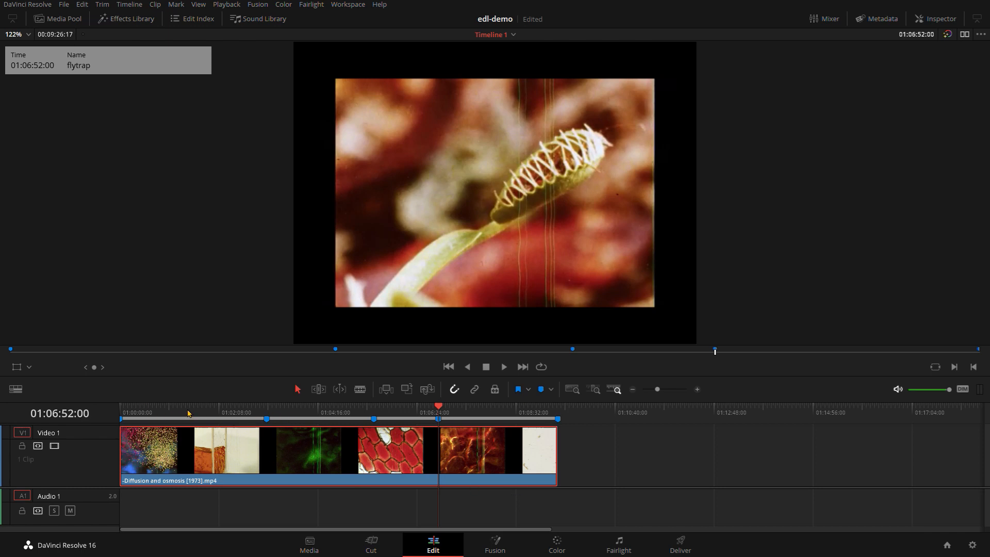
{"action": "mouse_move", "coordinate": [261, 419]}
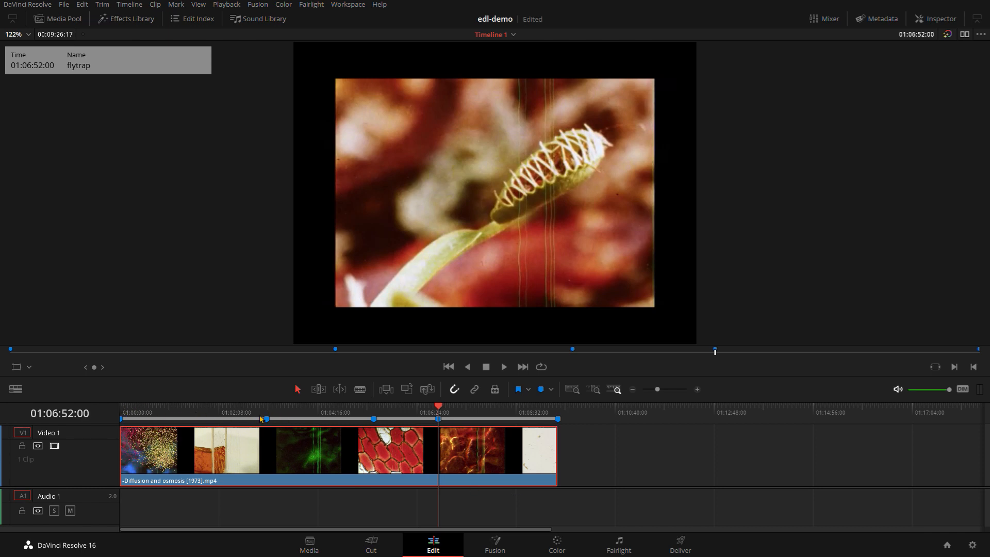
Step again through the amoeba, cell and flytrap markers, resting at 01:06:52:00
{"action": "left_click", "coordinate": [266, 413]}
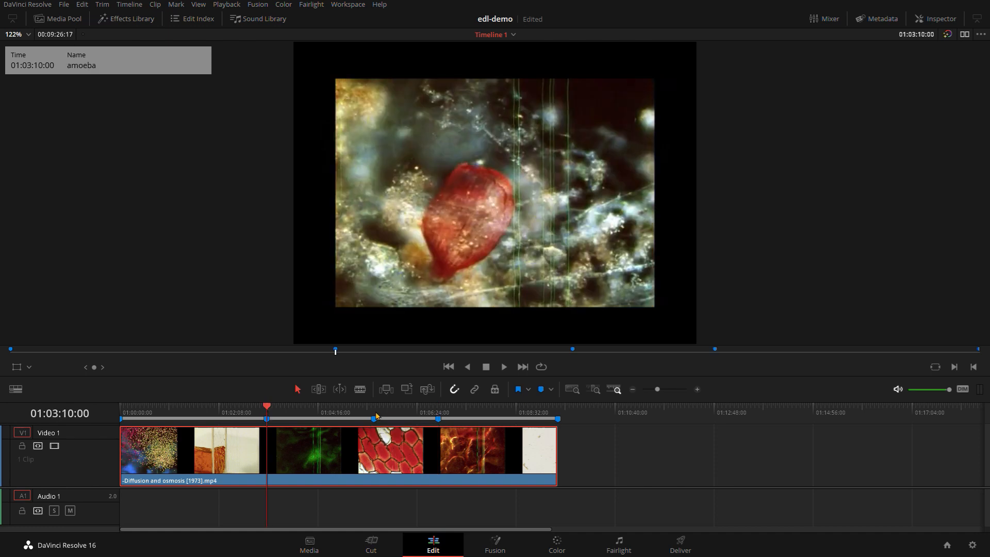
{"action": "left_click", "coordinate": [373, 412]}
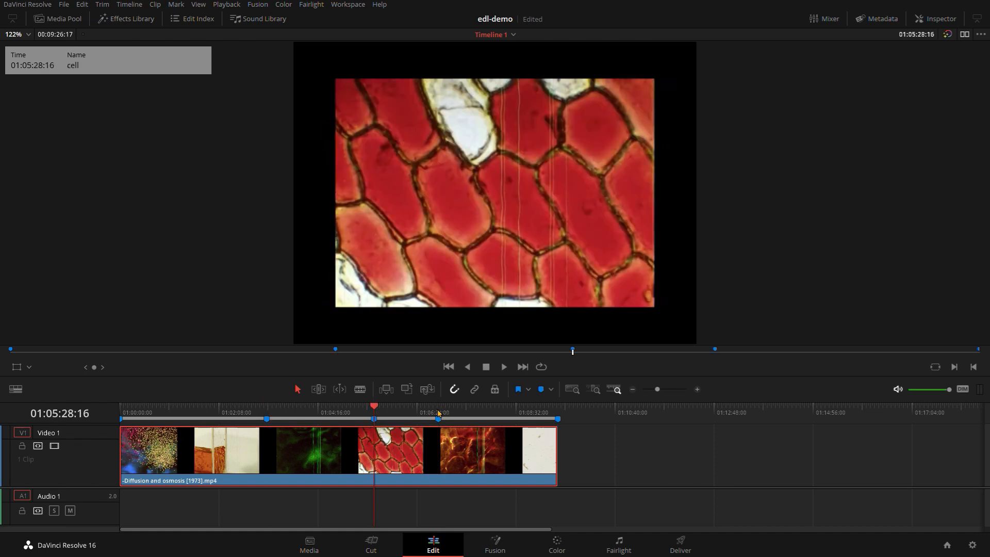
{"action": "left_click", "coordinate": [440, 411]}
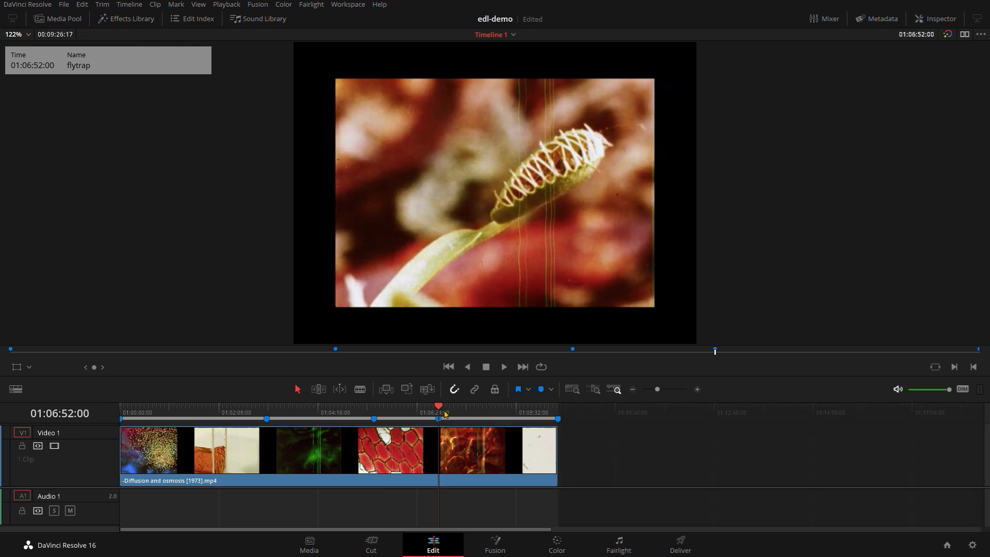
{"action": "mouse_move", "coordinate": [373, 421]}
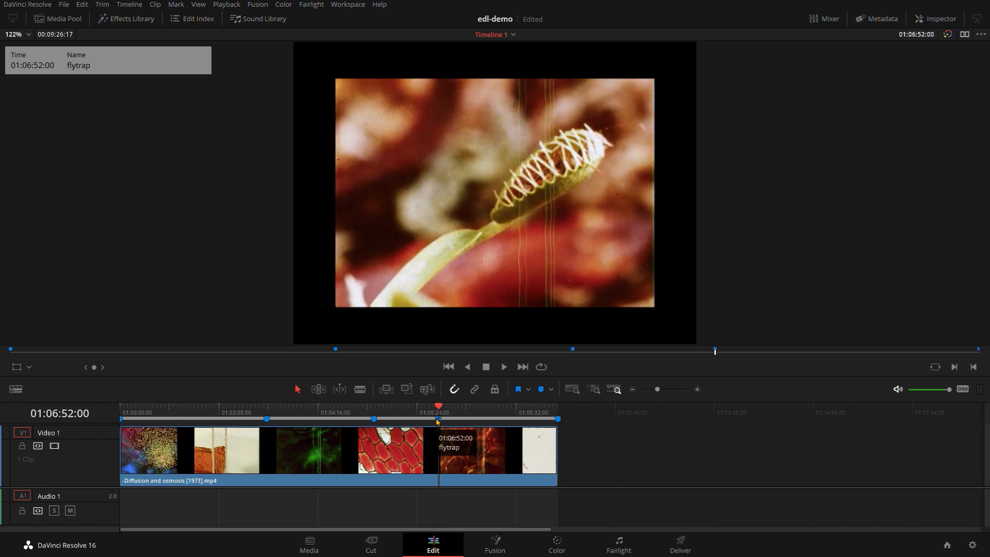
{"action": "mouse_move", "coordinate": [556, 419]}
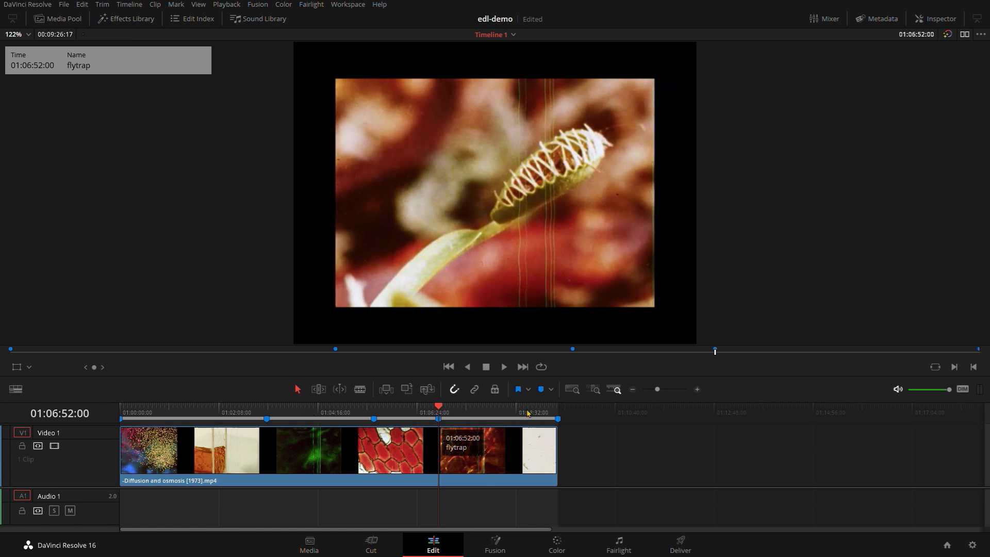
Rename the marker at 01:08:20:00 from Marker 6 to 'name'
{"action": "left_click", "coordinate": [508, 411]}
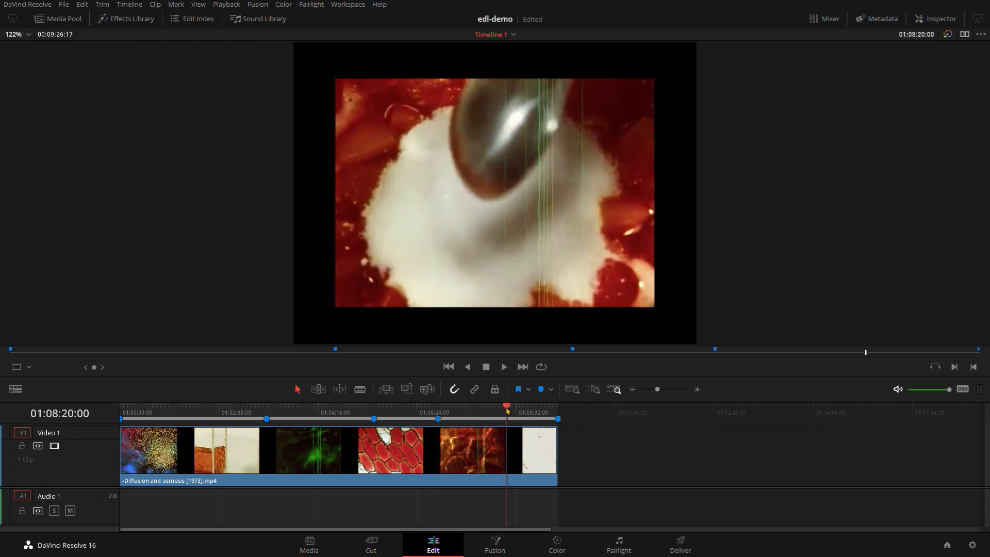
{"action": "double_click", "coordinate": [506, 408]}
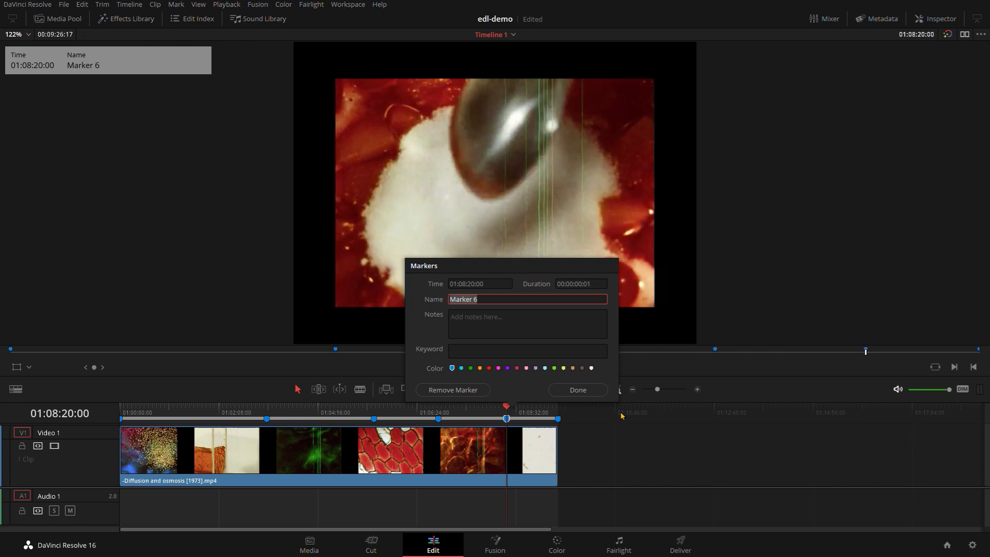
{"action": "type", "text": "name"}
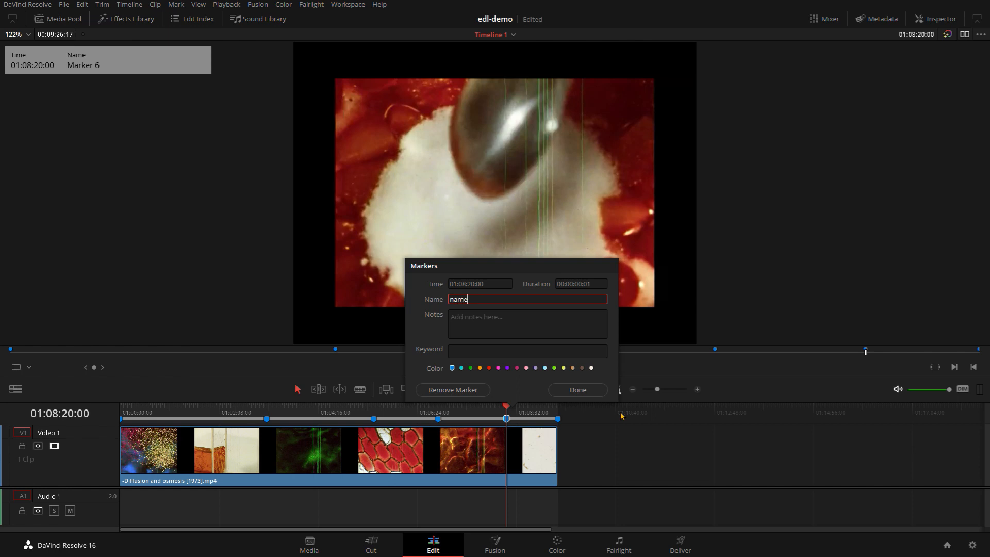
{"action": "left_click", "coordinate": [575, 390]}
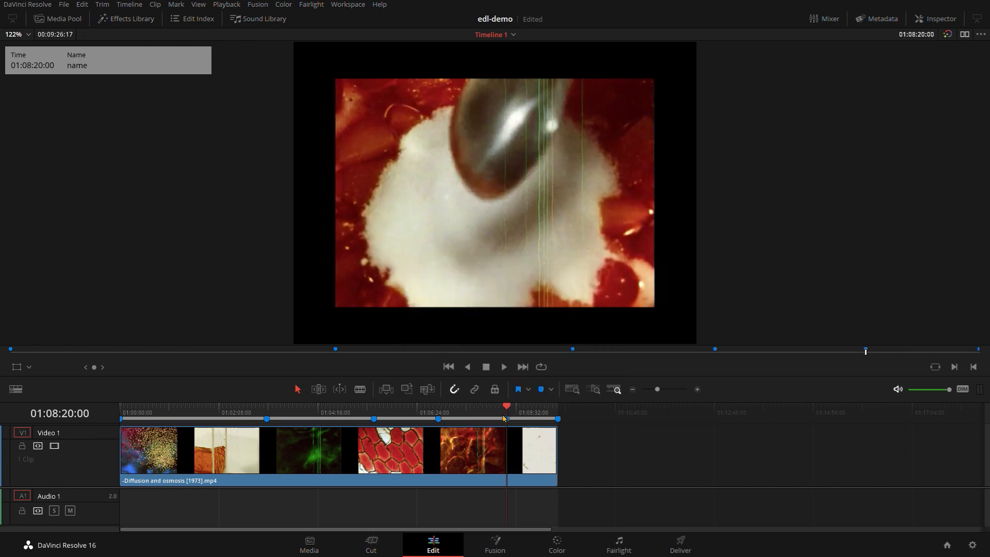
Inspect the flytrap marker's details and close them unchanged
{"action": "left_click", "coordinate": [439, 412]}
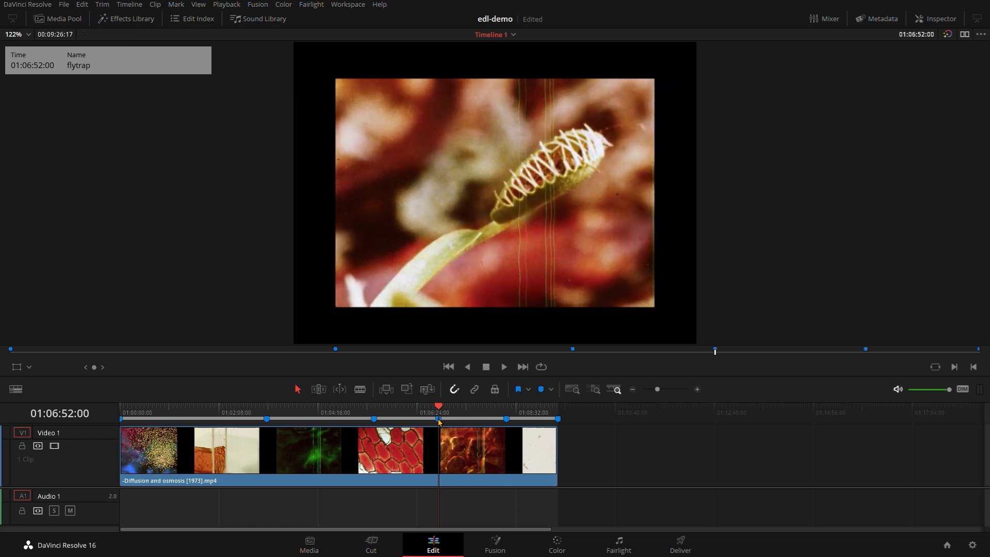
{"action": "double_click", "coordinate": [440, 404]}
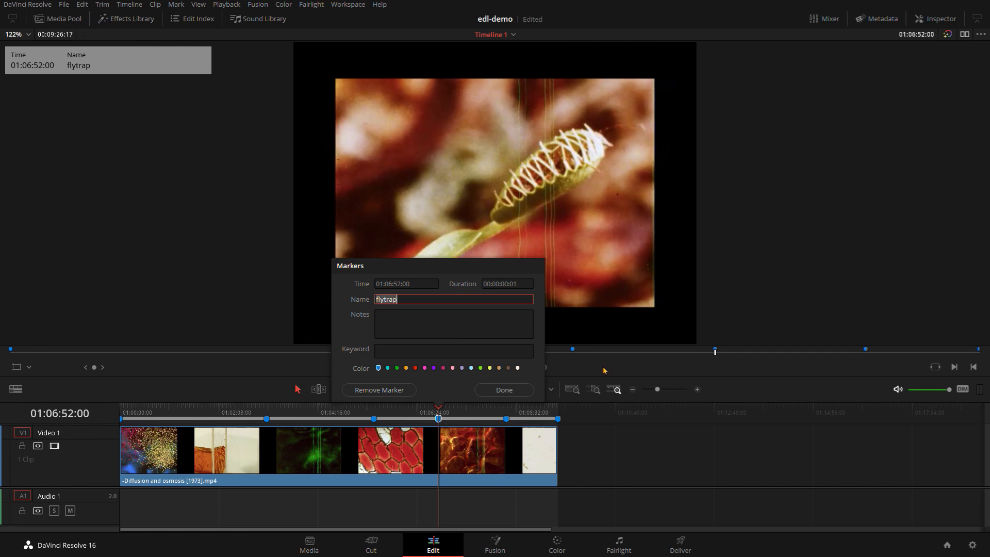
{"action": "left_click", "coordinate": [504, 389]}
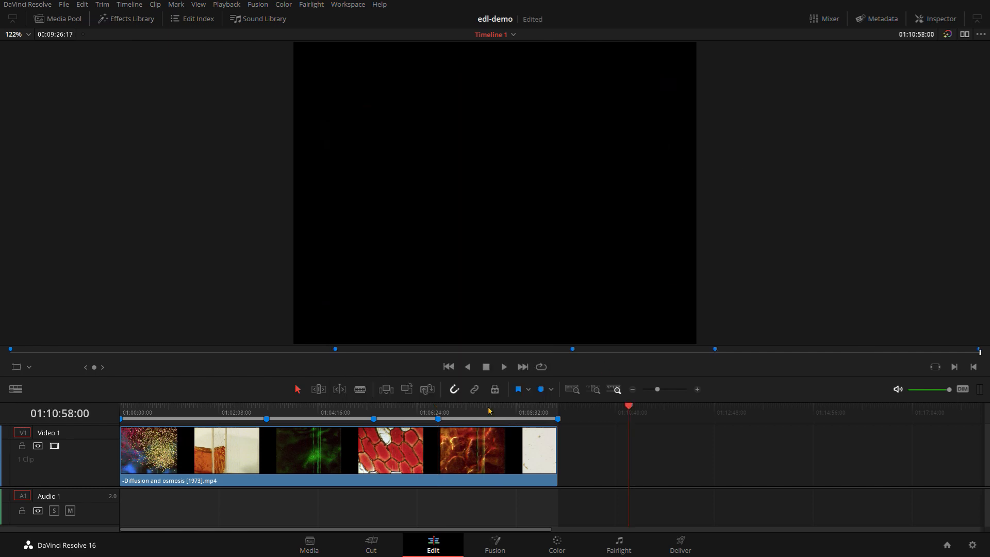
On the Deliver page set the output file name to 'input', then go to the media page
{"action": "left_click", "coordinate": [680, 544]}
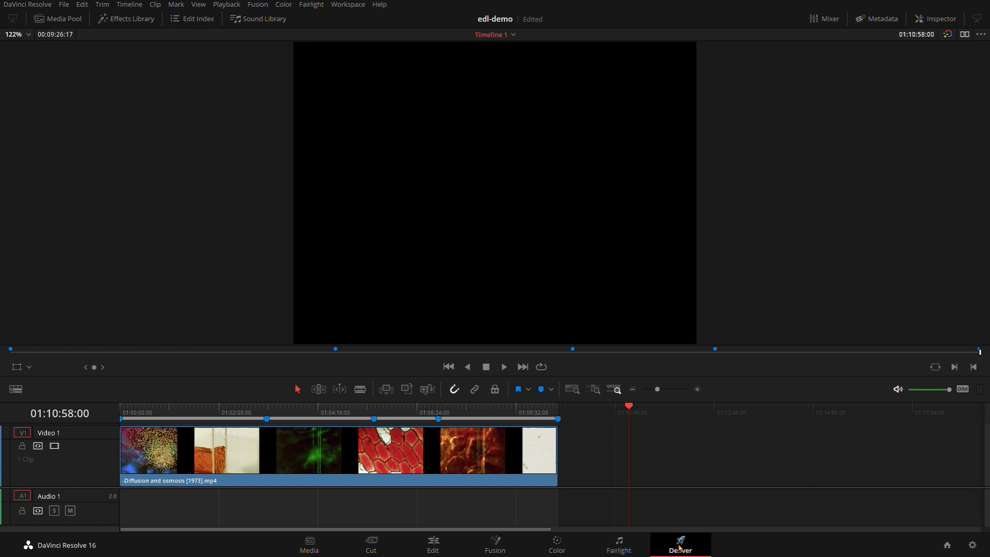
{"action": "left_click", "coordinate": [679, 545]}
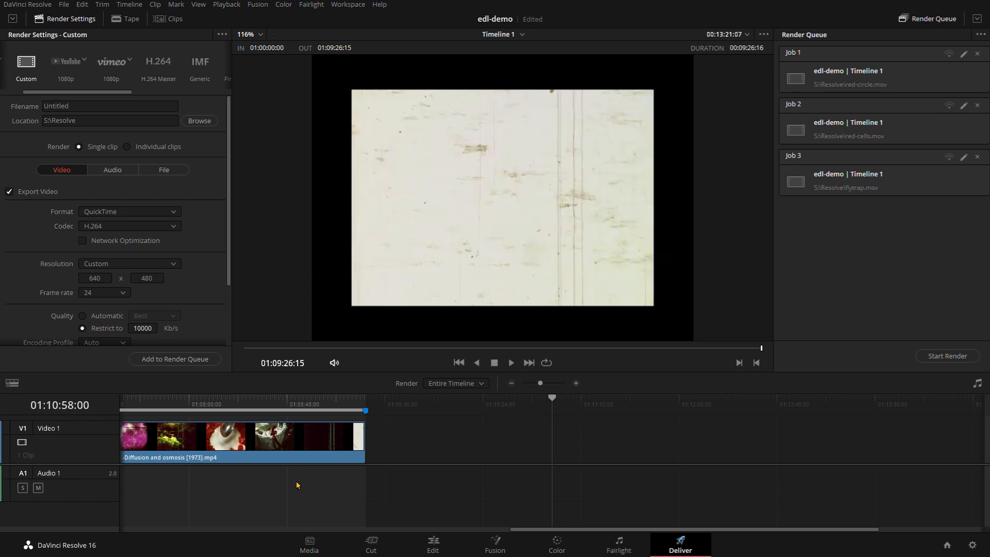
{"action": "left_click", "coordinate": [192, 404]}
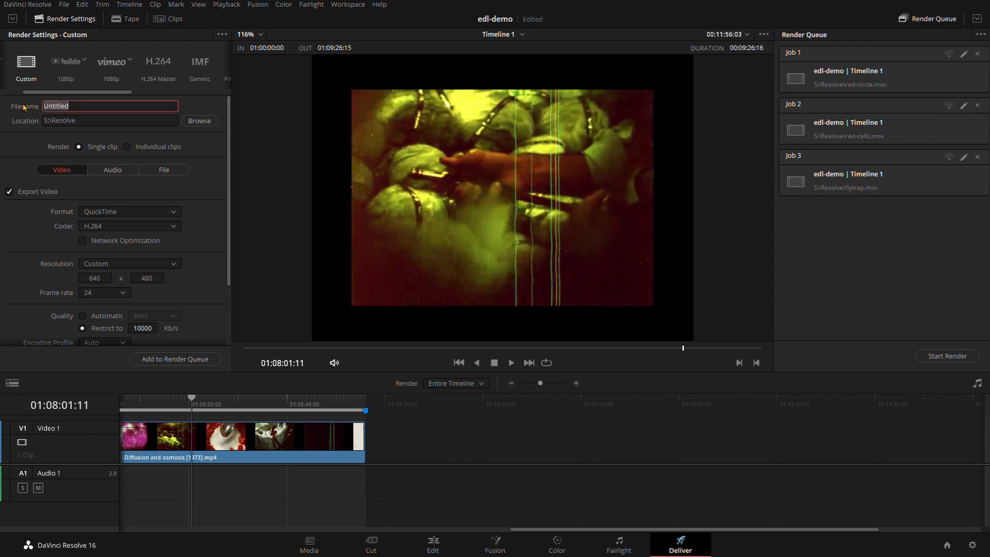
{"action": "type", "text": "input"}
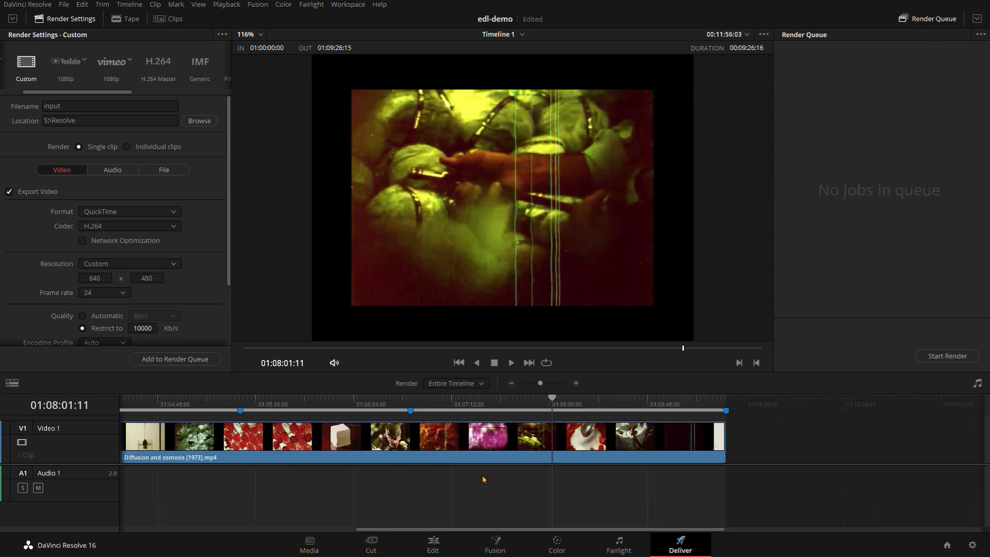
{"action": "mouse_move", "coordinate": [459, 532]}
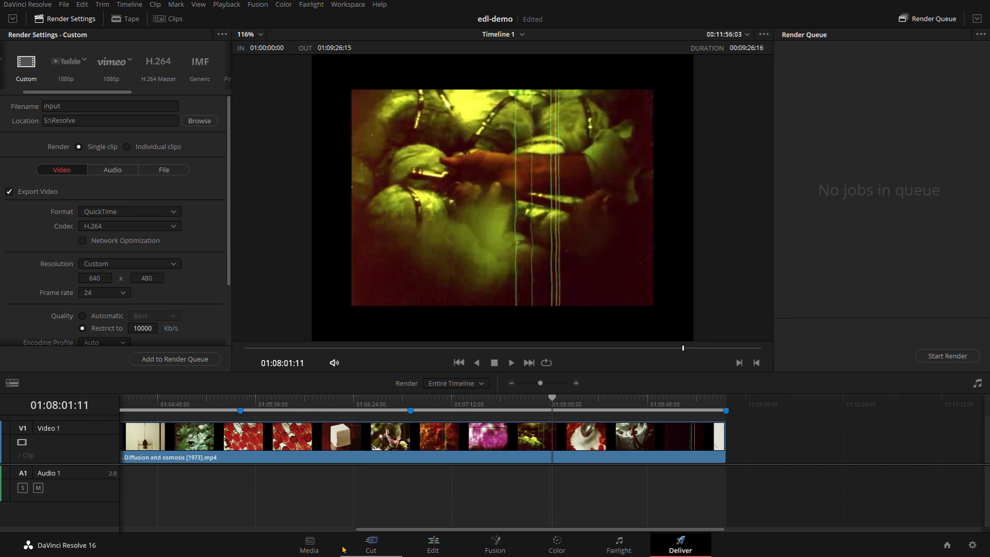
{"action": "left_click", "coordinate": [309, 545]}
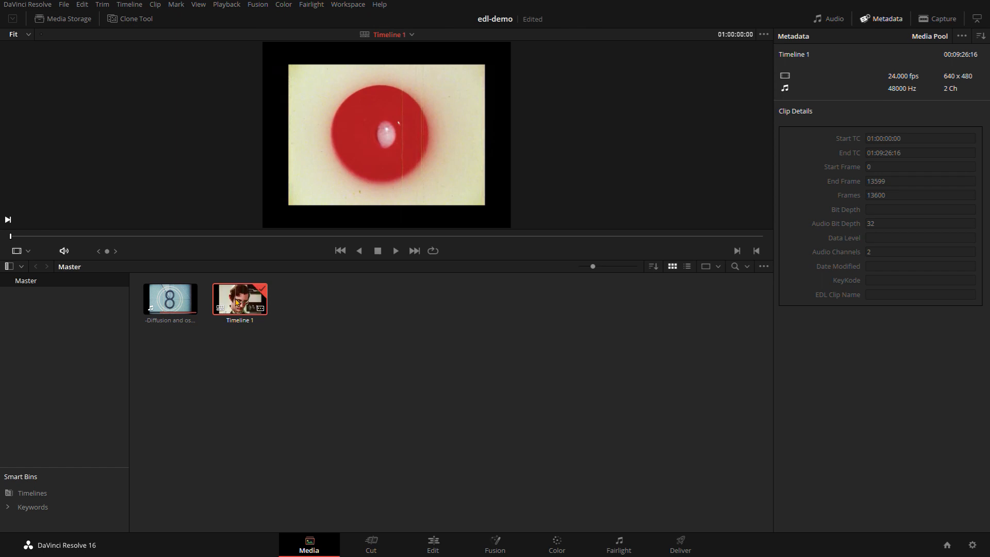
Start exporting Timeline 1's markers to EDL, cancel the save dialog, and clear the bin selection
{"action": "right_click", "coordinate": [239, 300]}
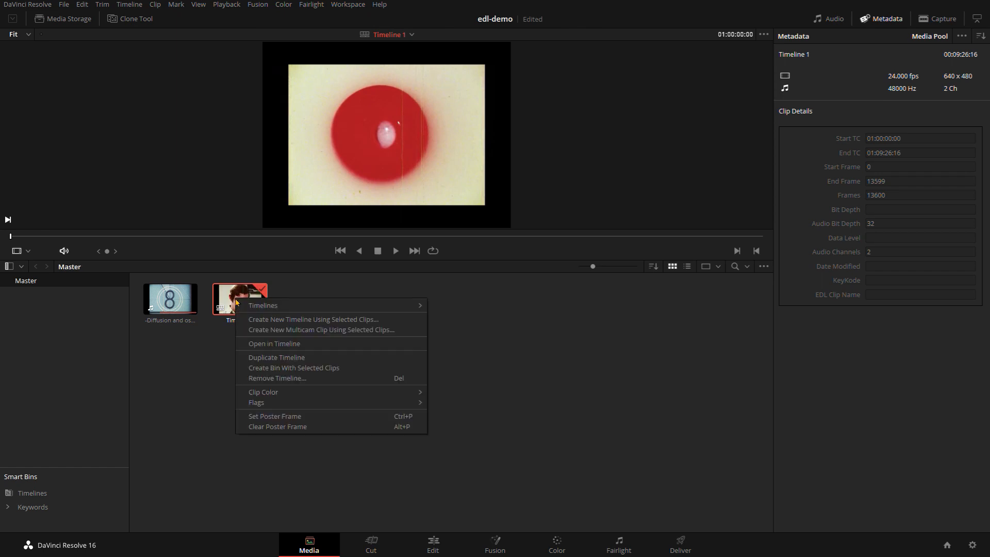
{"action": "mouse_move", "coordinate": [263, 305]}
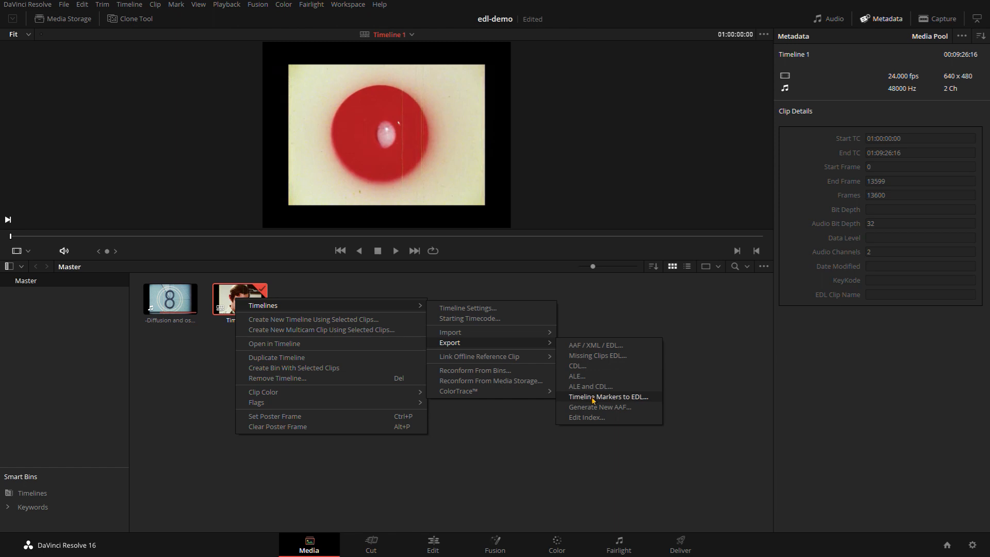
{"action": "mouse_move", "coordinate": [591, 400]}
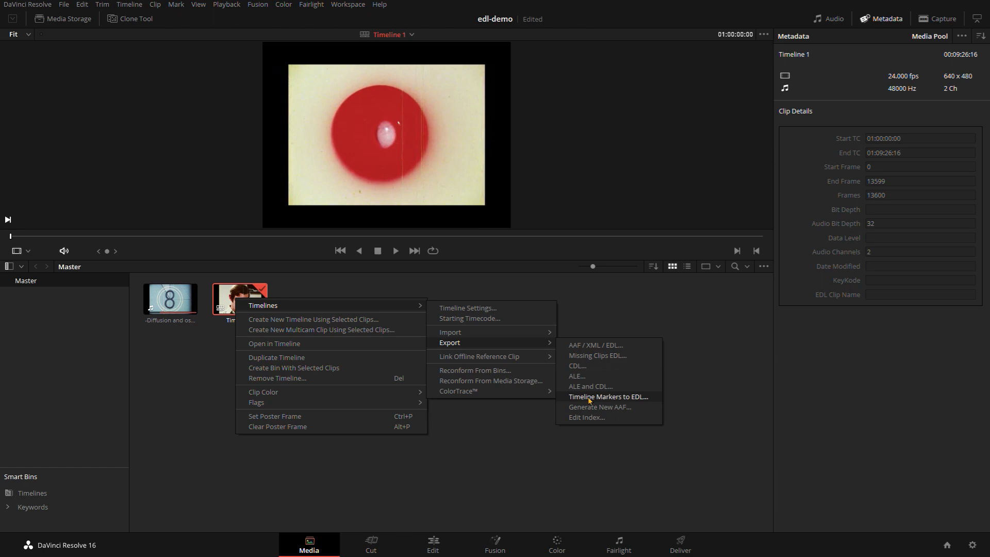
{"action": "mouse_move", "coordinate": [575, 403]}
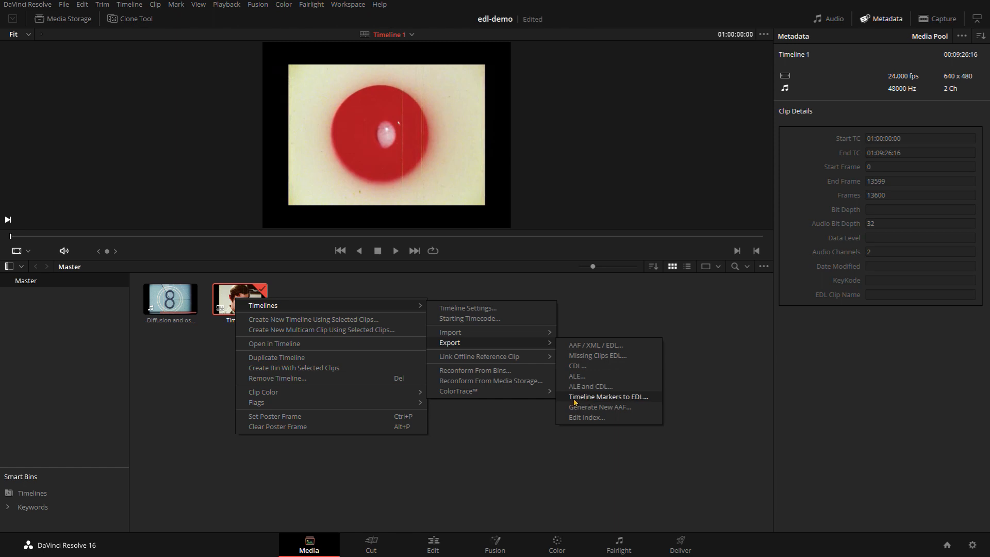
{"action": "mouse_move", "coordinate": [590, 386]}
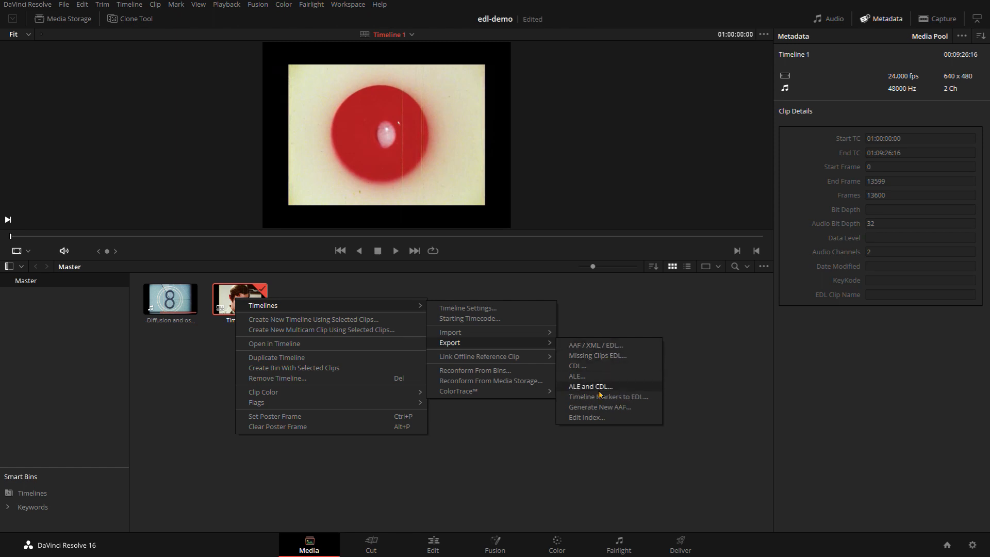
{"action": "mouse_move", "coordinate": [608, 396]}
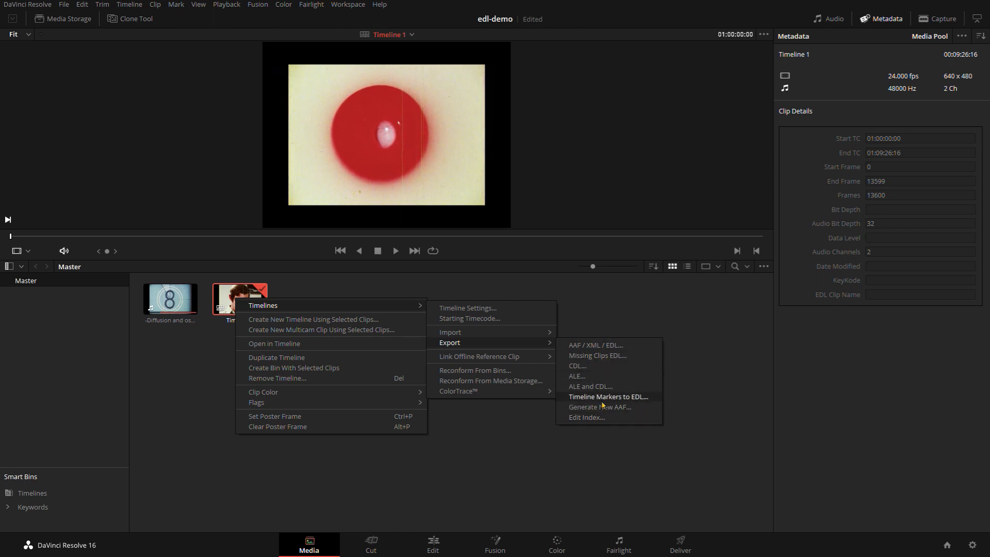
{"action": "left_click", "coordinate": [587, 402]}
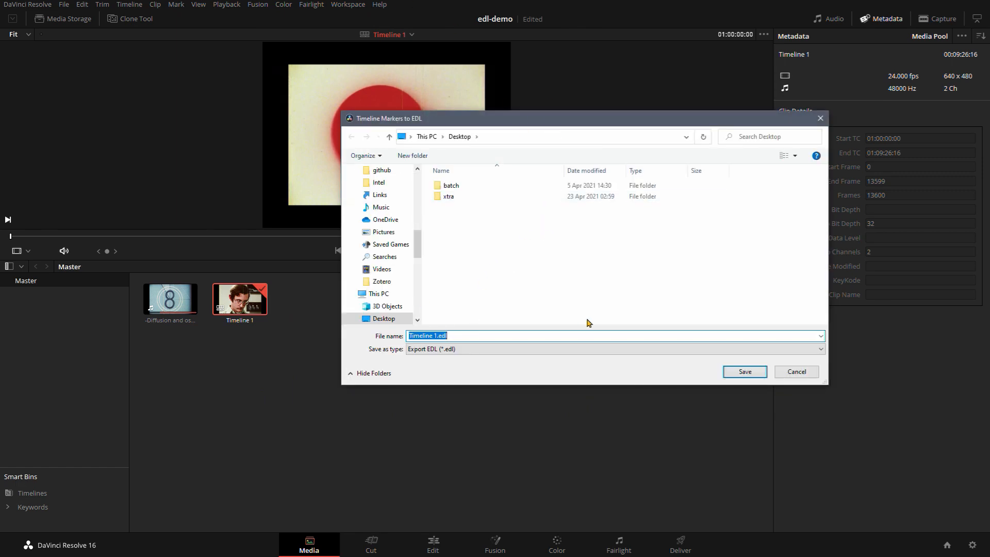
{"action": "mouse_move", "coordinate": [797, 371]}
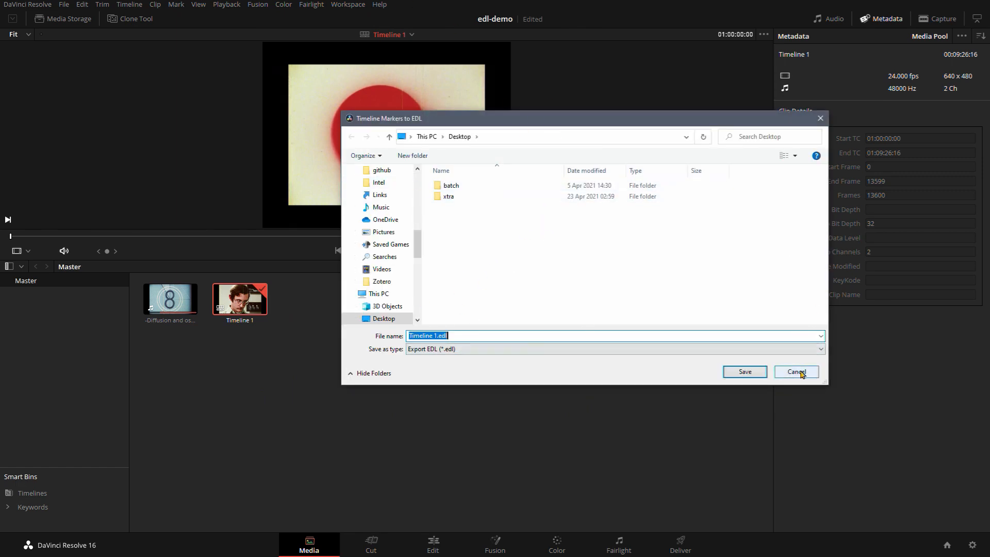
{"action": "left_click", "coordinate": [795, 371]}
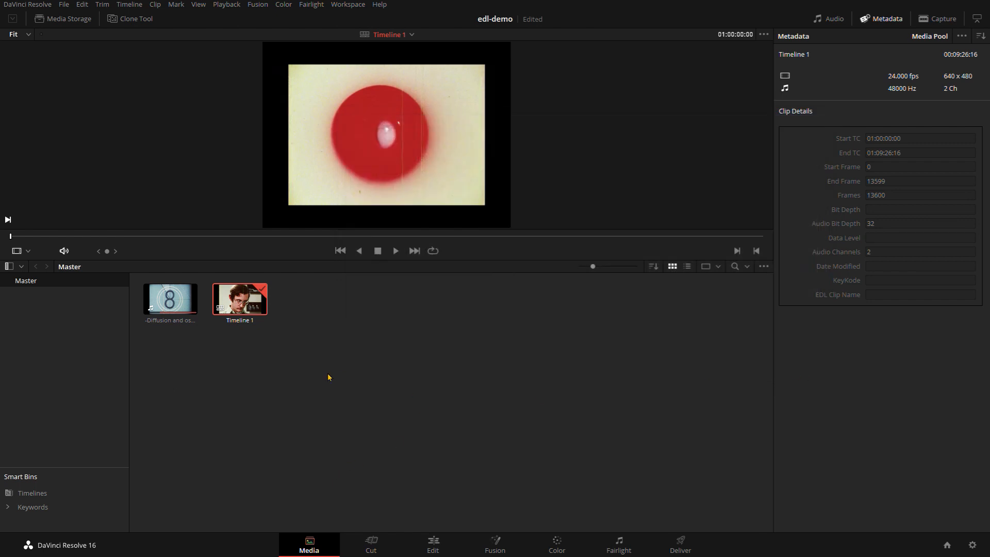
{"action": "left_click", "coordinate": [328, 378]}
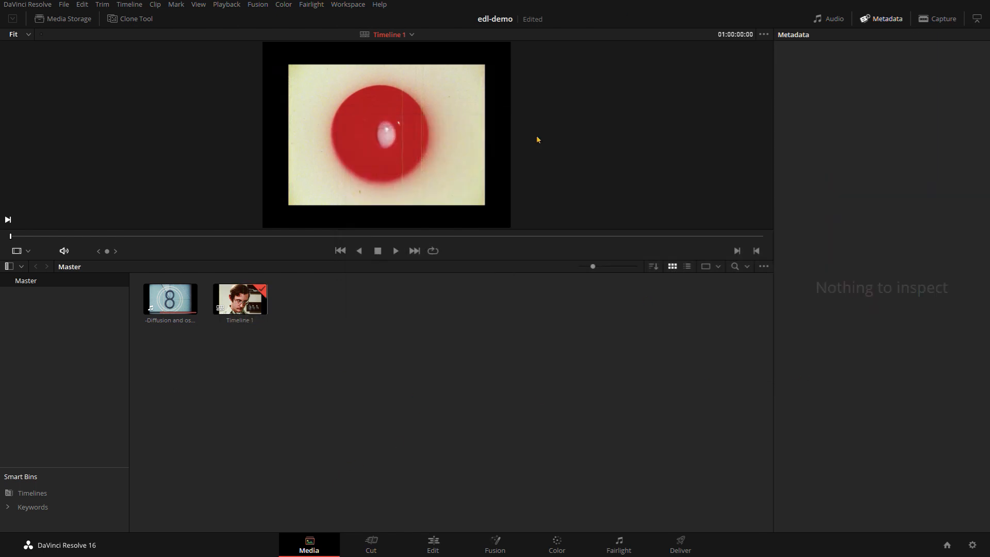
{"action": "mouse_move", "coordinate": [533, 382]}
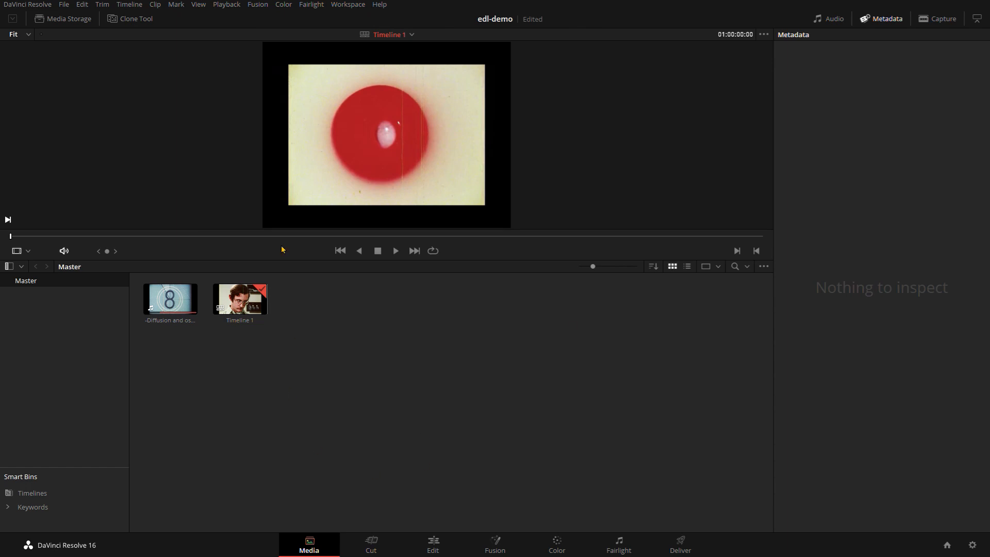
{"action": "left_click", "coordinate": [27, 4]}
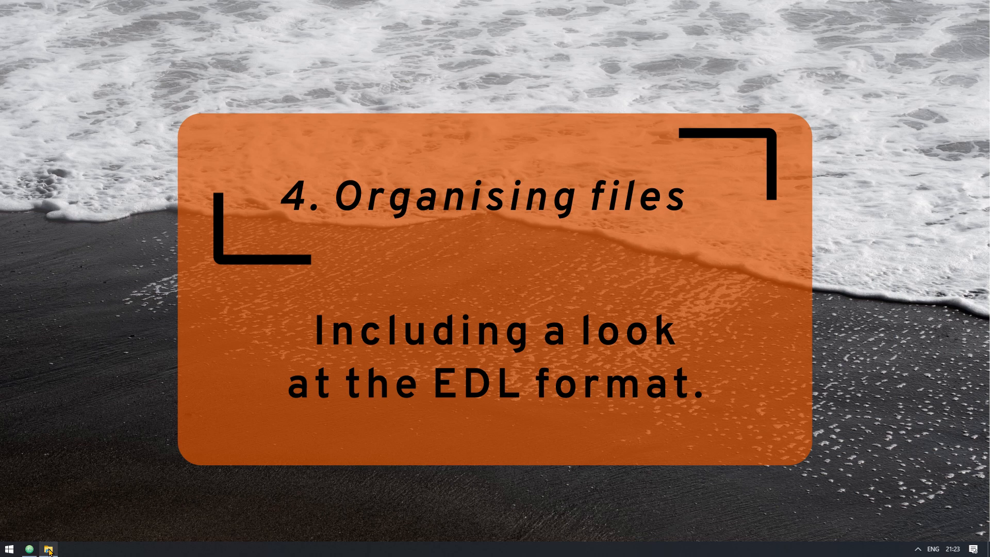
Browse S:\edl, visiting the empty result subfolder and returning to the edl folder with EDLchopper.py open in Atom
{"action": "left_click", "coordinate": [48, 549]}
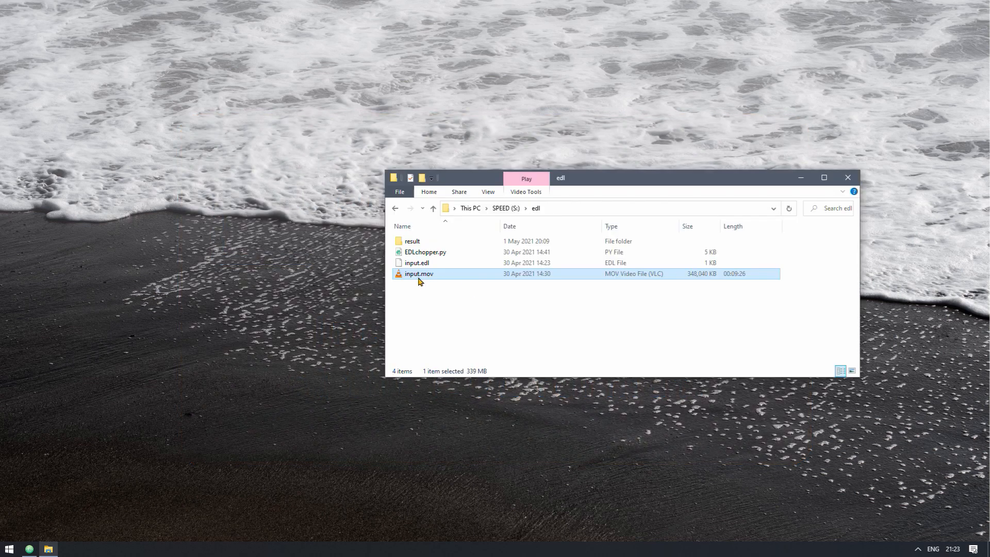
{"action": "left_click", "coordinate": [416, 295]}
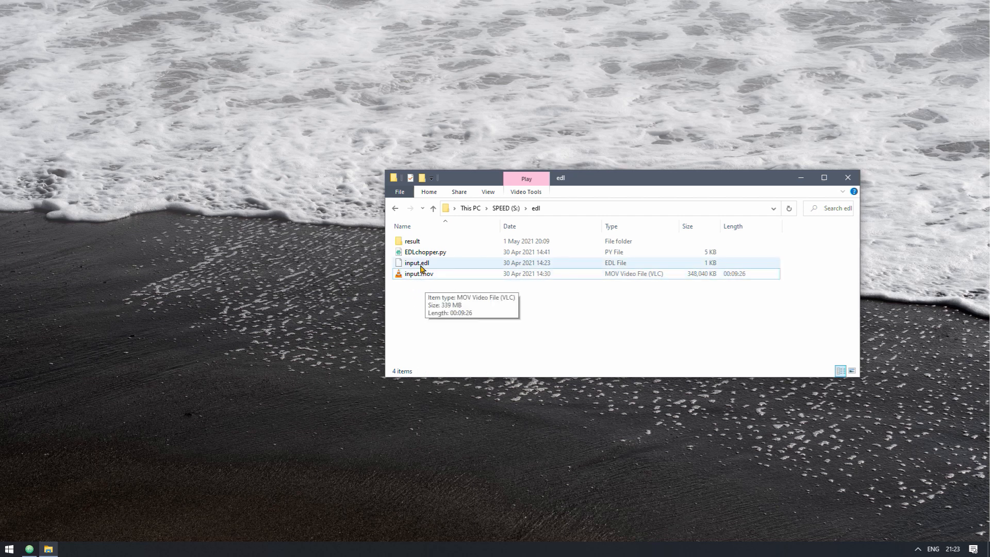
{"action": "left_click", "coordinate": [415, 263]}
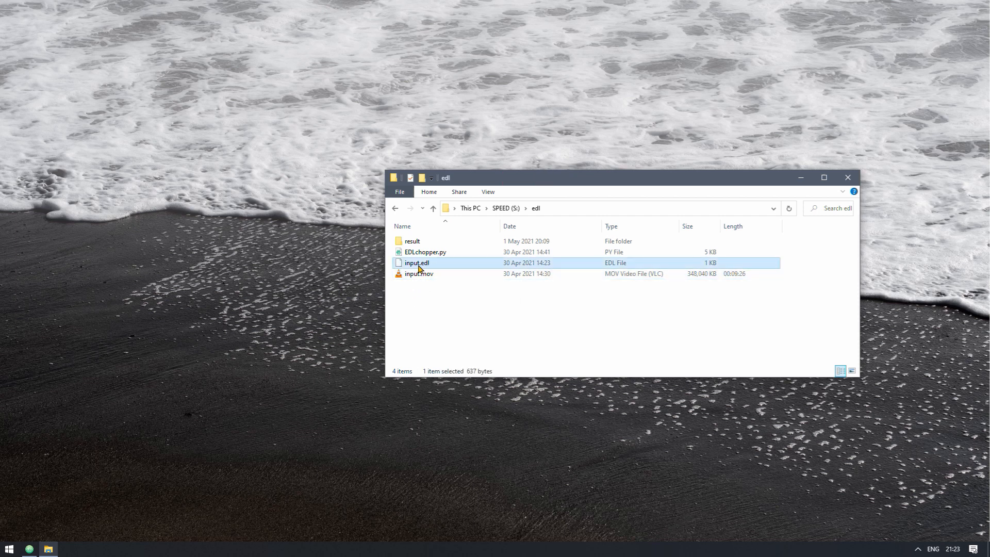
{"action": "mouse_move", "coordinate": [439, 260]}
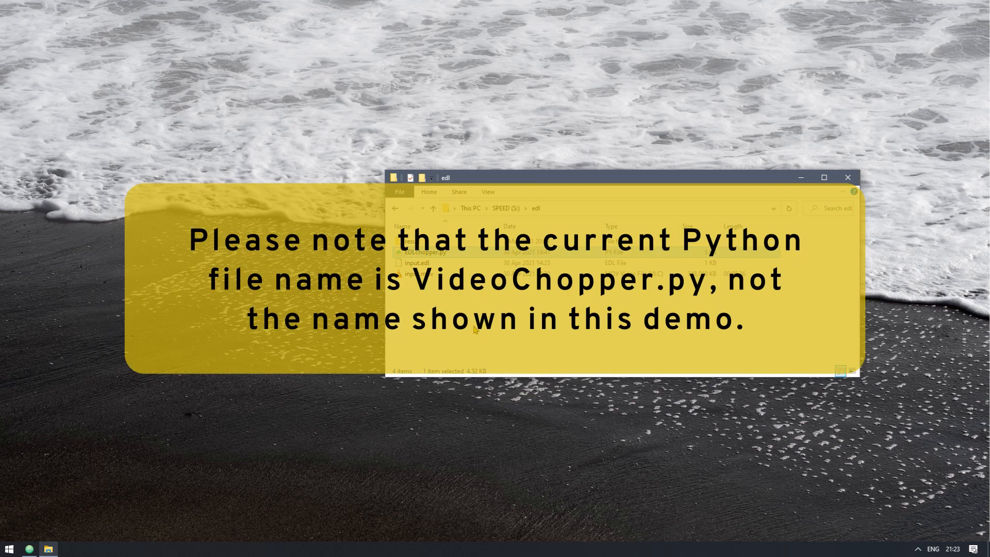
{"action": "mouse_move", "coordinate": [667, 142]}
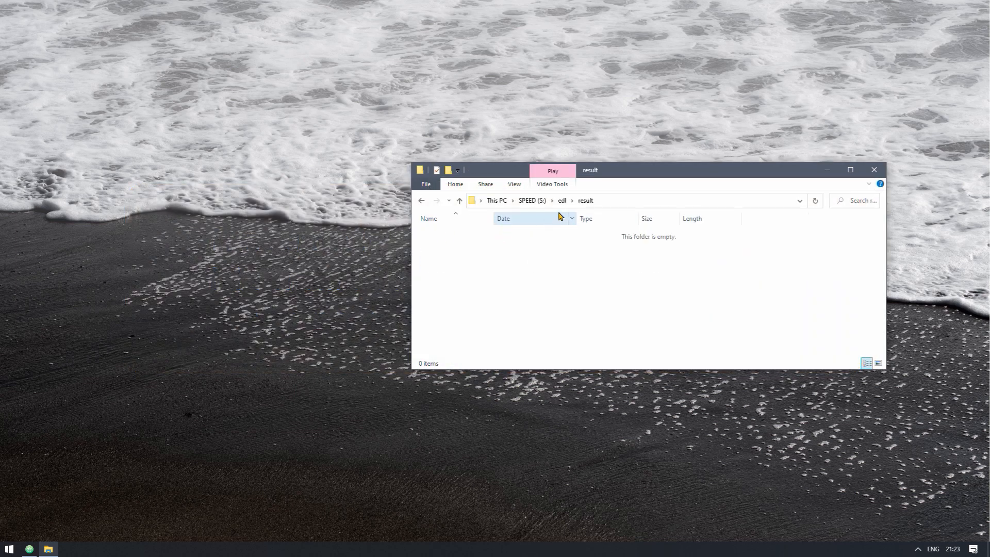
{"action": "left_click", "coordinate": [459, 201]}
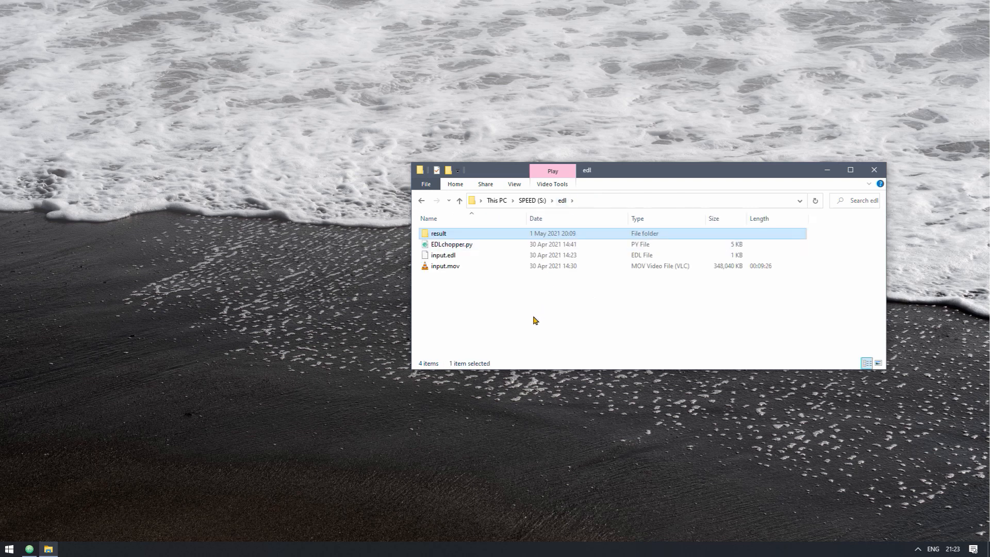
{"action": "left_click", "coordinate": [447, 302]}
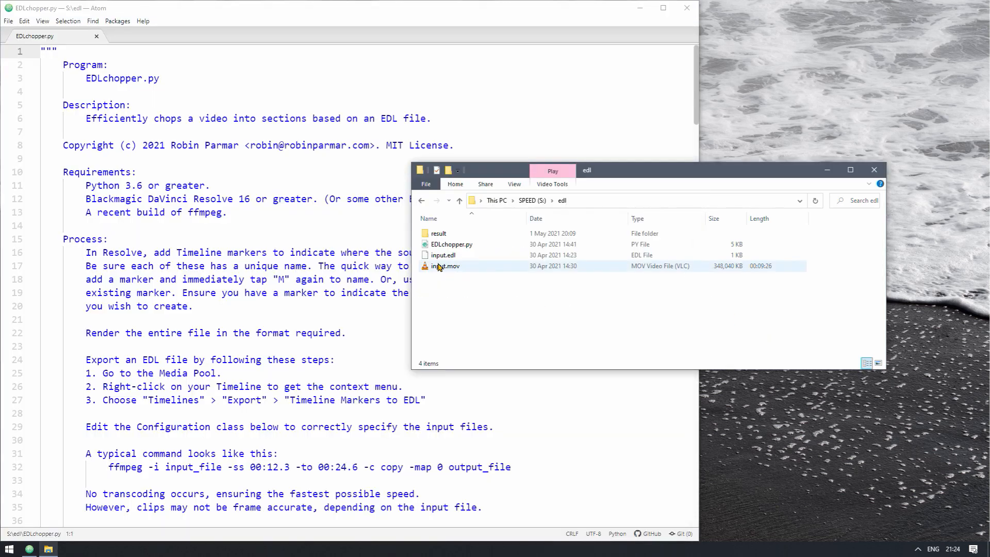
Open input.edl in Atom and review its marker records: red-circle, amoeba, cell, flytrap and enf
{"action": "left_click", "coordinate": [443, 255]}
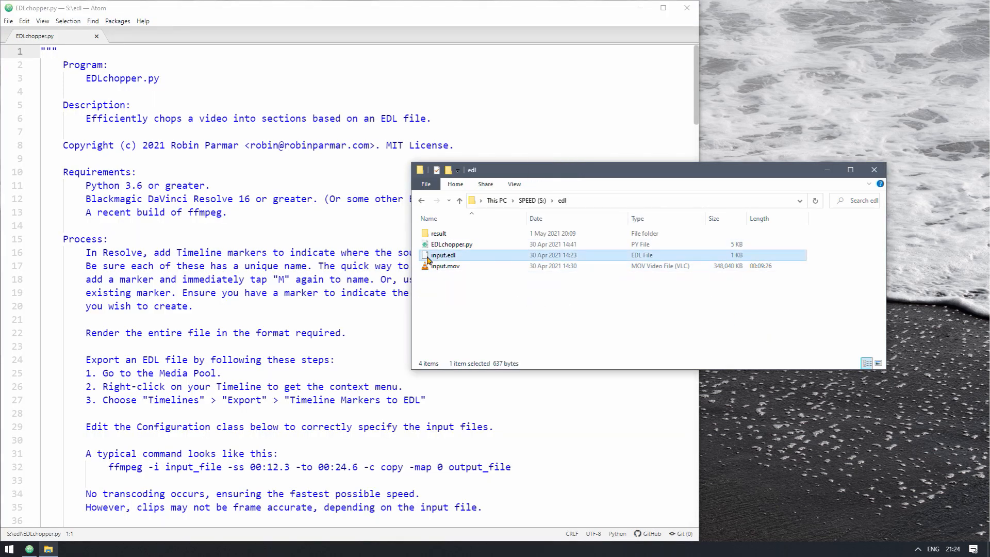
{"action": "double_click", "coordinate": [444, 255]}
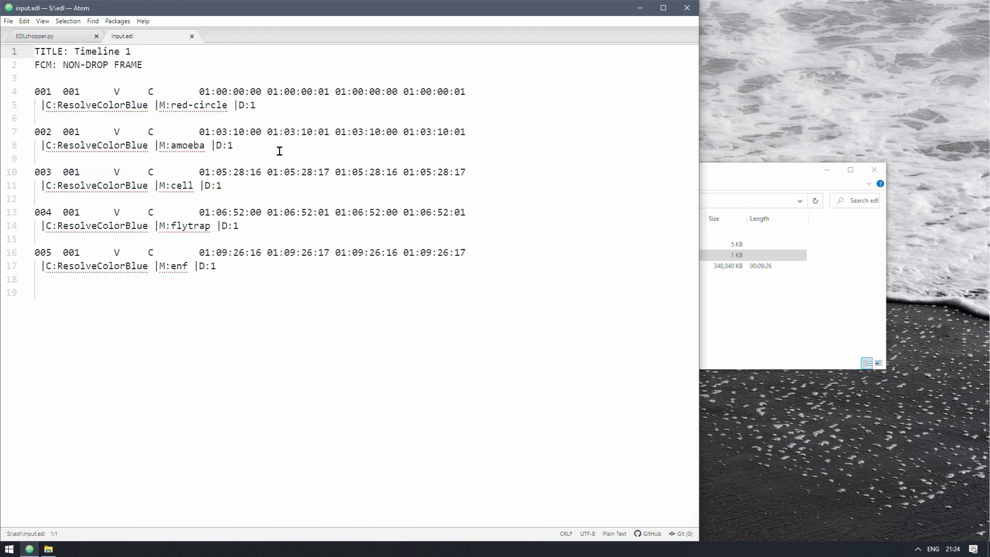
{"action": "left_click", "coordinate": [199, 415]}
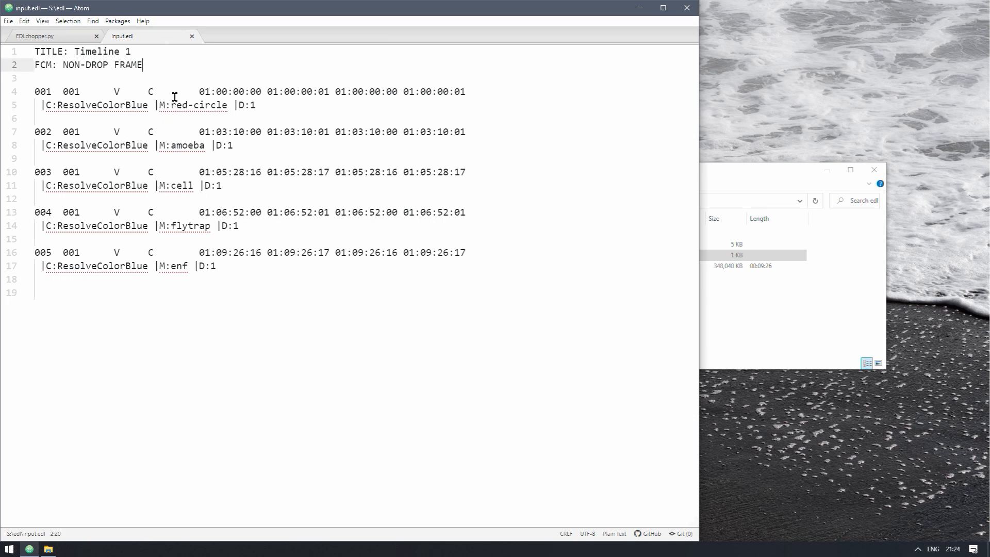
{"action": "left_click", "coordinate": [35, 92]}
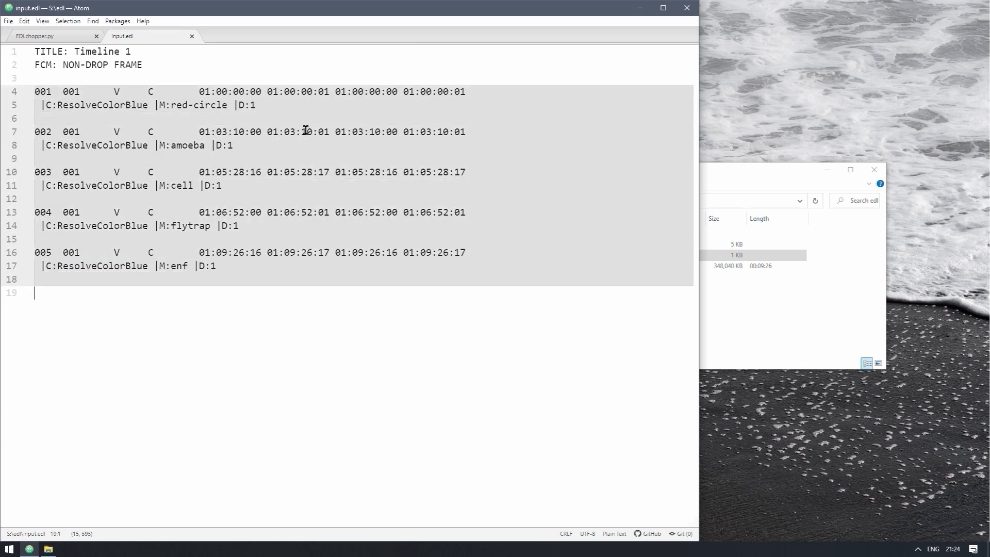
{"action": "left_click", "coordinate": [35, 118]}
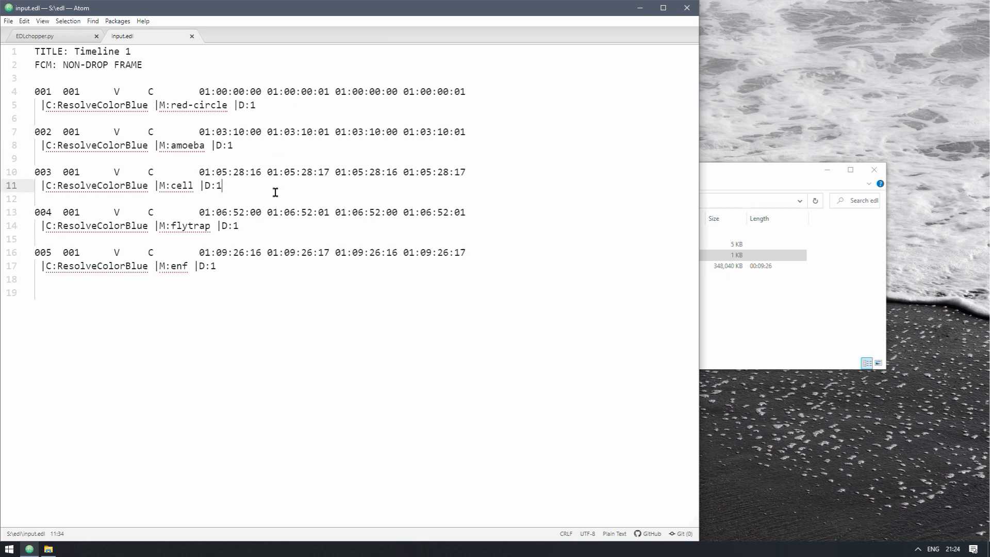
{"action": "mouse_move", "coordinate": [280, 389]}
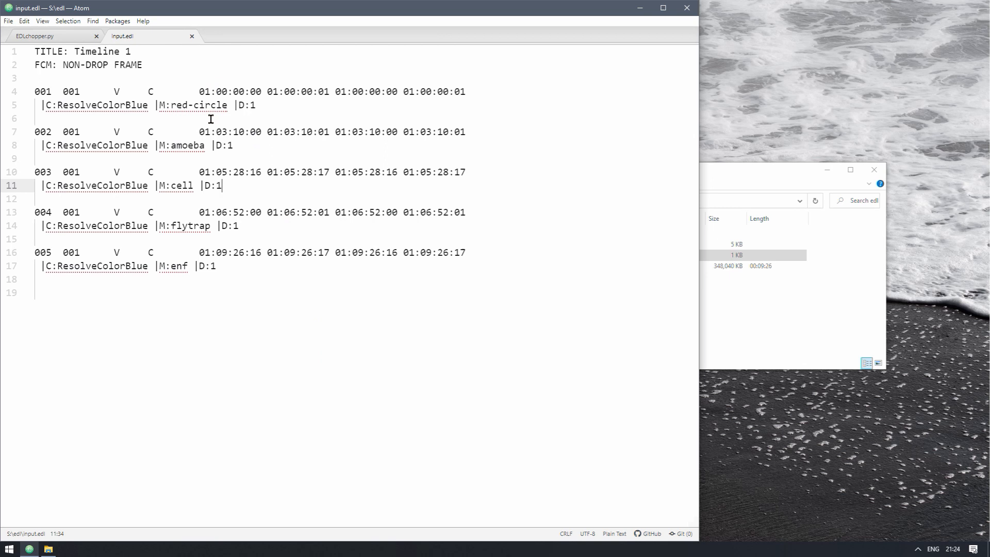
{"action": "mouse_move", "coordinate": [693, 232]}
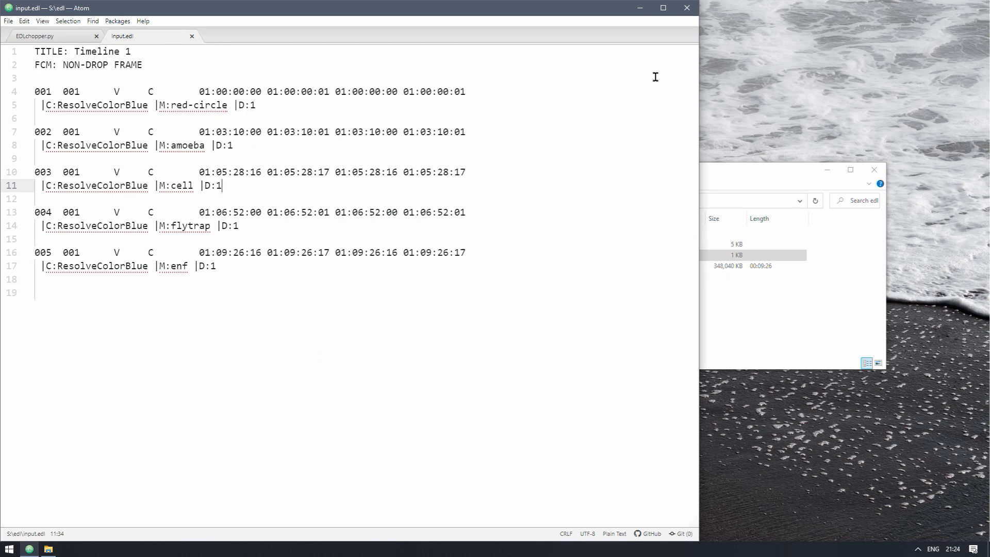
{"action": "mouse_move", "coordinate": [694, 17]}
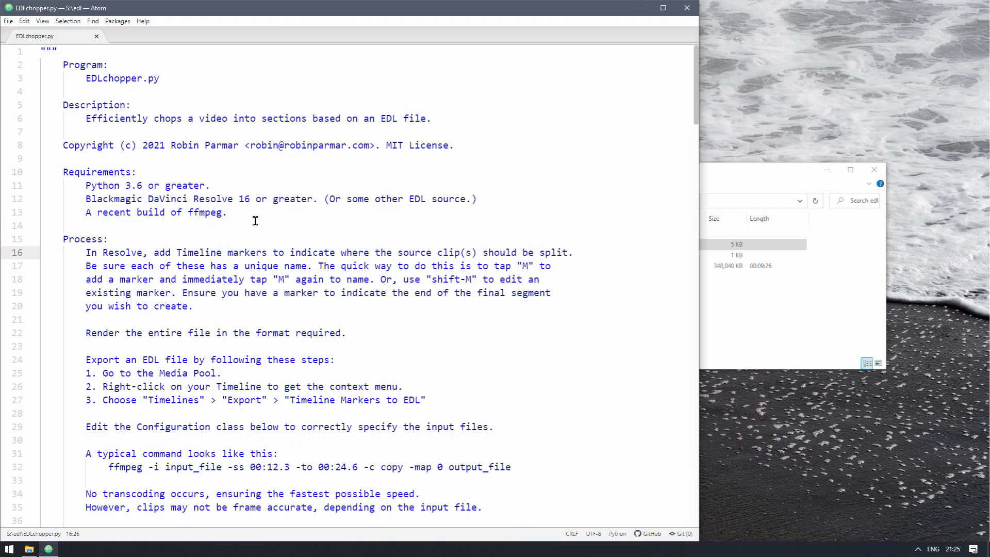
Scroll EDLchopper.py past the docstring and fold the Configuration and main sections to reveal the Collection class
{"action": "scroll", "scroll_direction": "down", "scroll_amount": 3}
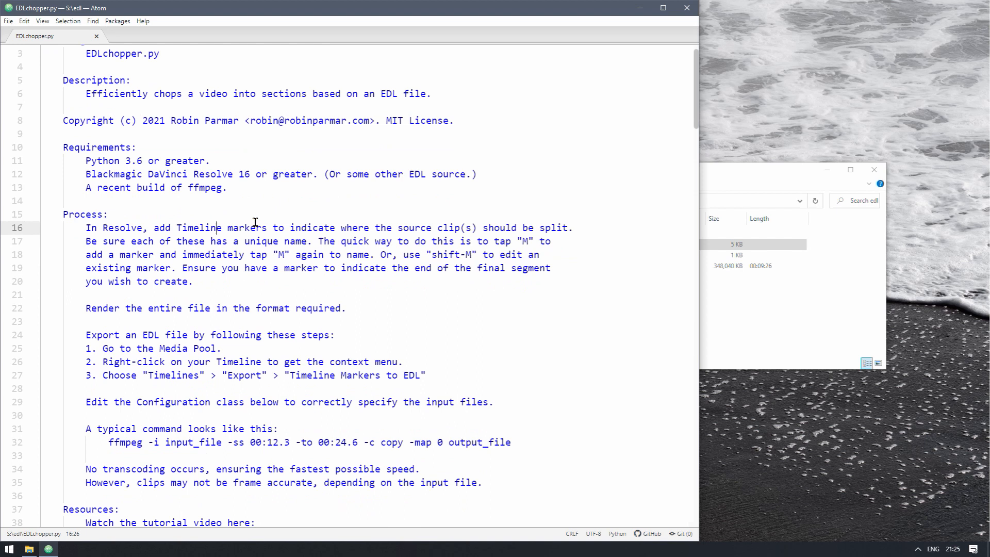
{"action": "scroll", "scroll_direction": "up", "scroll_amount": 3}
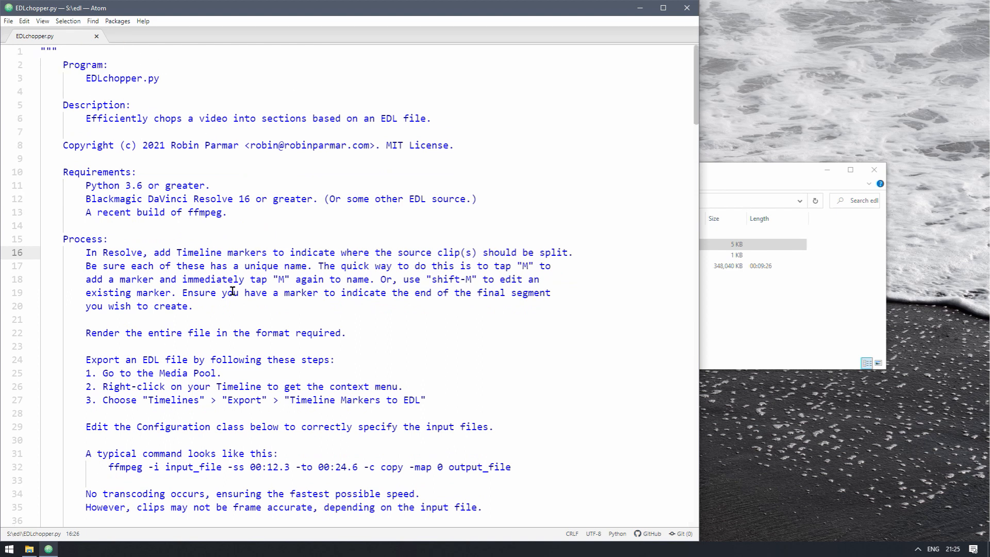
{"action": "scroll", "scroll_direction": "down", "scroll_amount": 3}
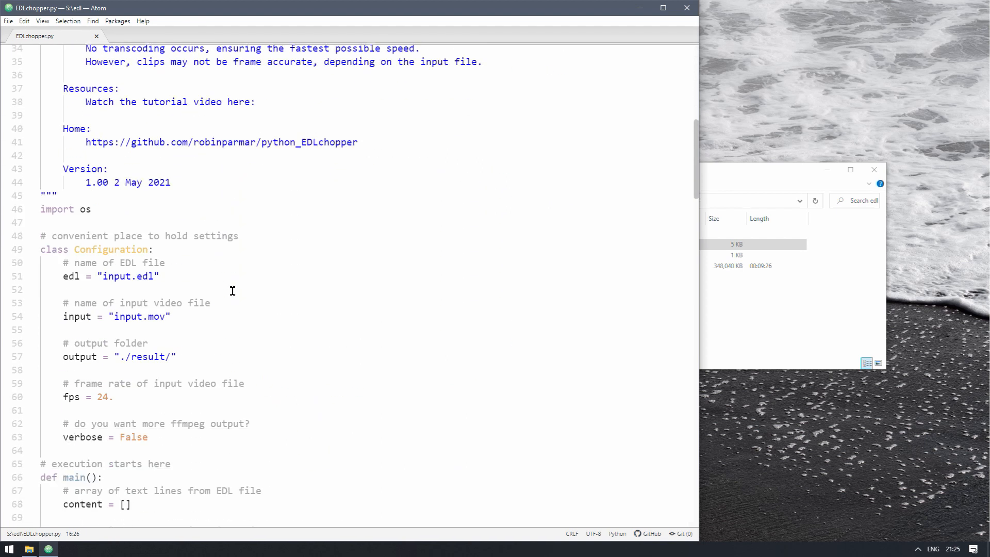
{"action": "scroll", "scroll_direction": "down", "scroll_amount": 3}
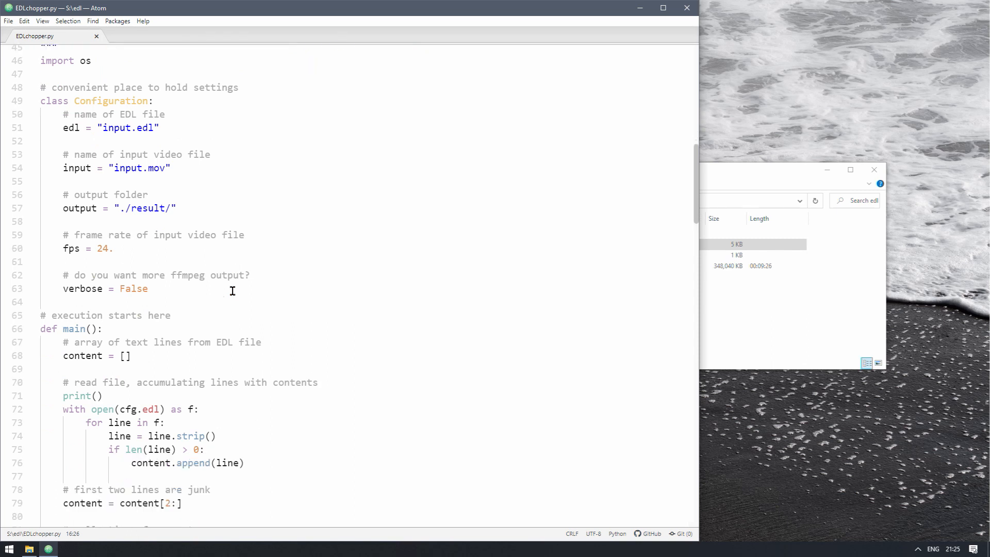
{"action": "left_click", "coordinate": [30, 100]}
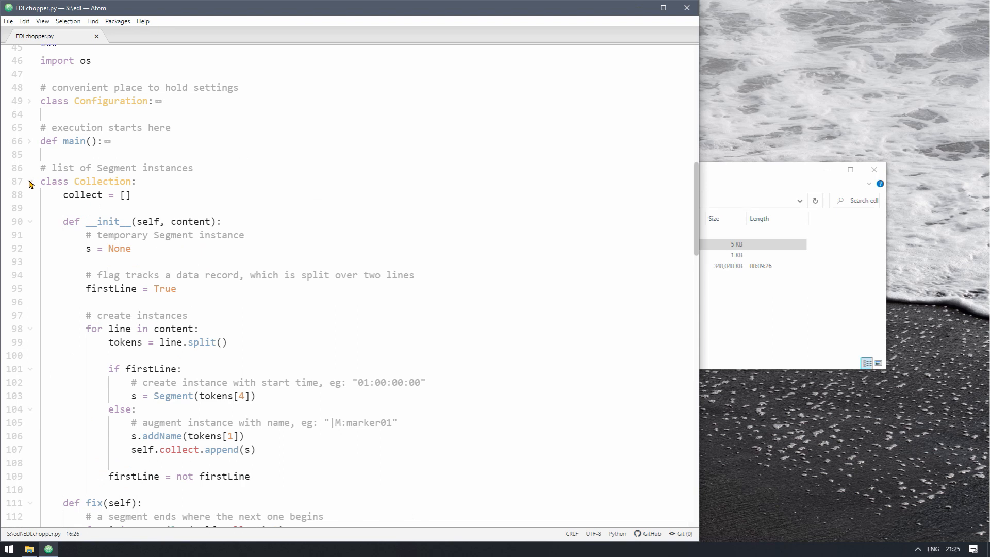
{"action": "left_click", "coordinate": [28, 182]}
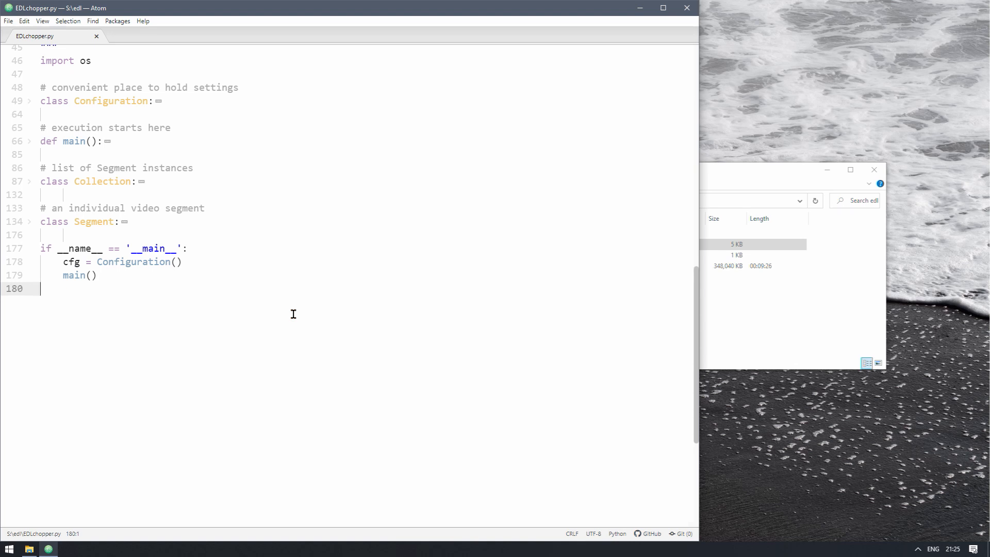
{"action": "mouse_move", "coordinate": [269, 294]}
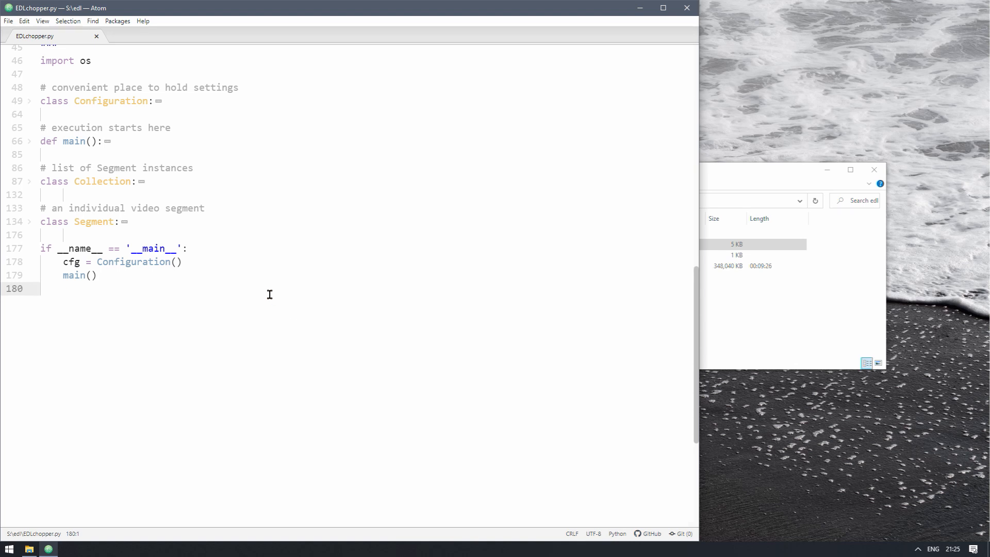
{"action": "left_click", "coordinate": [265, 289]}
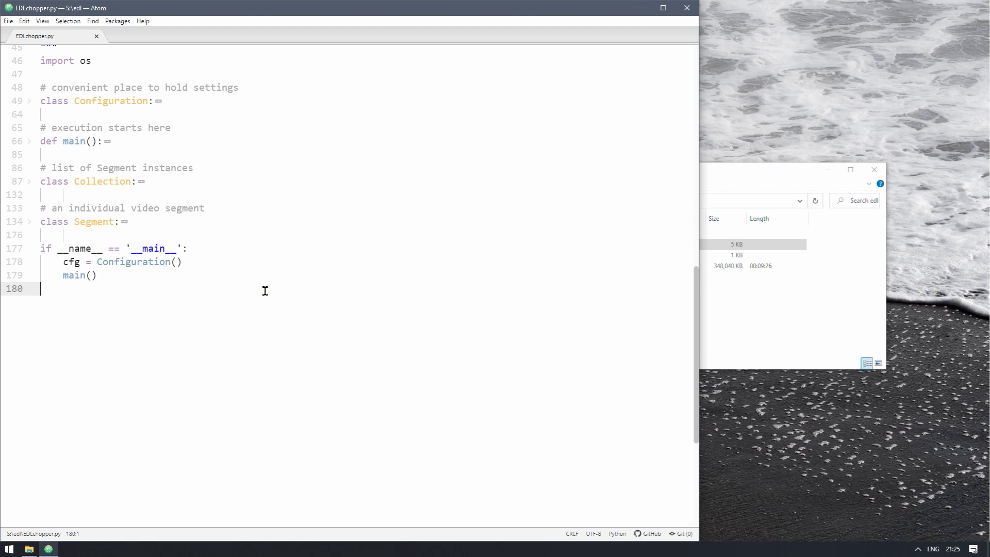
{"action": "mouse_move", "coordinate": [232, 266]}
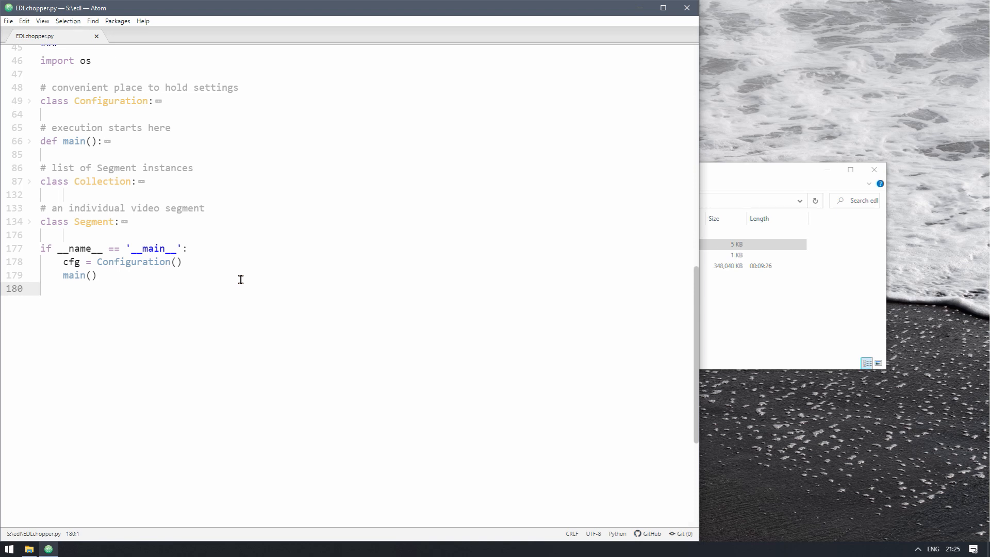
{"action": "left_click", "coordinate": [183, 261]}
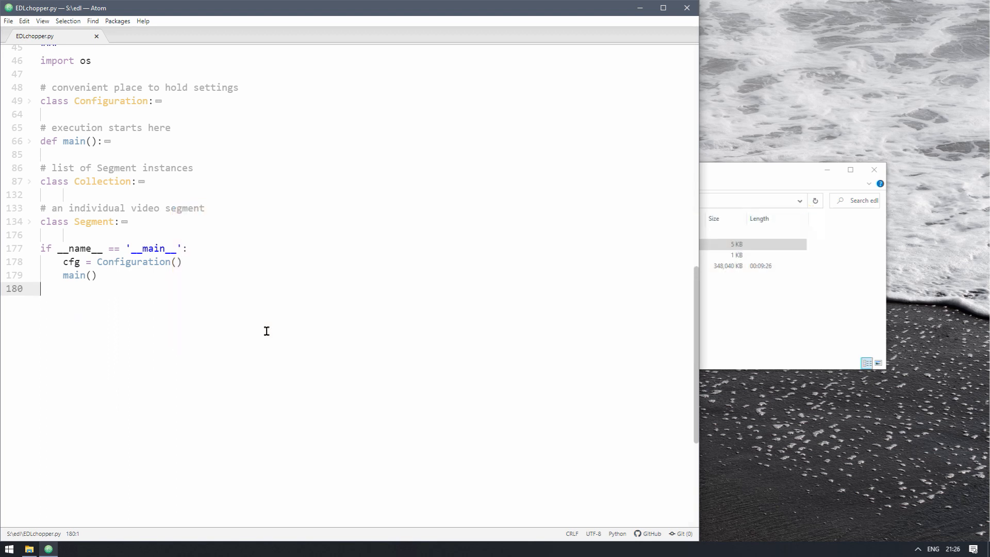
{"action": "mouse_move", "coordinate": [97, 203]}
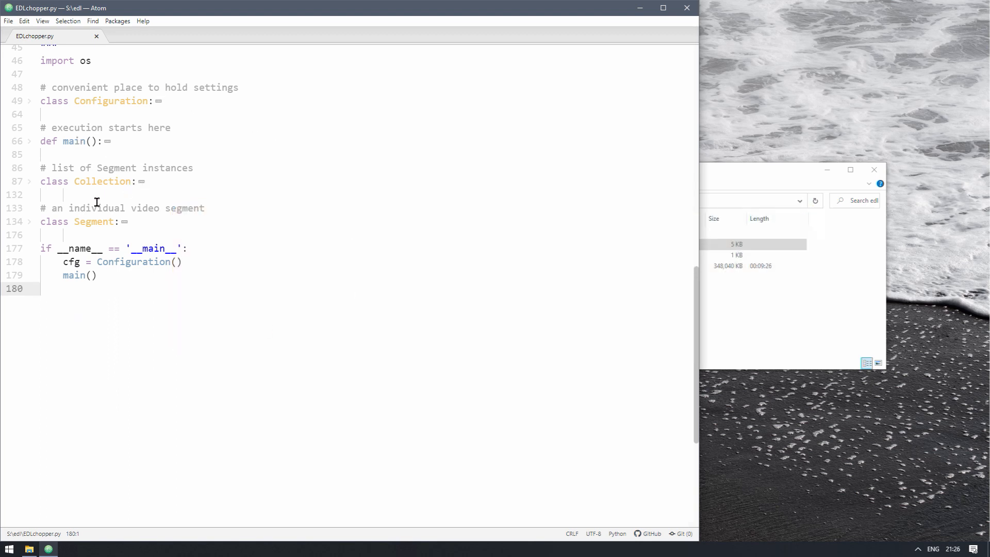
{"action": "mouse_move", "coordinate": [231, 311]}
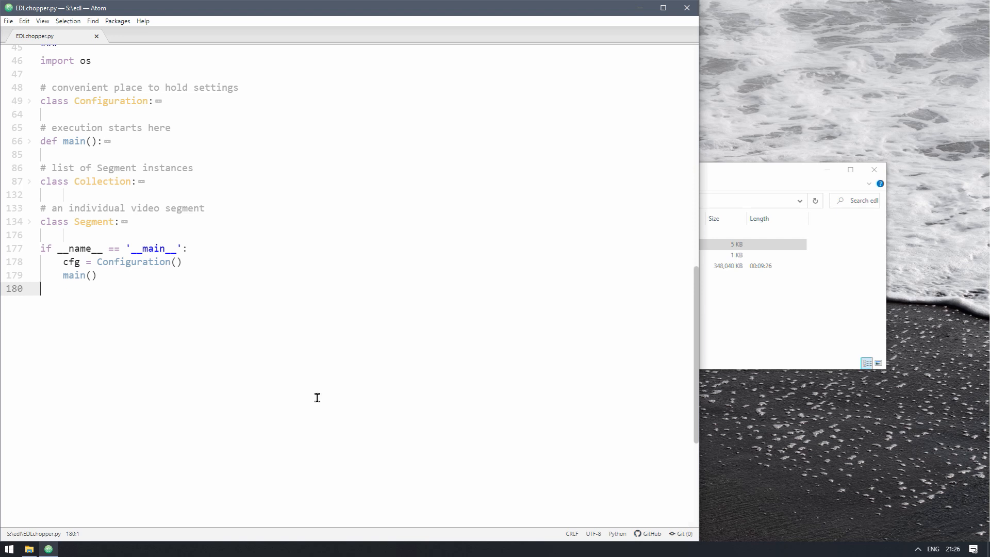
{"action": "mouse_move", "coordinate": [268, 18]}
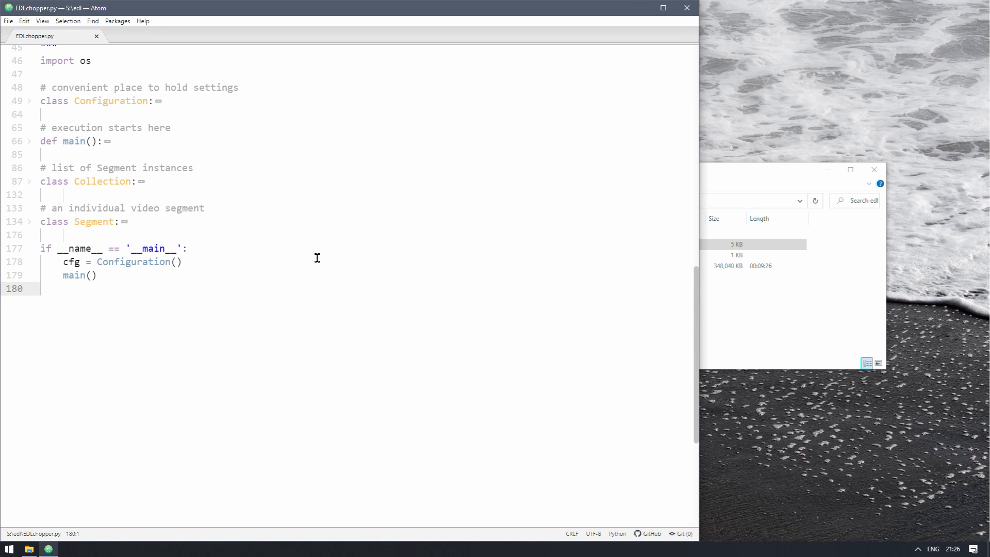
{"action": "left_click", "coordinate": [41, 289]}
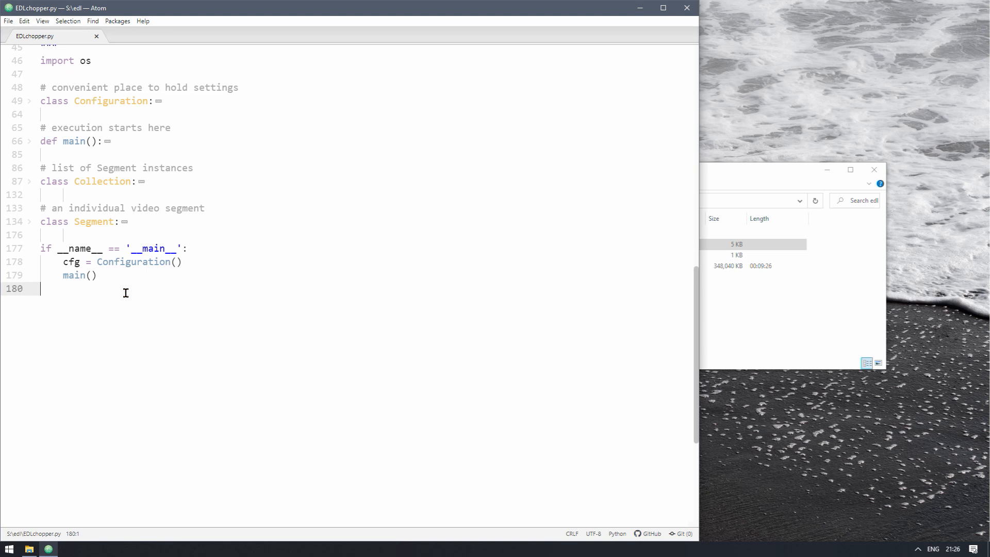
{"action": "mouse_move", "coordinate": [306, 314]}
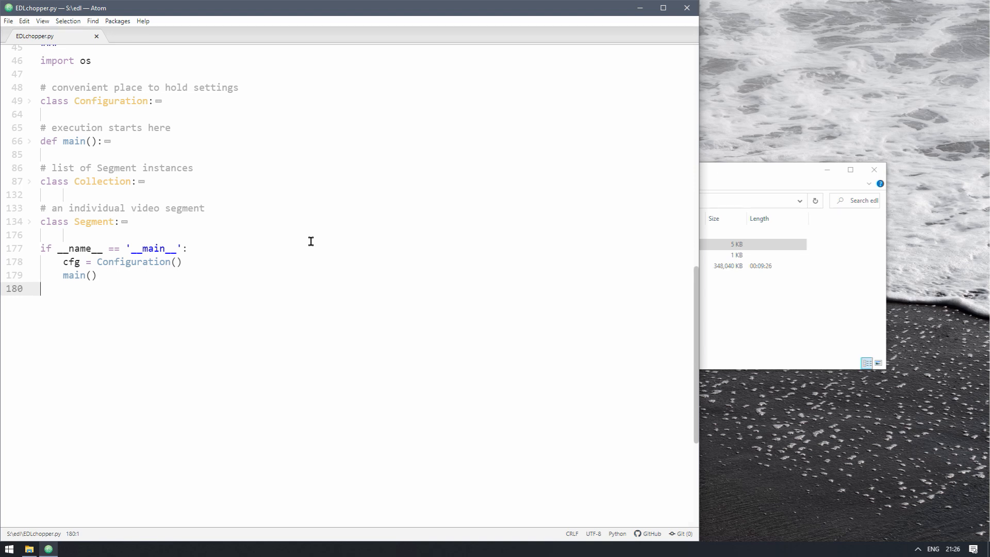
{"action": "left_click", "coordinate": [58, 113]}
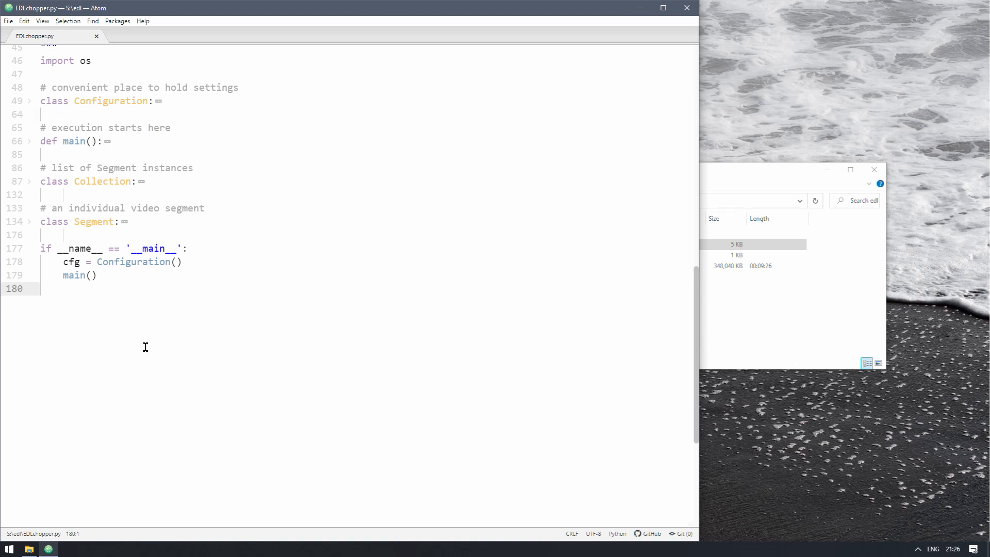
{"action": "left_click", "coordinate": [45, 289]}
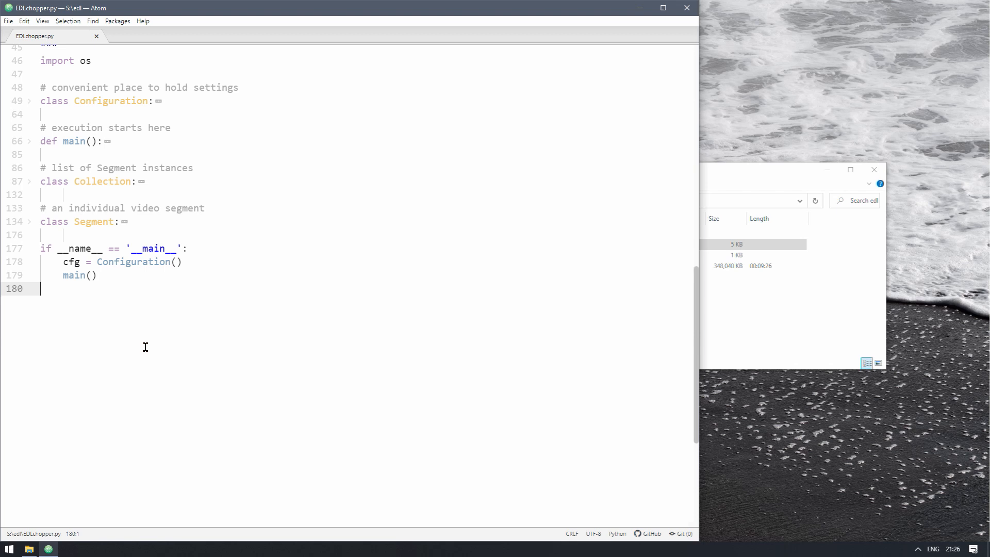
{"action": "mouse_move", "coordinate": [414, 387]}
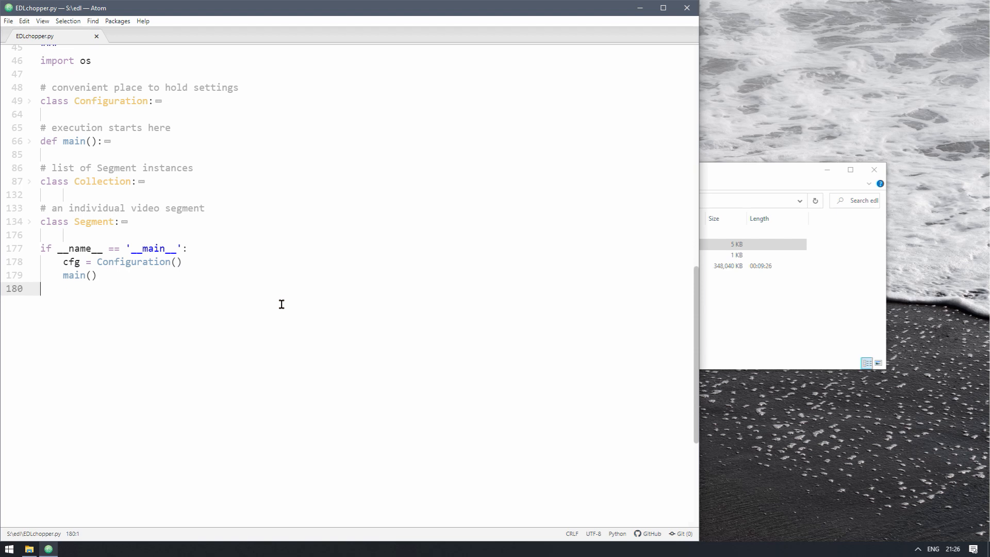
{"action": "left_click", "coordinate": [29, 222]}
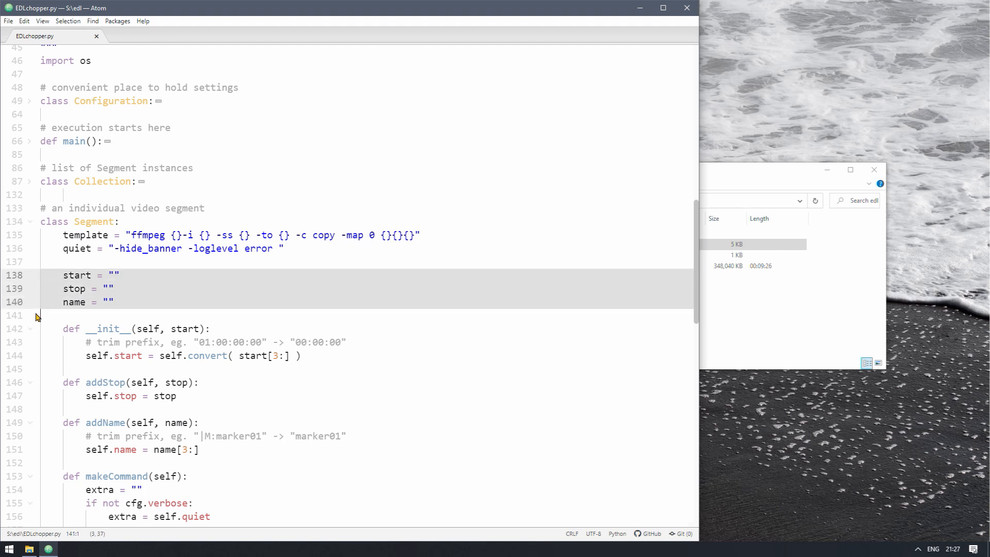
{"action": "mouse_move", "coordinate": [392, 399]}
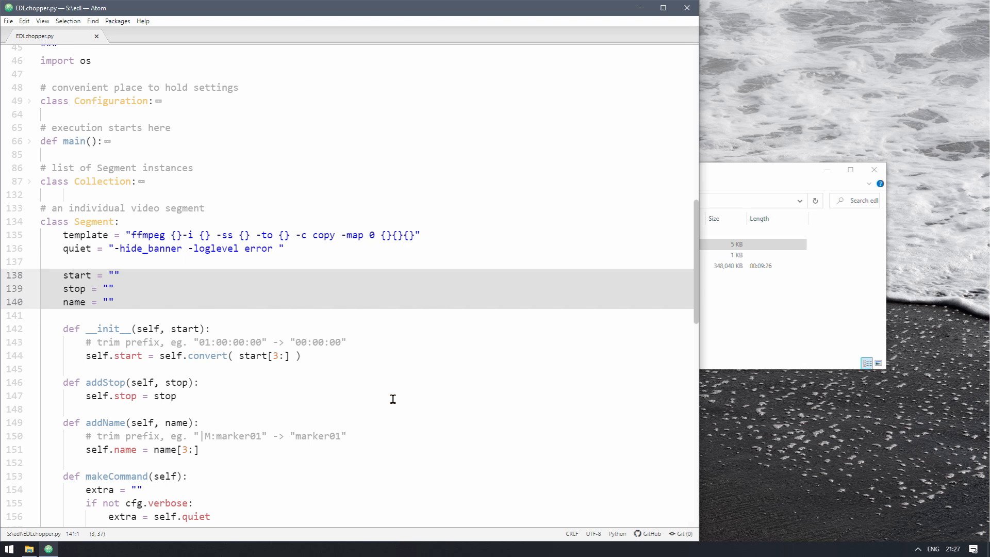
{"action": "left_click", "coordinate": [40, 315]}
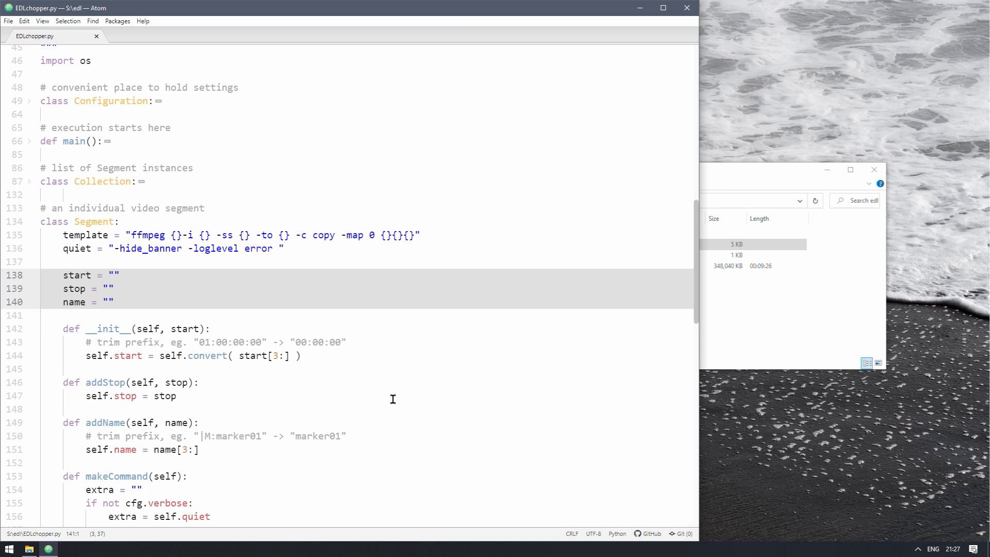
{"action": "left_click", "coordinate": [178, 396]}
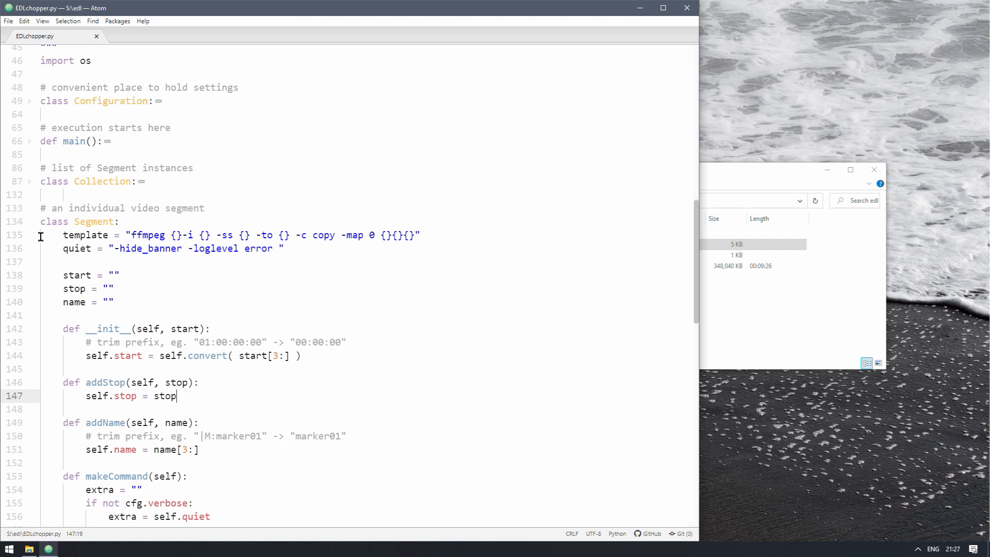
{"action": "left_click", "coordinate": [40, 261]}
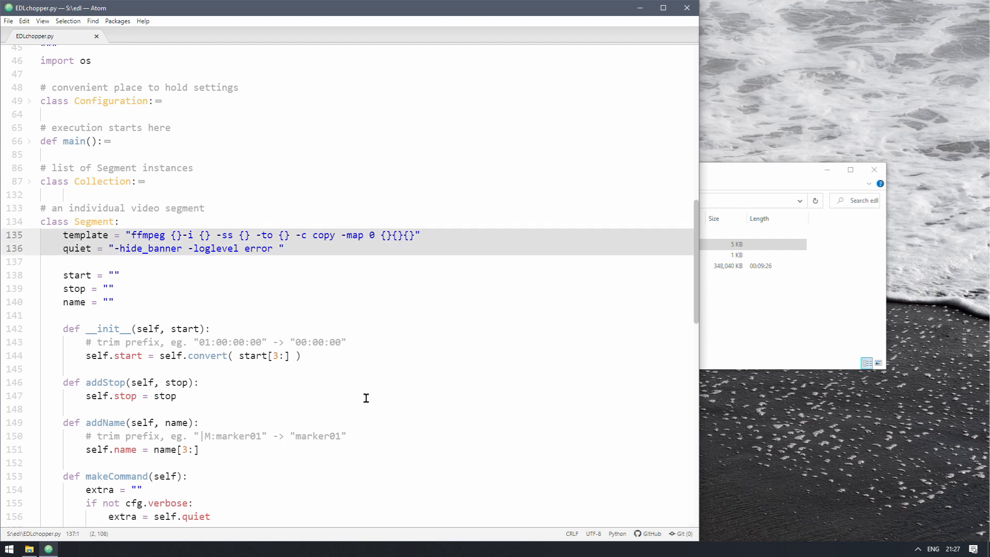
{"action": "left_click", "coordinate": [402, 235]}
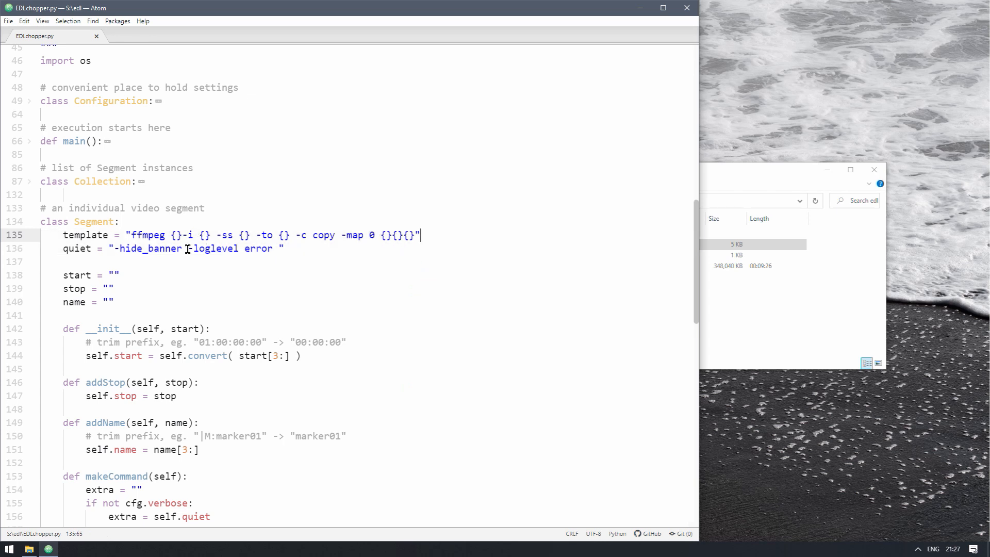
{"action": "left_click", "coordinate": [203, 342]}
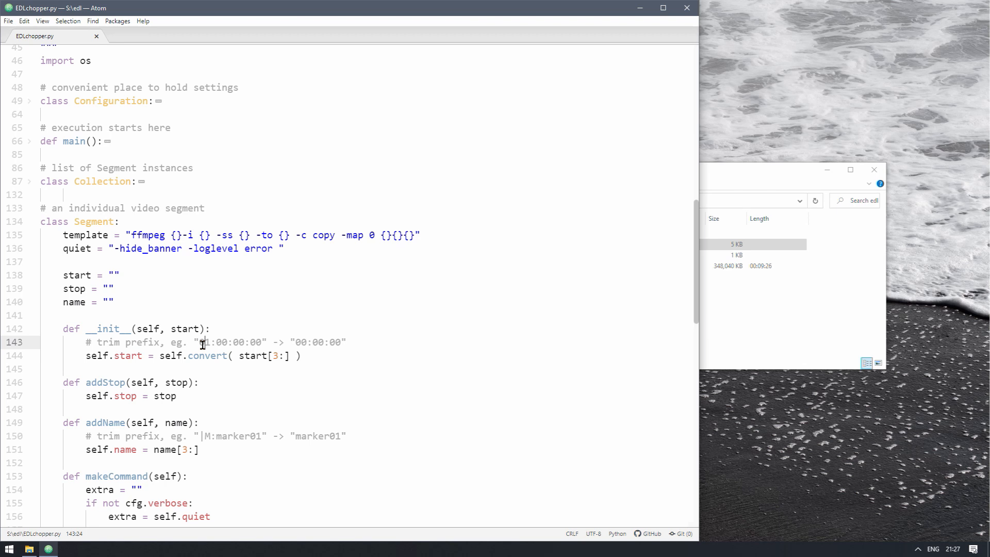
{"action": "scroll", "scroll_direction": "down", "scroll_amount": 3}
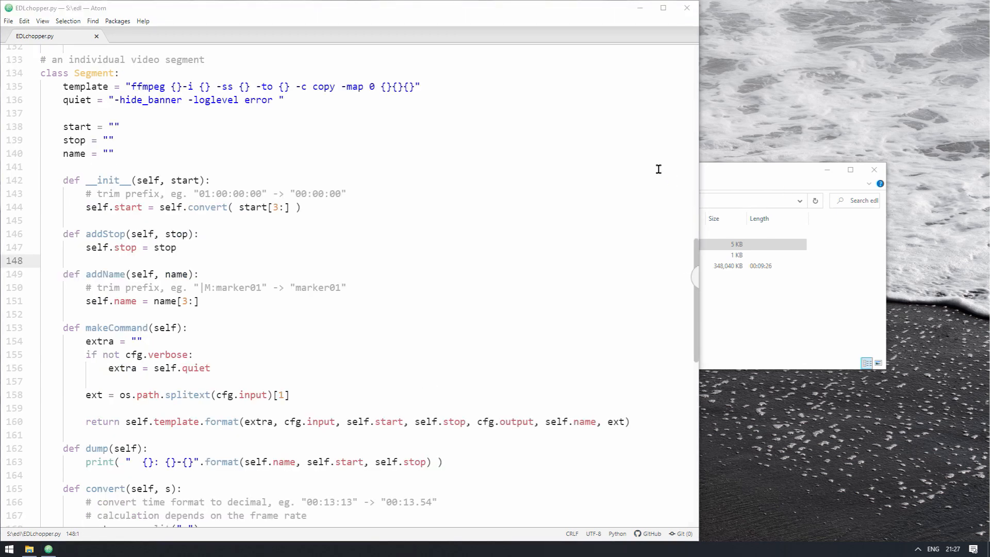
{"action": "left_click", "coordinate": [400, 318]}
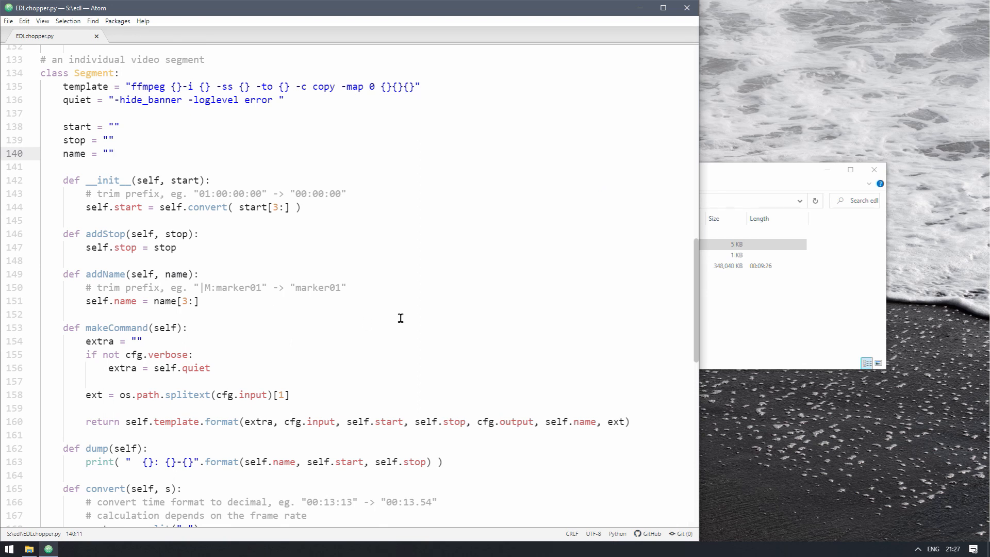
{"action": "scroll", "scroll_direction": "down", "scroll_amount": 3}
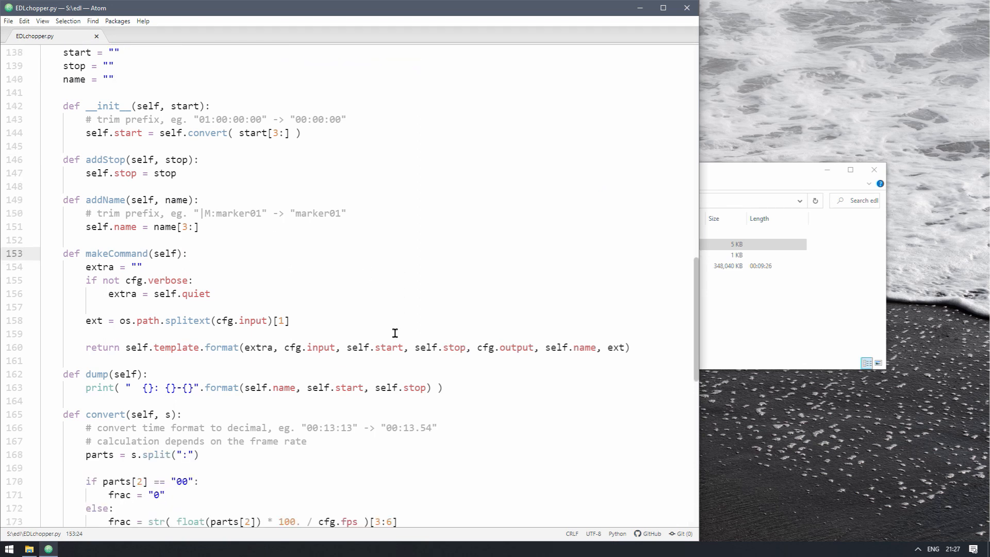
{"action": "scroll", "scroll_direction": "down", "scroll_amount": 3}
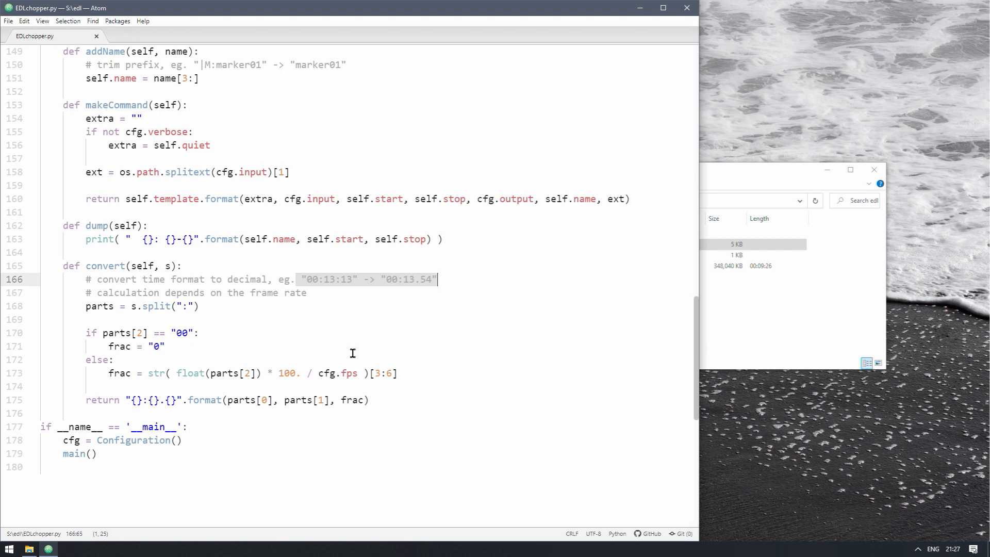
{"action": "mouse_move", "coordinate": [445, 280]}
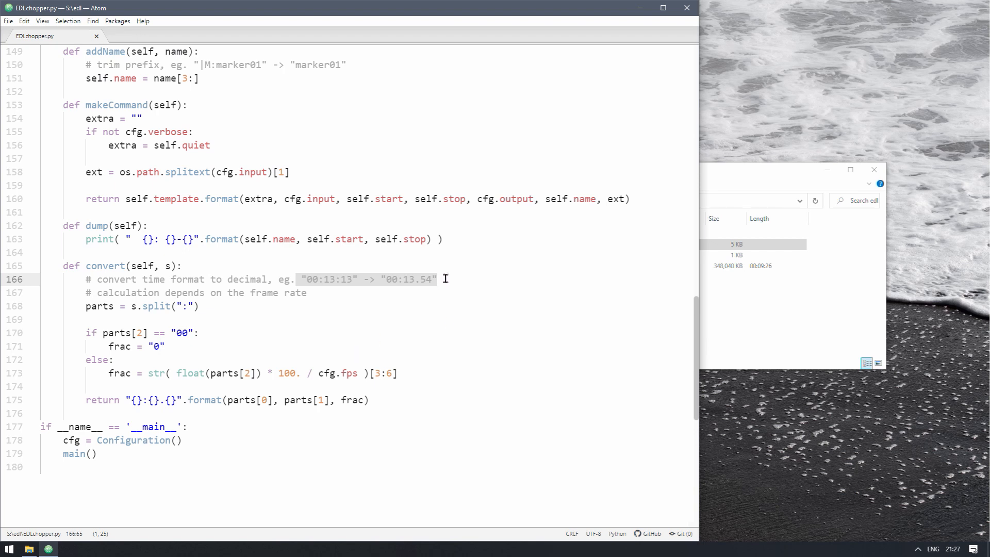
{"action": "left_click", "coordinate": [437, 279]}
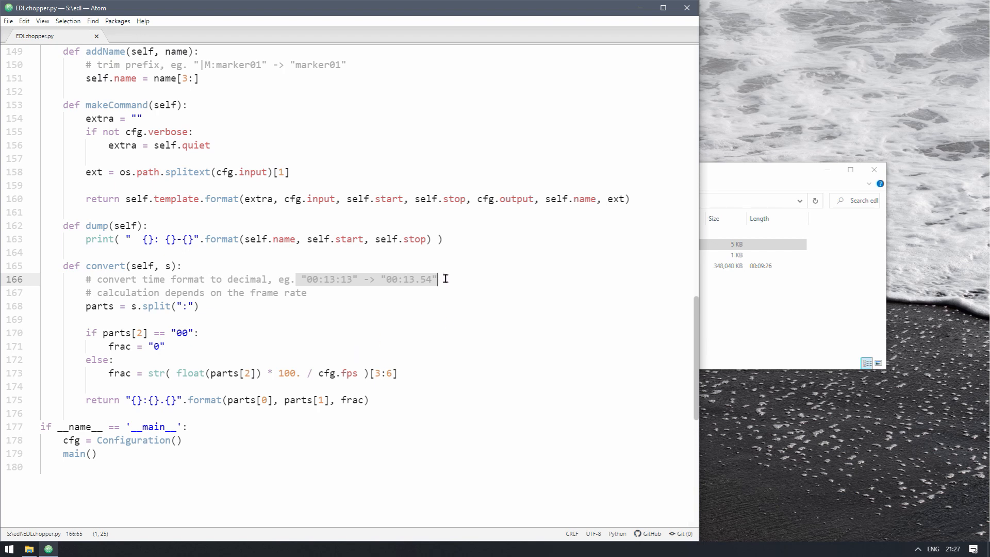
{"action": "mouse_move", "coordinate": [342, 279]}
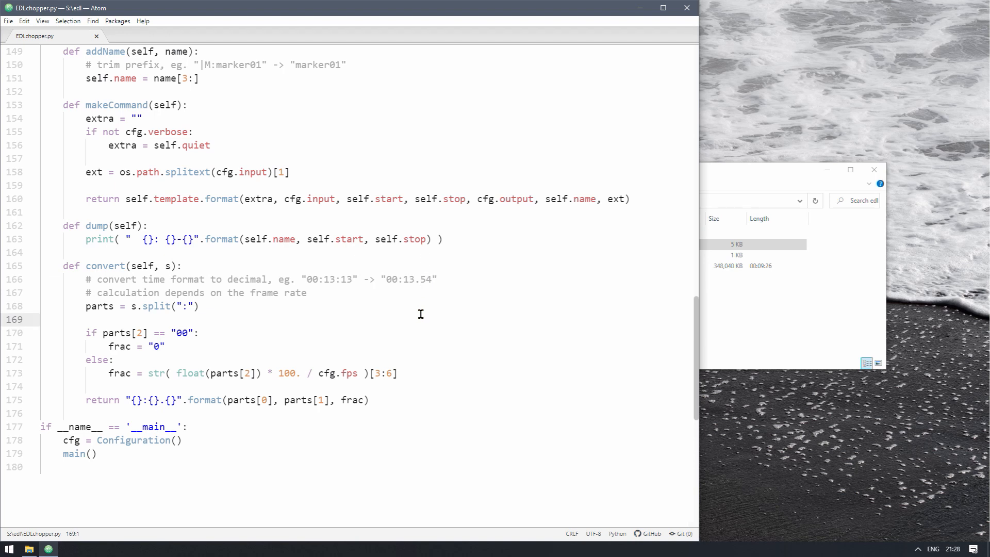
{"action": "scroll", "scroll_direction": "up", "scroll_amount": 3}
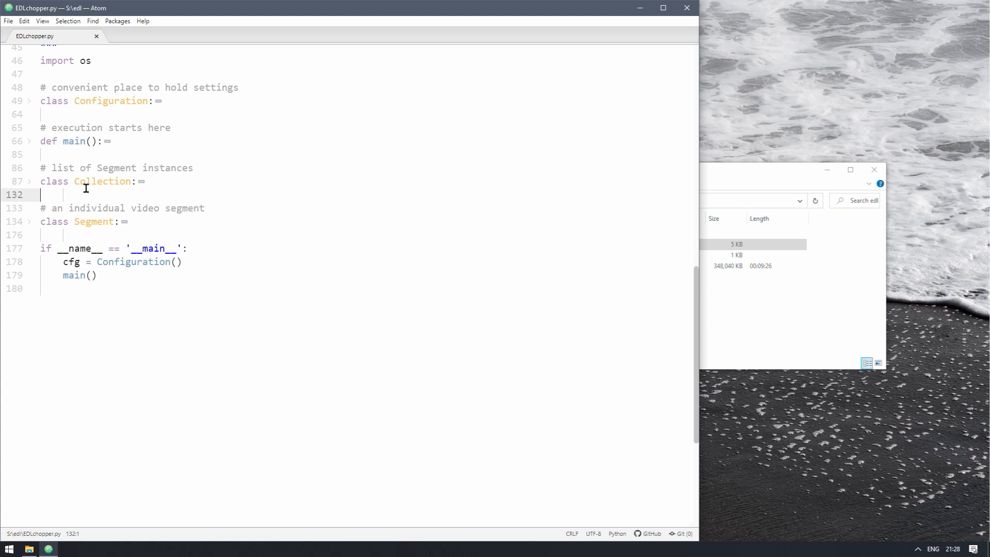
{"action": "mouse_move", "coordinate": [80, 238]}
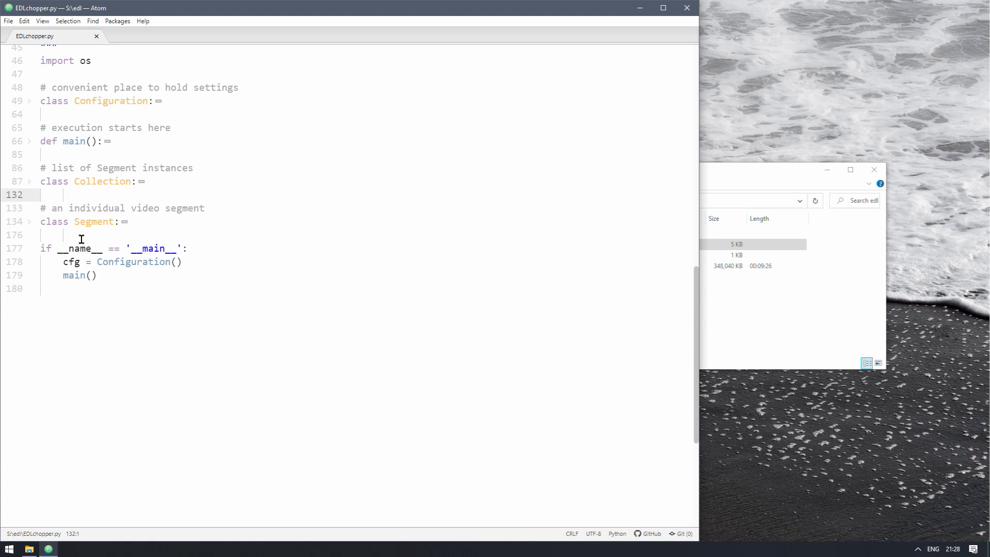
{"action": "mouse_move", "coordinate": [86, 240]}
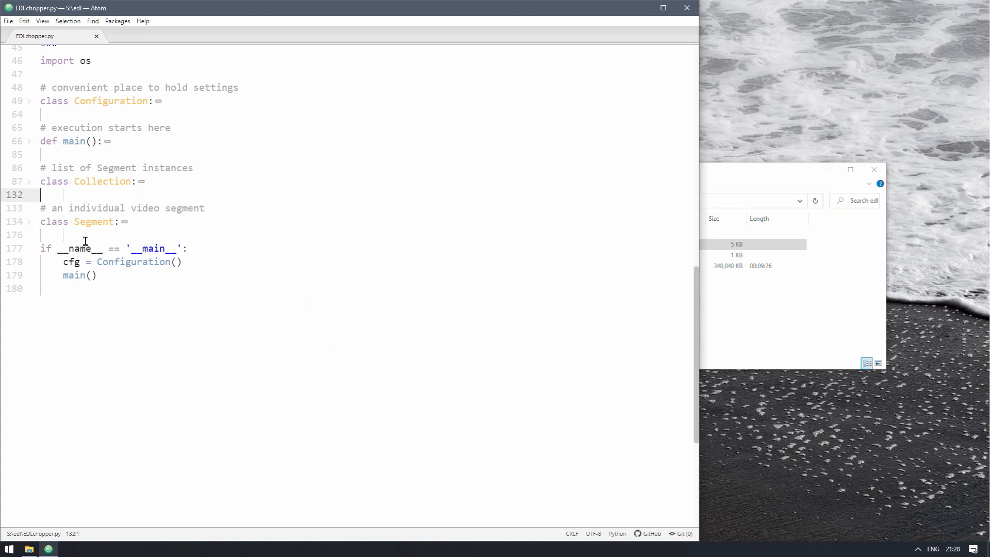
{"action": "left_click", "coordinate": [29, 181]}
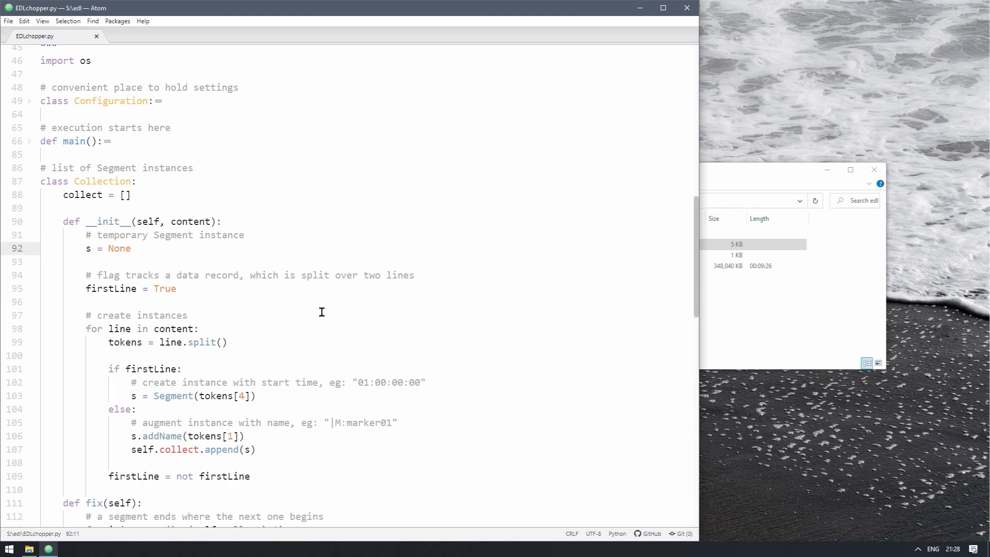
{"action": "left_click", "coordinate": [232, 342]}
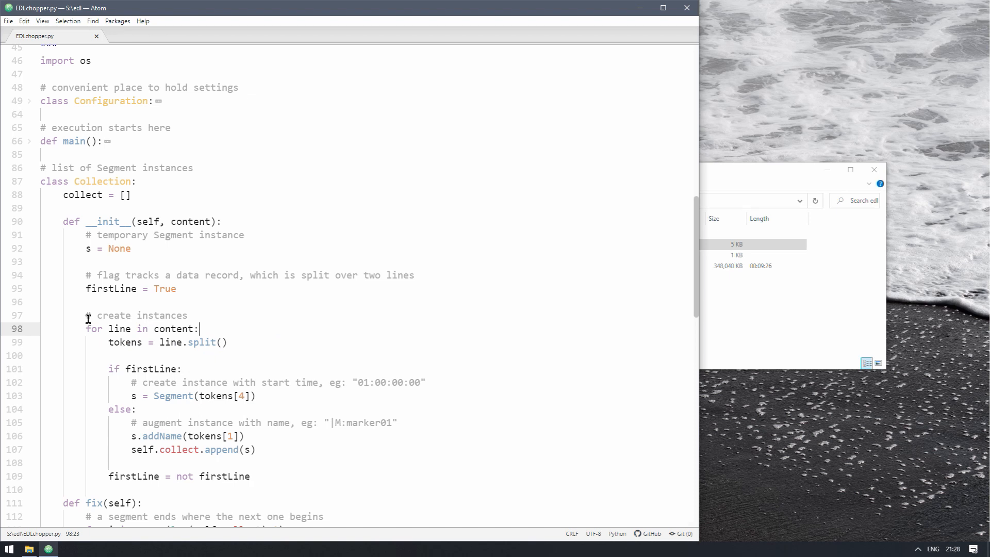
{"action": "mouse_move", "coordinate": [283, 329]}
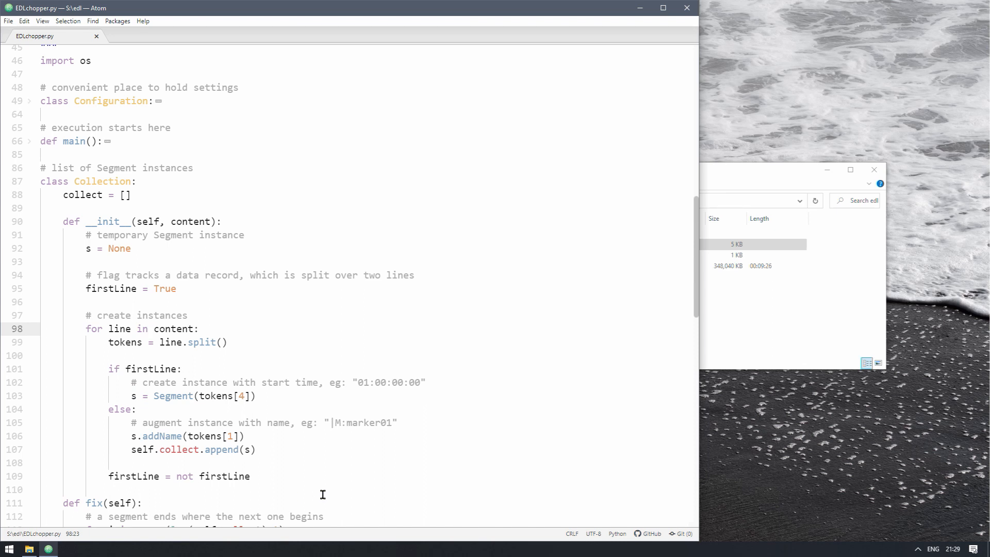
{"action": "left_click", "coordinate": [199, 328]}
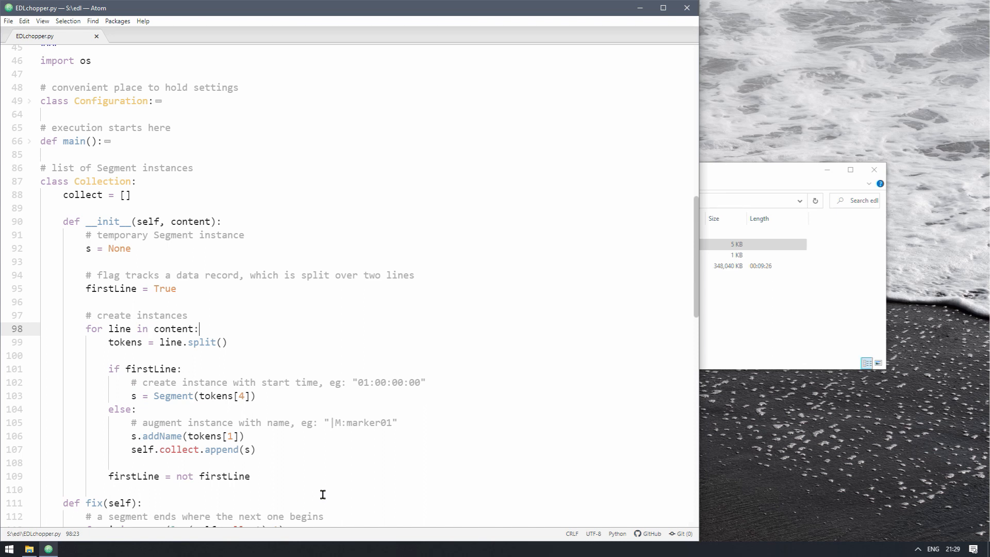
{"action": "left_click", "coordinate": [184, 369]}
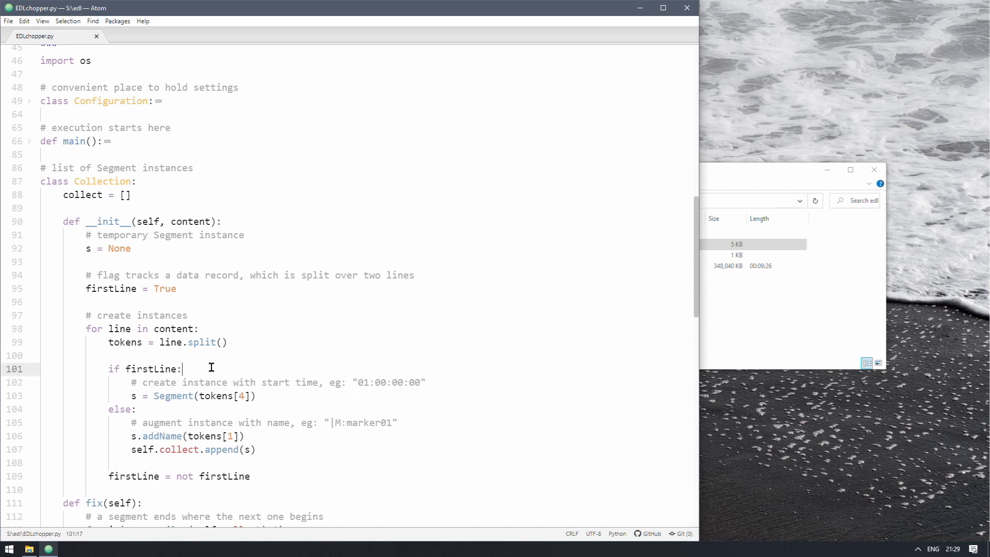
{"action": "mouse_move", "coordinate": [184, 314]}
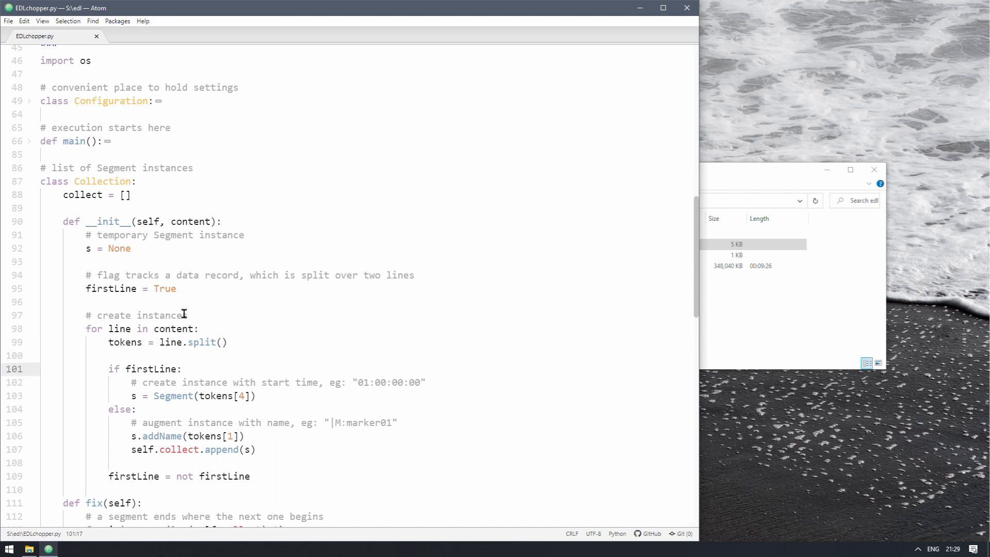
{"action": "left_click", "coordinate": [205, 411]}
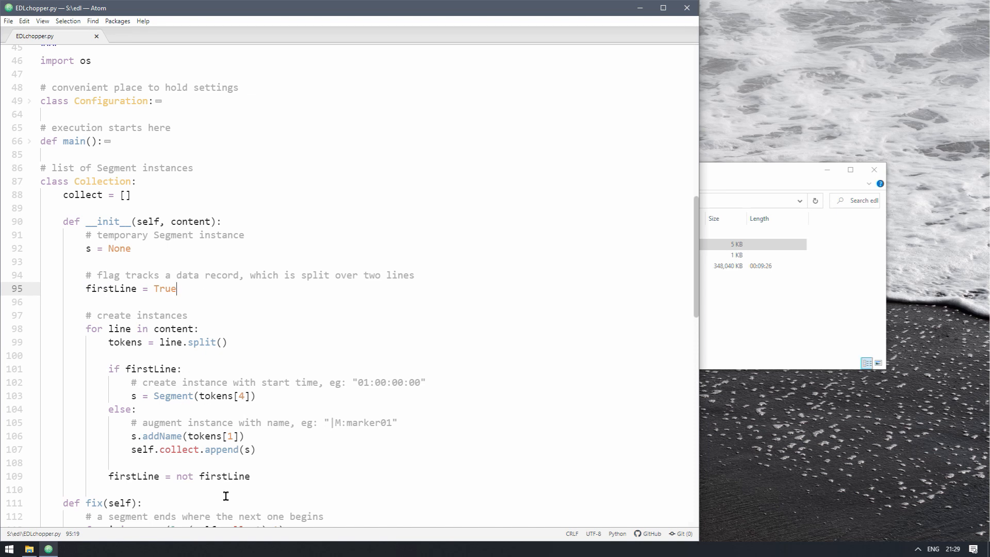
{"action": "mouse_move", "coordinate": [160, 316]}
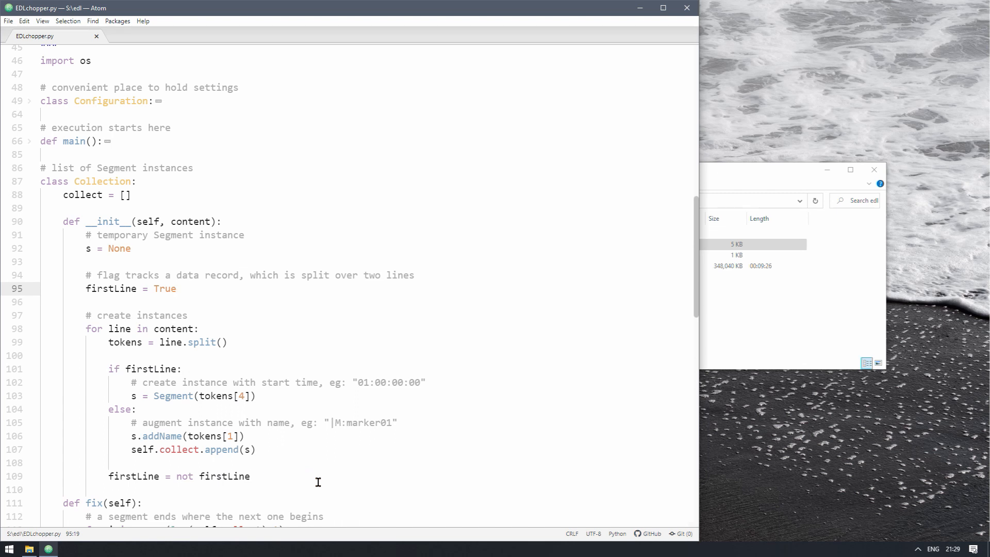
{"action": "scroll", "scroll_direction": "down", "scroll_amount": 3}
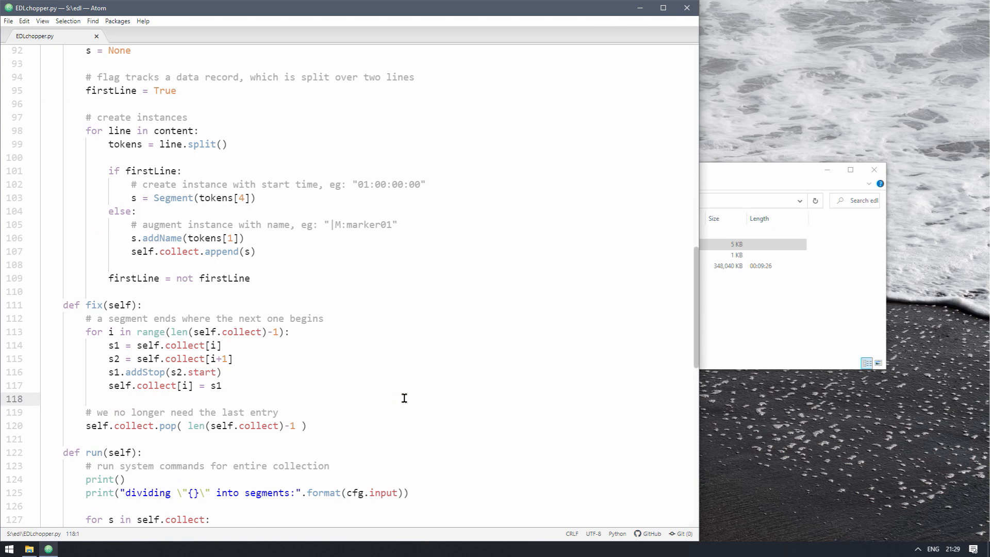
{"action": "mouse_move", "coordinate": [386, 356]}
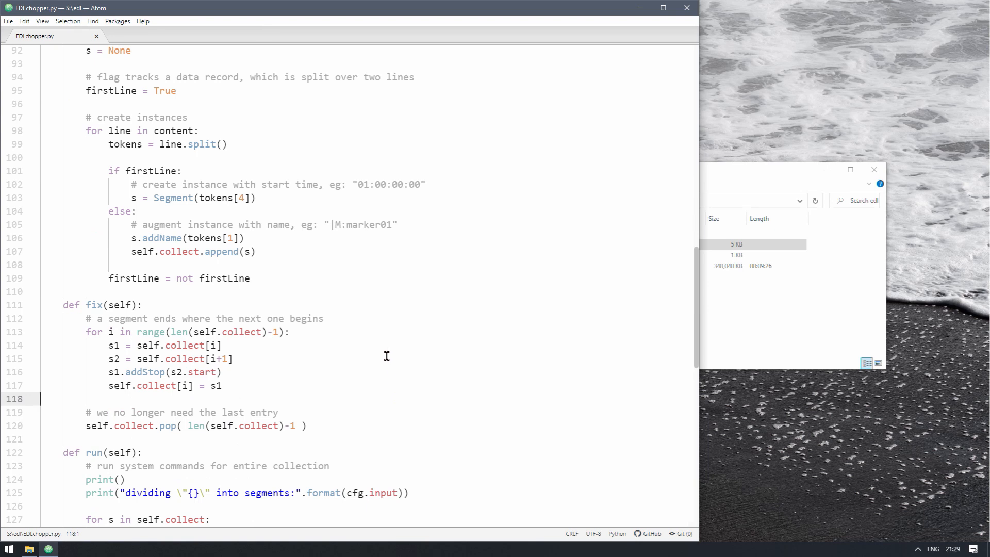
{"action": "left_click", "coordinate": [379, 318]}
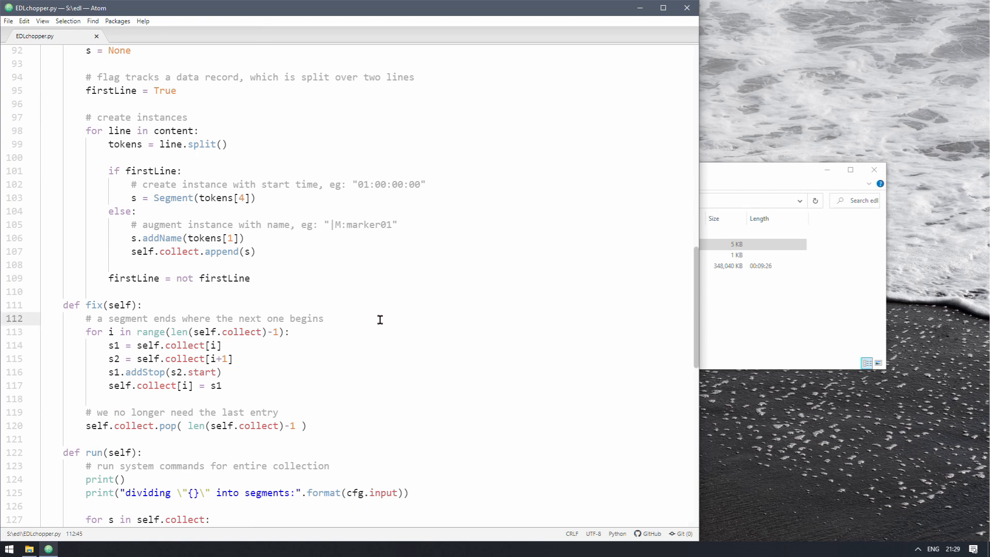
{"action": "left_click", "coordinate": [323, 319]}
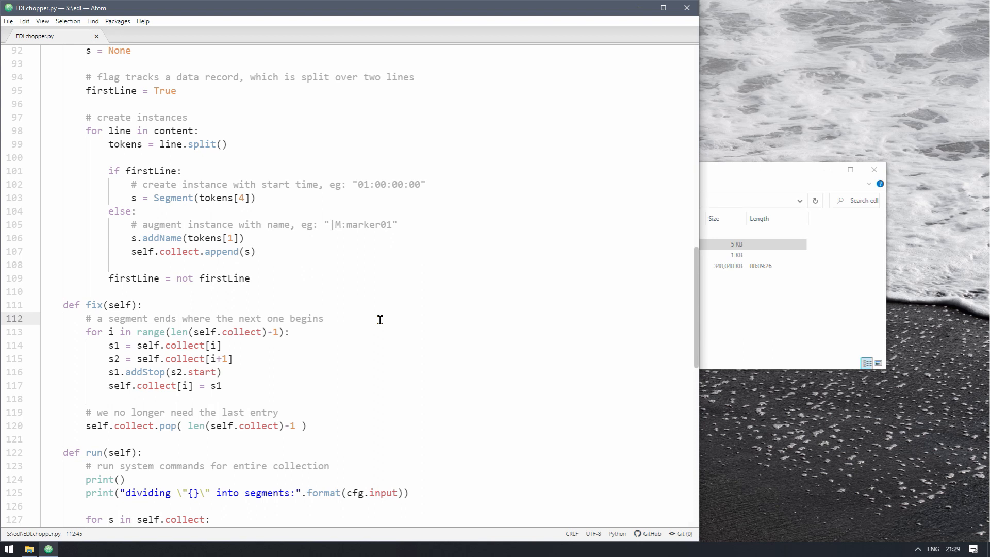
{"action": "left_click", "coordinate": [324, 319]}
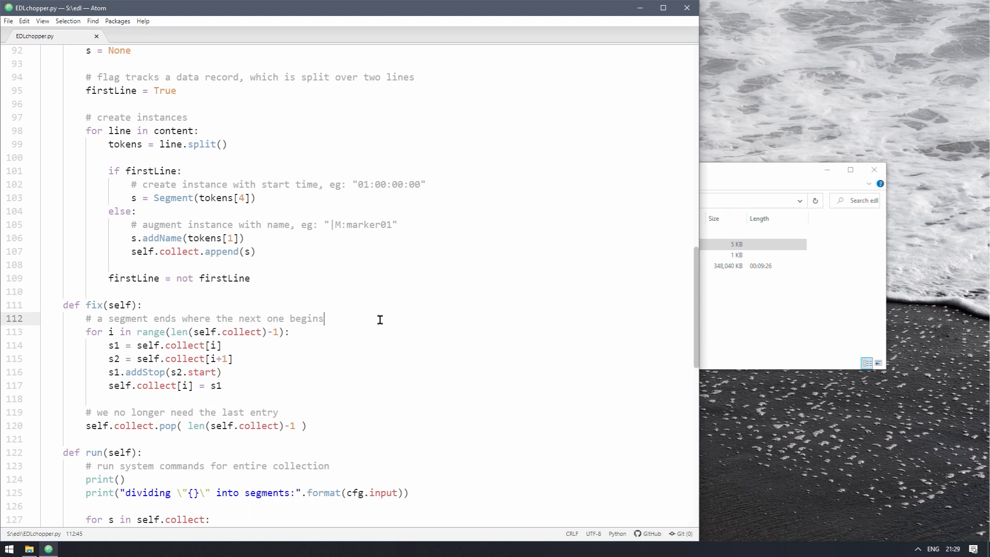
{"action": "mouse_move", "coordinate": [333, 333]}
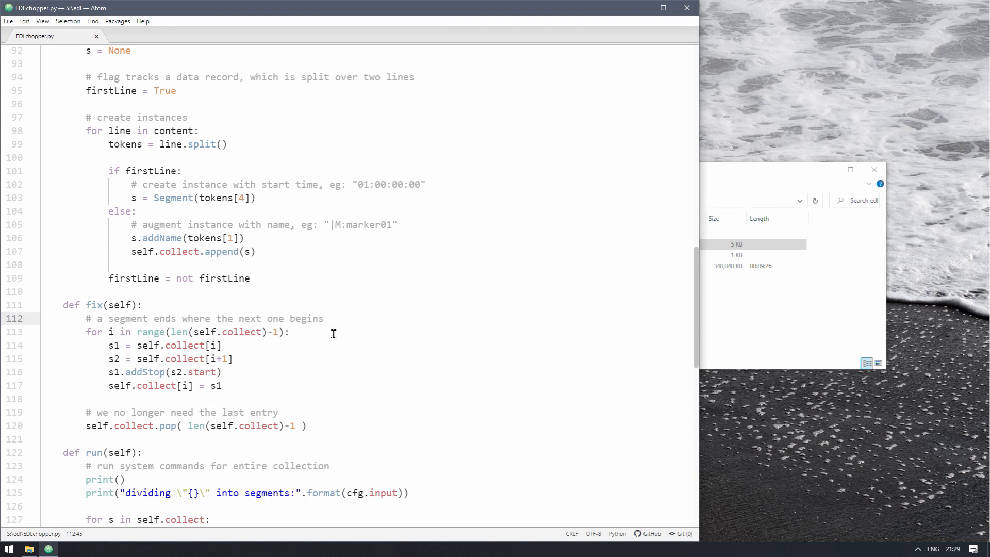
{"action": "left_click", "coordinate": [318, 331]}
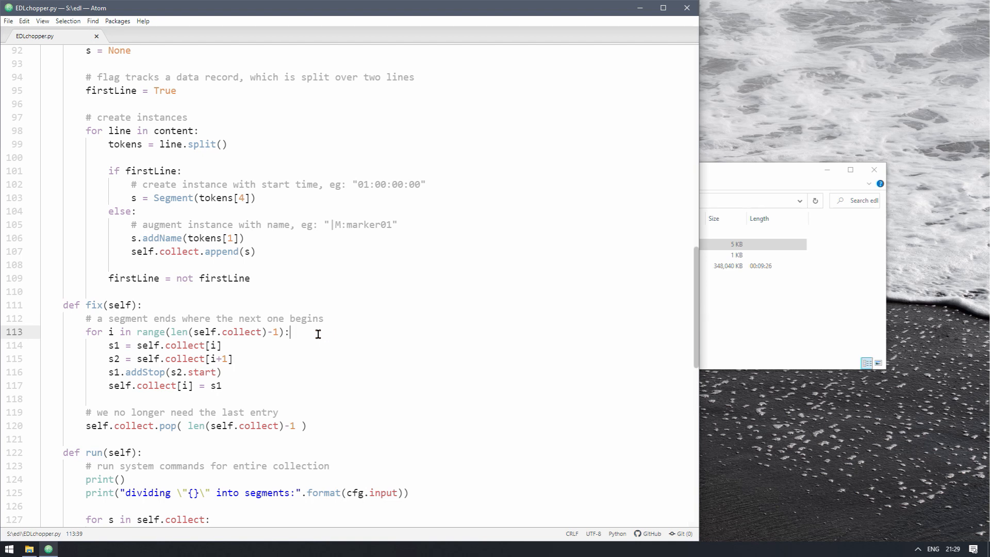
{"action": "mouse_move", "coordinate": [291, 333]}
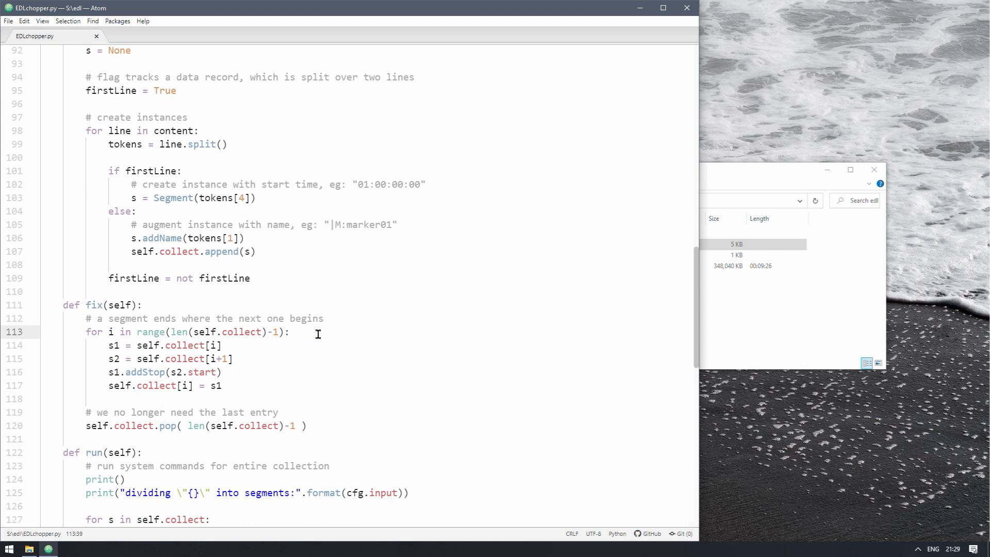
{"action": "left_click", "coordinate": [290, 332]}
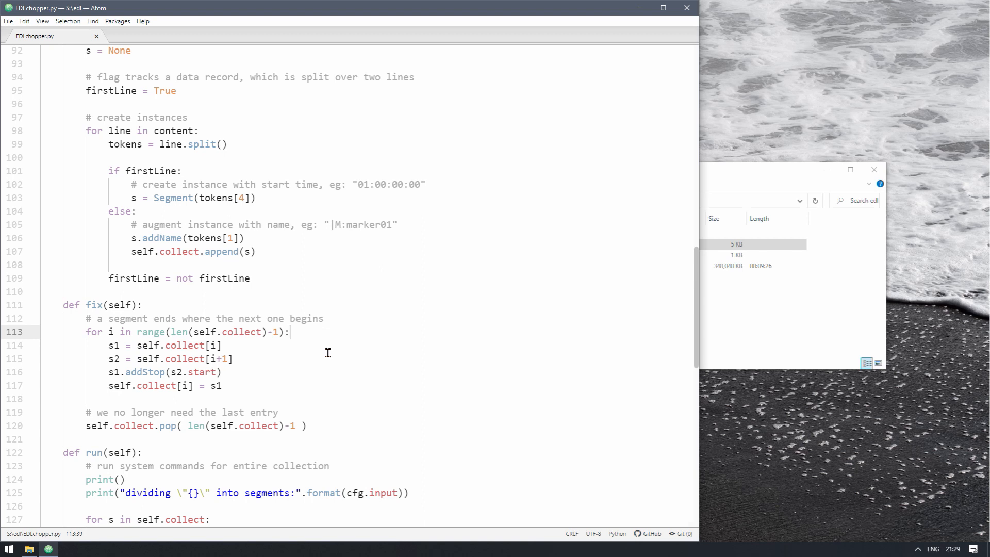
{"action": "left_click", "coordinate": [441, 426]}
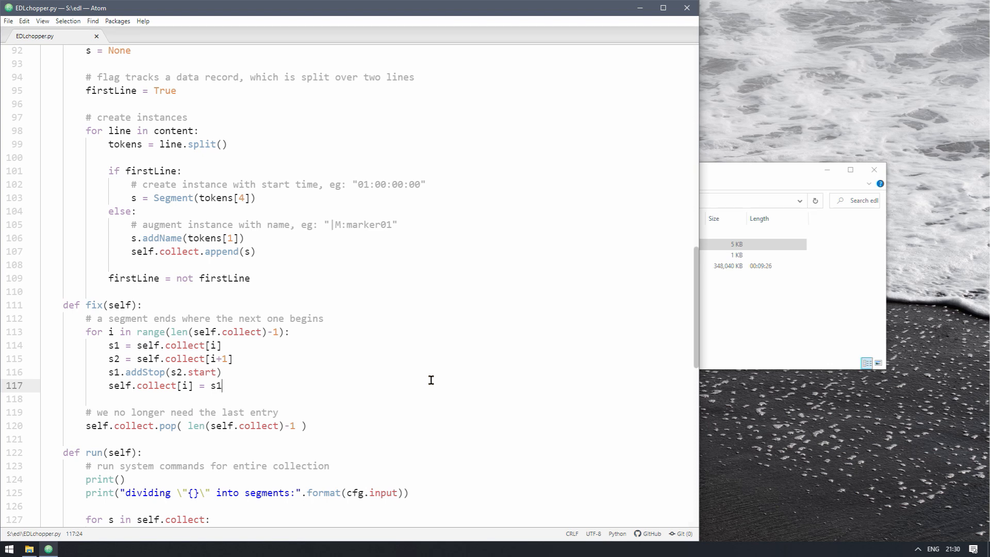
{"action": "mouse_move", "coordinate": [377, 429]}
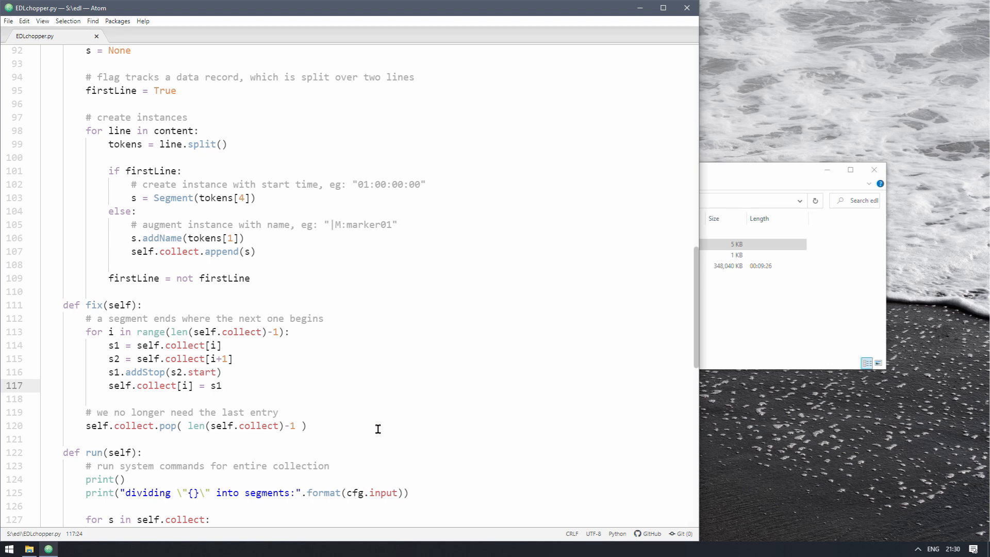
{"action": "left_click", "coordinate": [126, 479]}
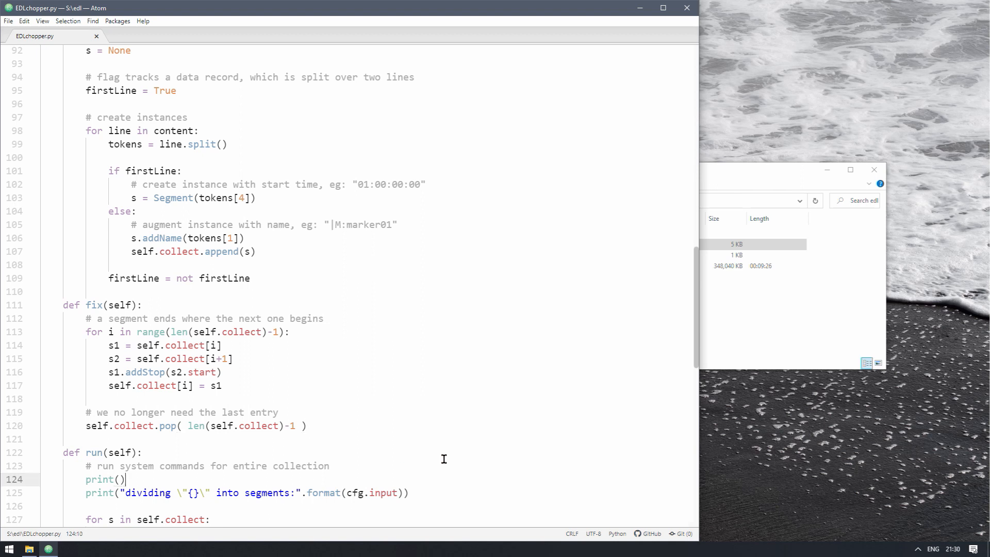
{"action": "scroll", "scroll_direction": "up", "scroll_amount": 3}
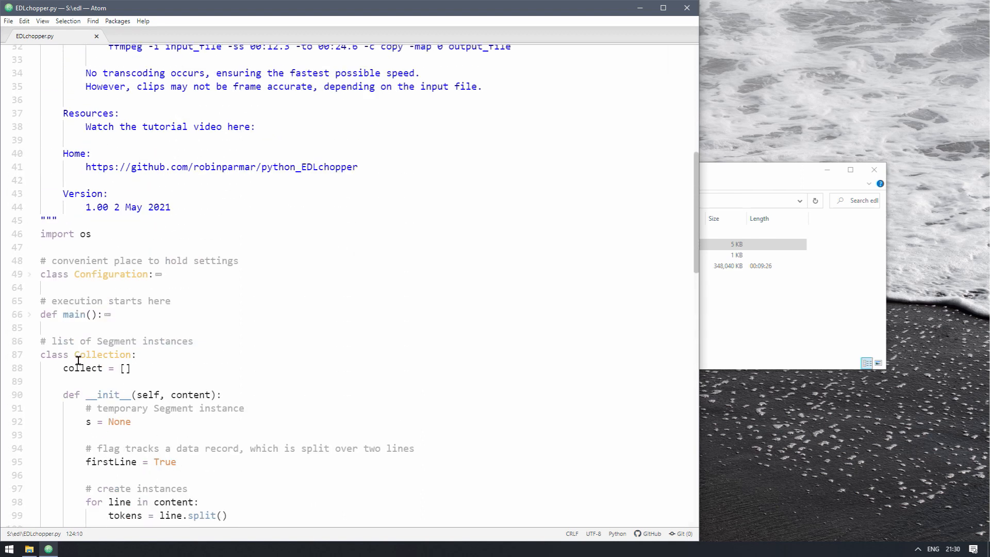
Unfold main() and mark the line that creates the Collection
{"action": "left_click", "coordinate": [29, 354]}
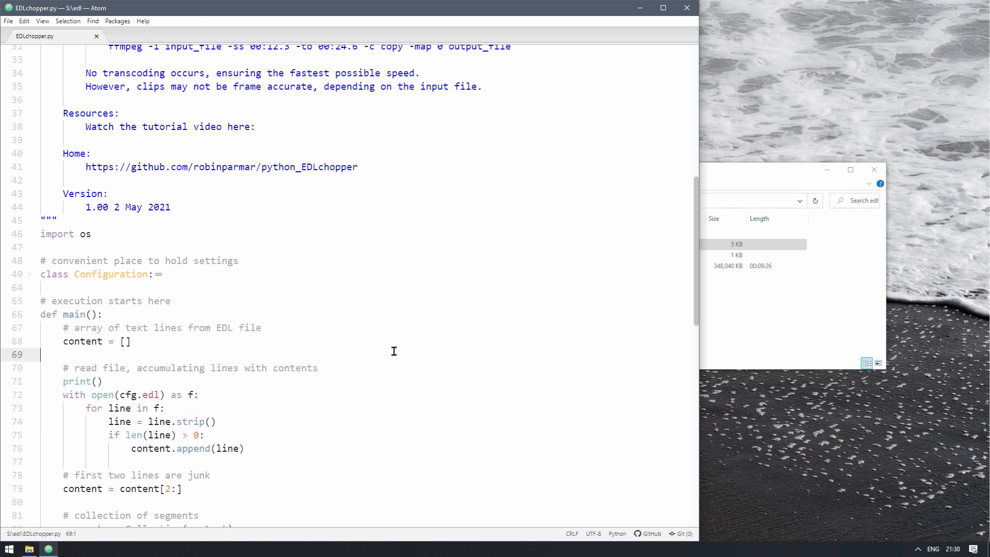
{"action": "scroll", "scroll_direction": "down", "scroll_amount": 3}
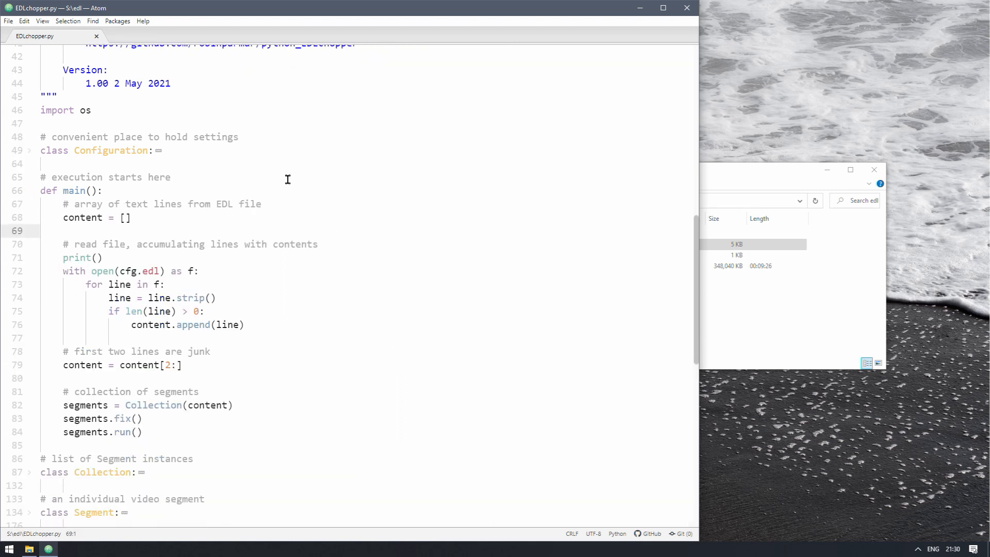
{"action": "mouse_move", "coordinate": [252, 281]}
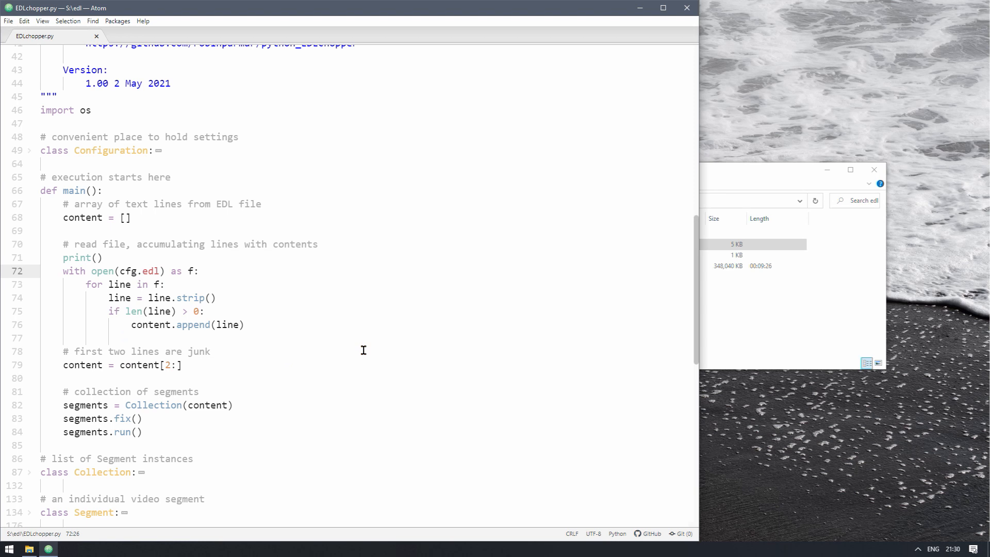
{"action": "left_click", "coordinate": [234, 404]}
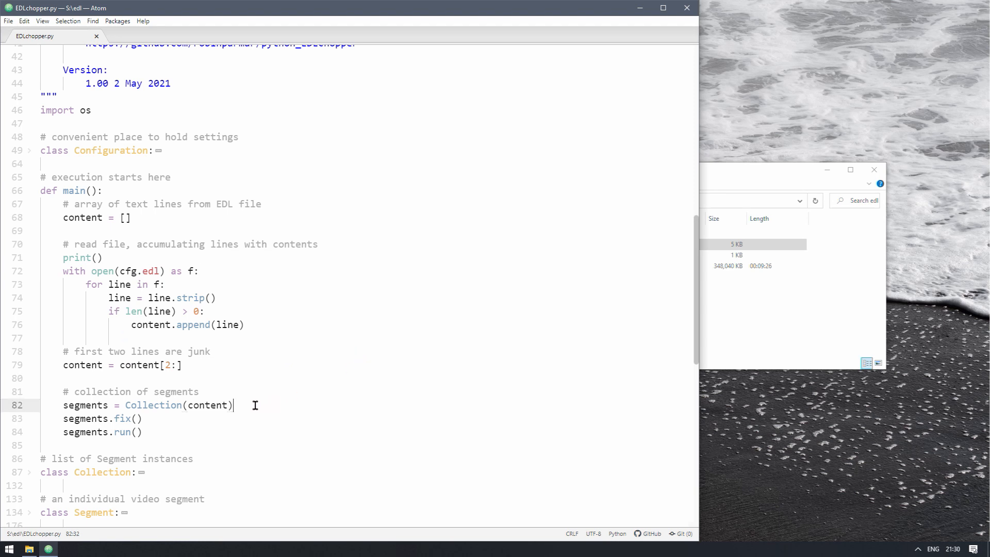
{"action": "mouse_move", "coordinate": [455, 444]}
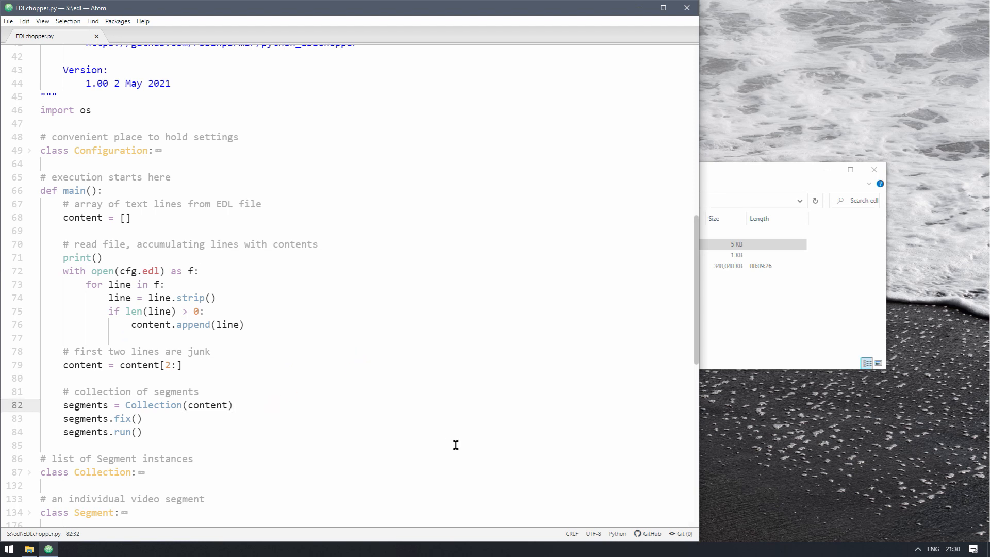
{"action": "left_click", "coordinate": [235, 406]}
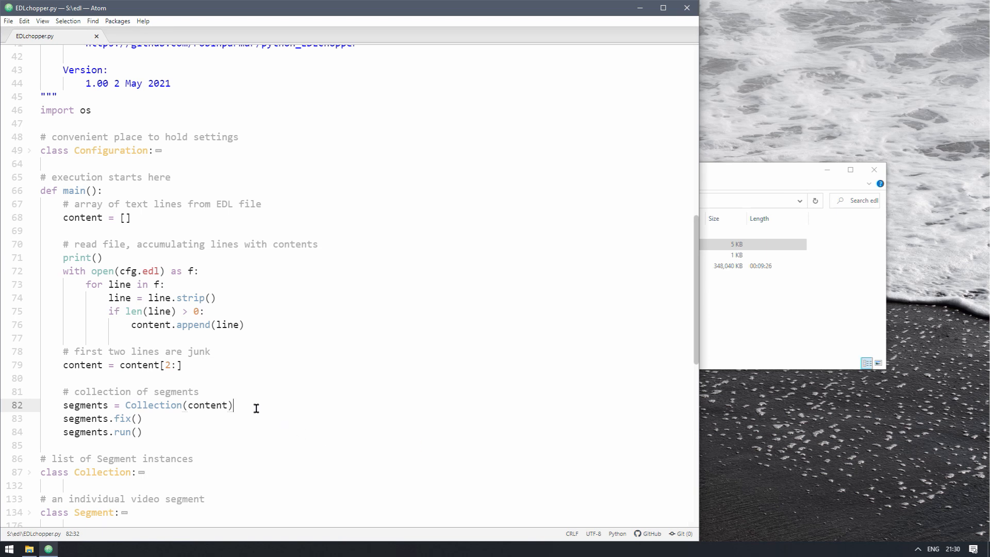
{"action": "mouse_move", "coordinate": [338, 427]}
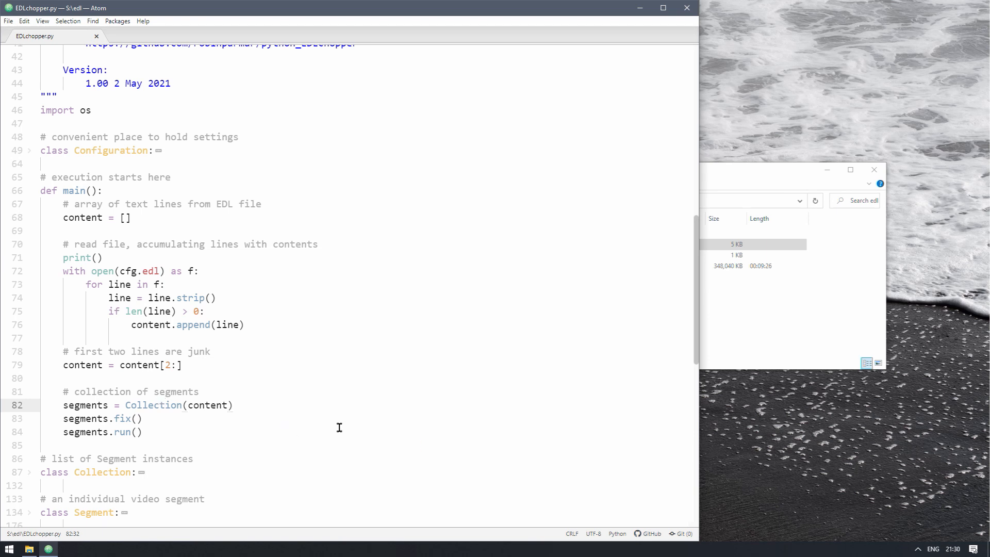
Mark the segments.fix() and segments.run() calls, then expand the Configuration class settings
{"action": "left_click", "coordinate": [142, 417]}
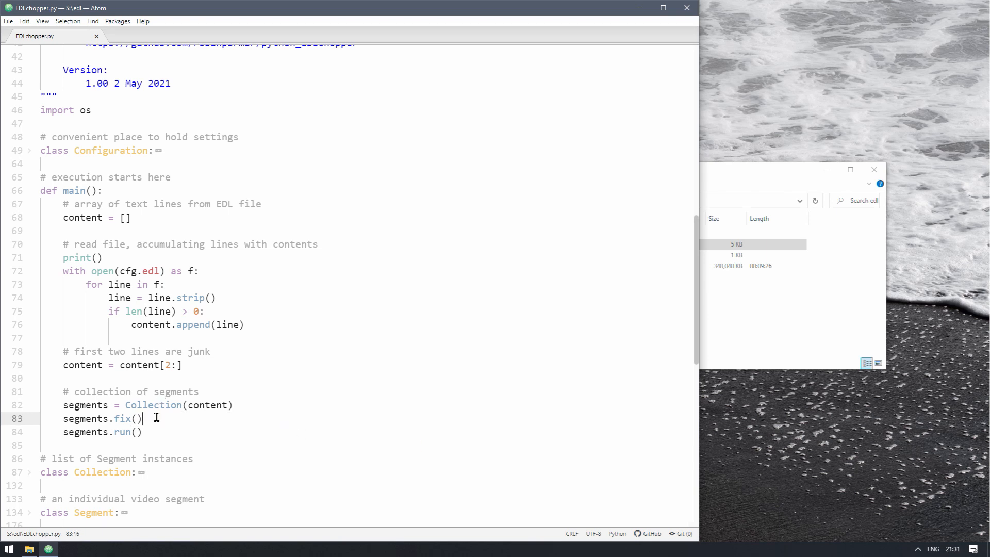
{"action": "left_click", "coordinate": [153, 432]}
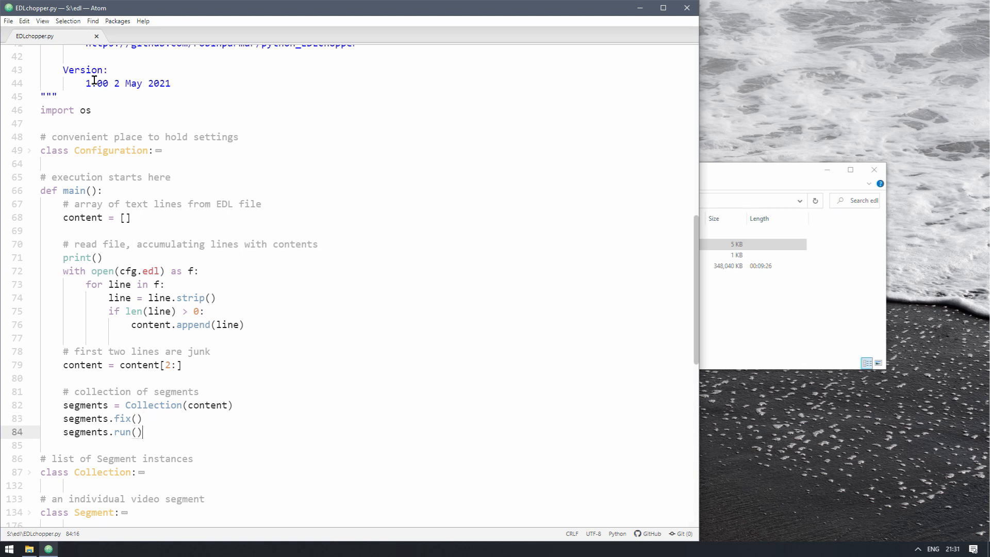
{"action": "mouse_move", "coordinate": [333, 346]}
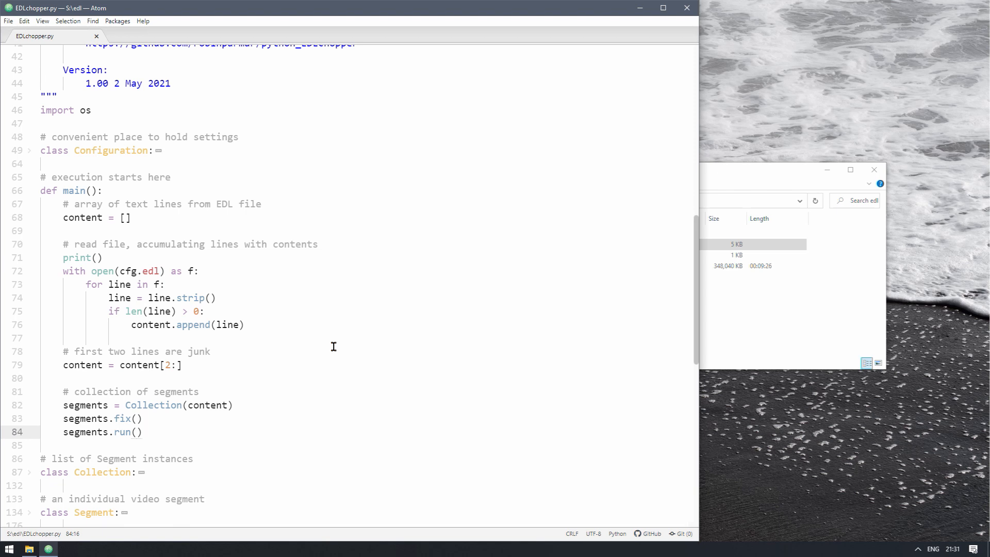
{"action": "left_click", "coordinate": [142, 432]}
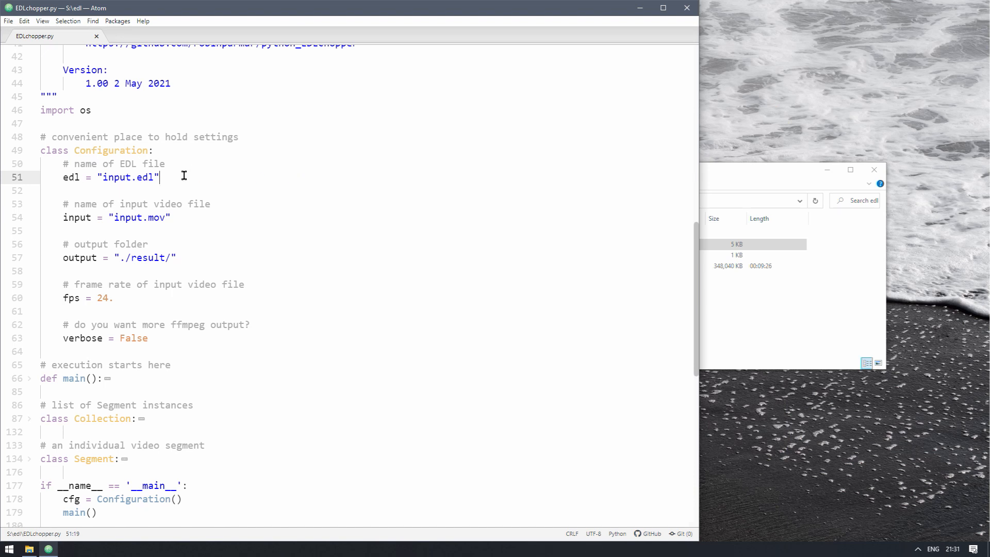
{"action": "mouse_move", "coordinate": [196, 226]}
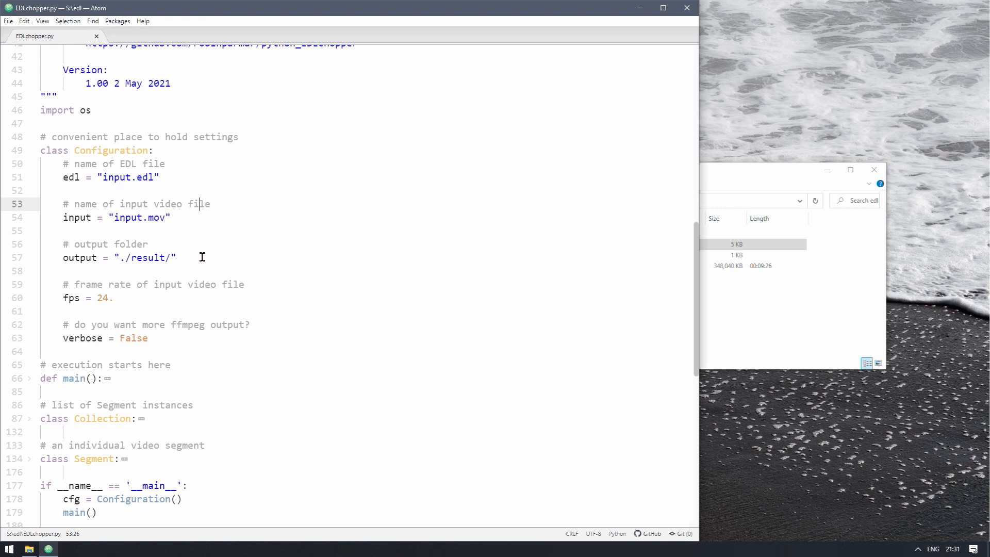
Review the Configuration settings (edl, input, output, fps) and close the Atom window
{"action": "left_click", "coordinate": [201, 257]}
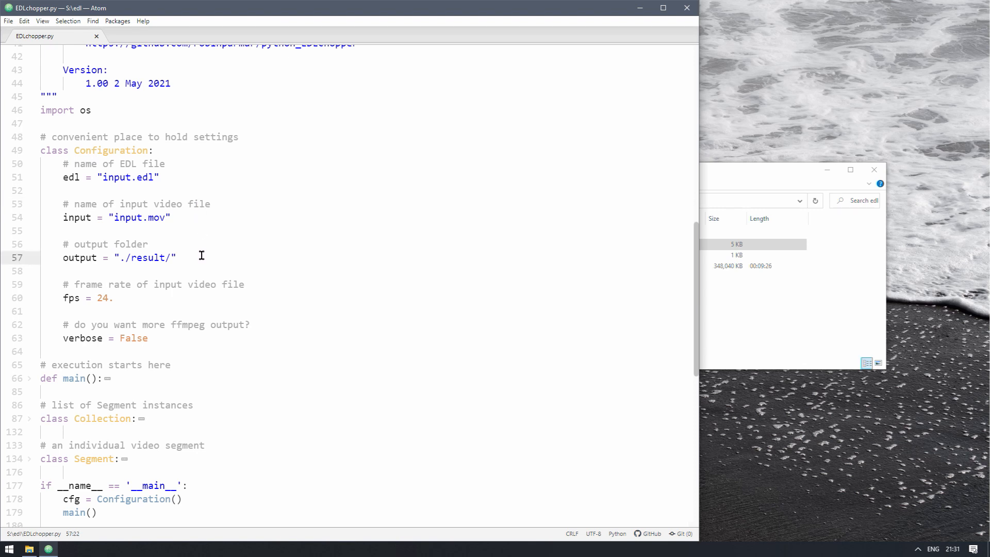
{"action": "left_click", "coordinate": [353, 311]}
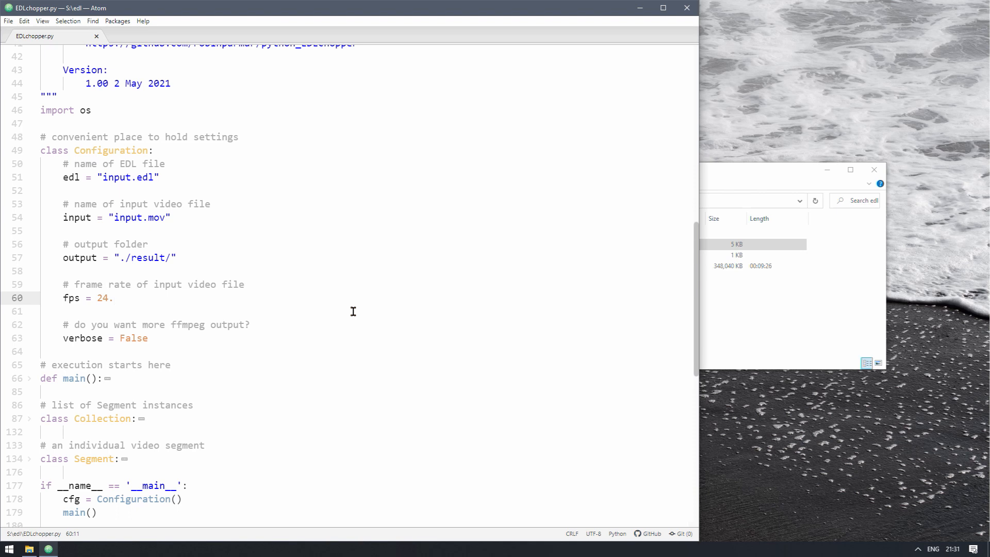
{"action": "left_click", "coordinate": [113, 297]}
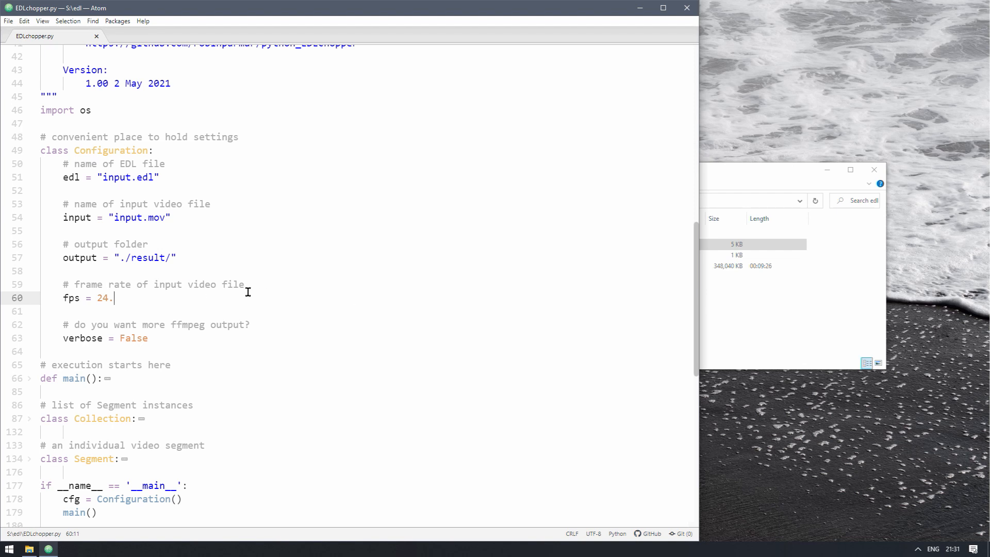
{"action": "mouse_move", "coordinate": [333, 309]}
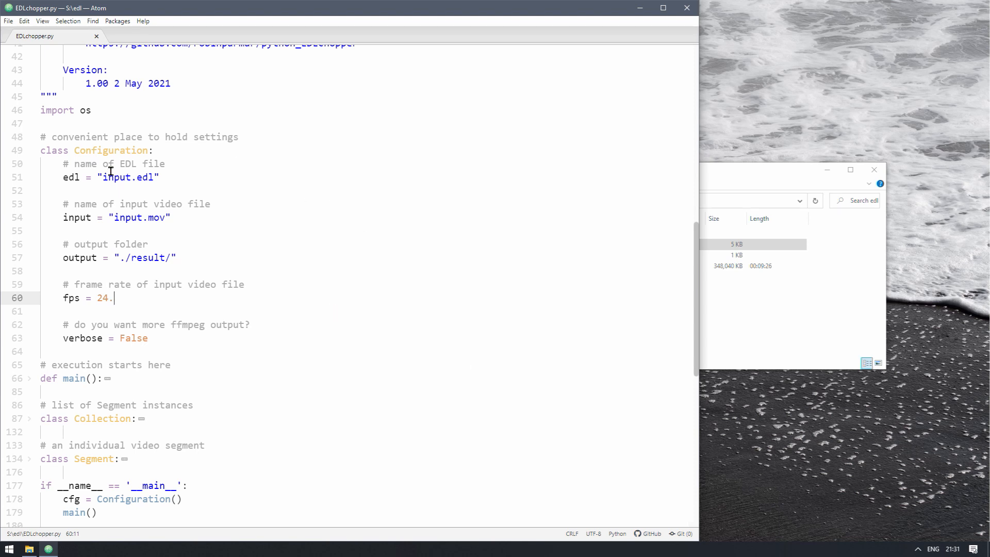
{"action": "mouse_move", "coordinate": [308, 342]}
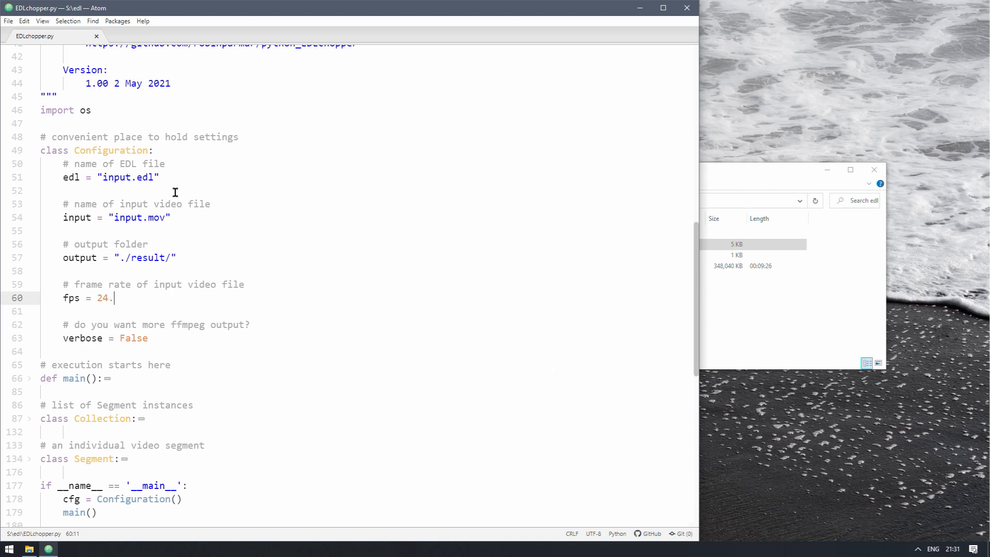
{"action": "left_click", "coordinate": [166, 164]}
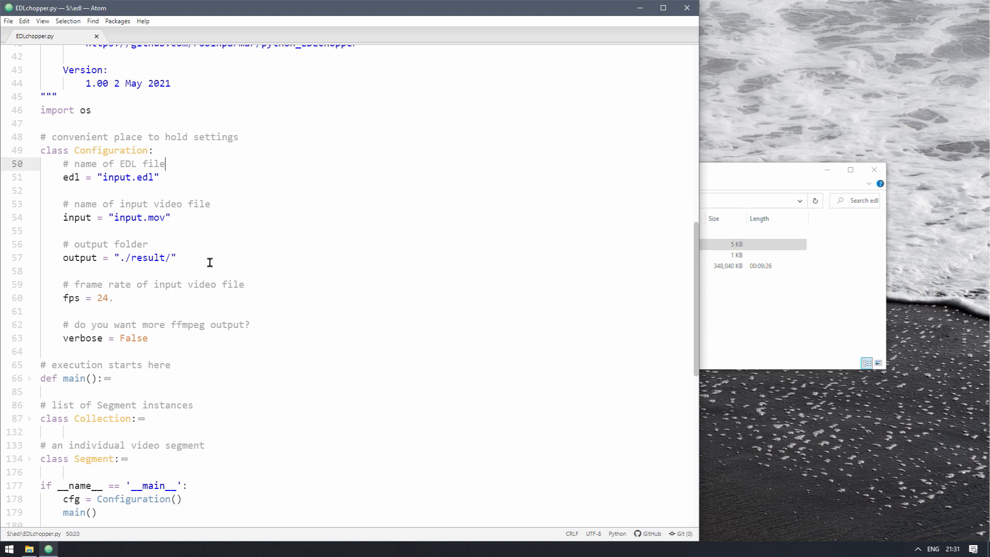
{"action": "mouse_move", "coordinate": [265, 306]}
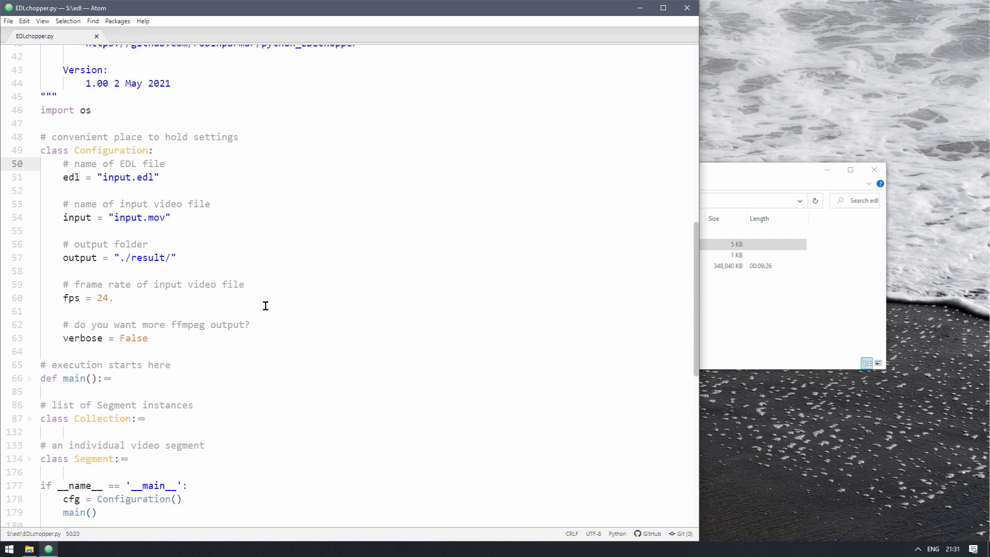
{"action": "left_click", "coordinate": [45, 310]}
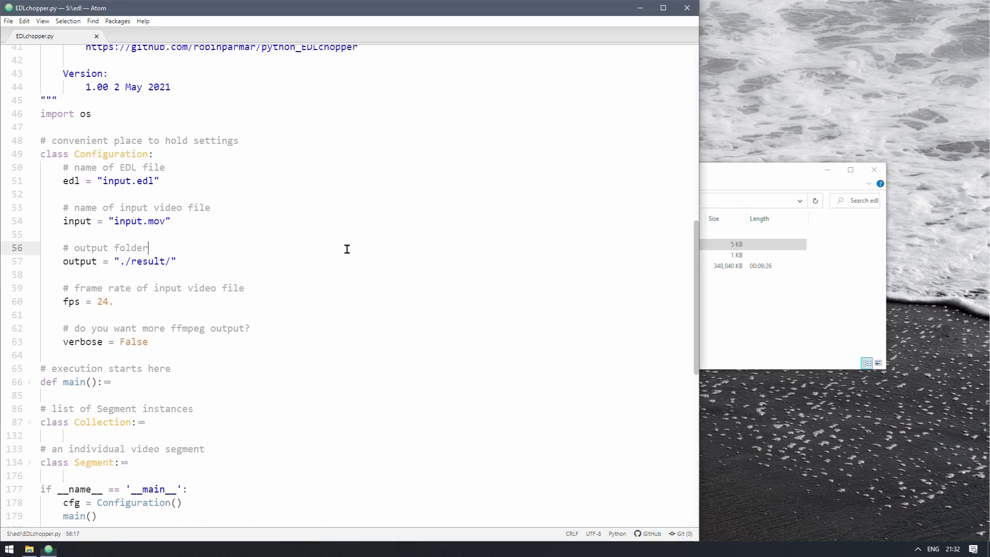
{"action": "mouse_move", "coordinate": [353, 520]}
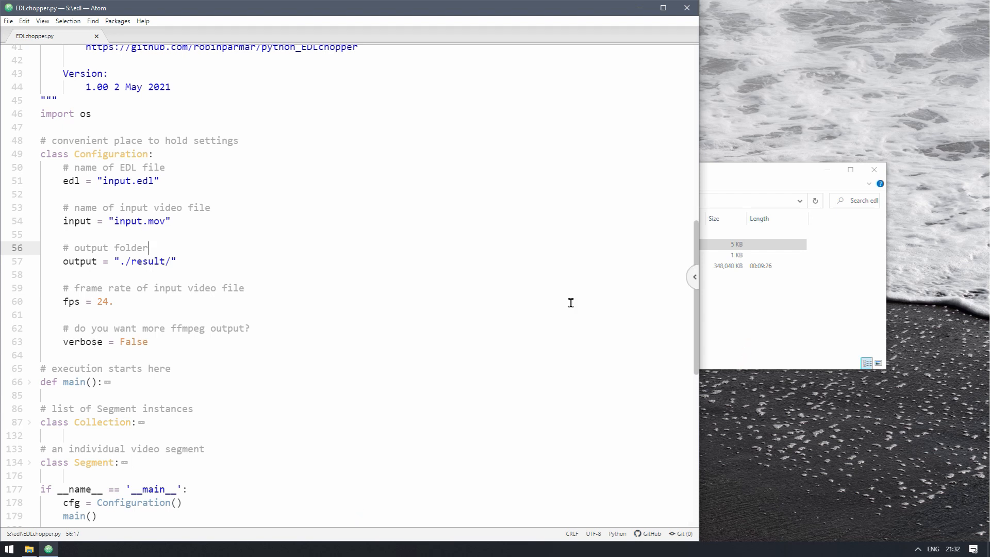
{"action": "left_click", "coordinate": [687, 7]}
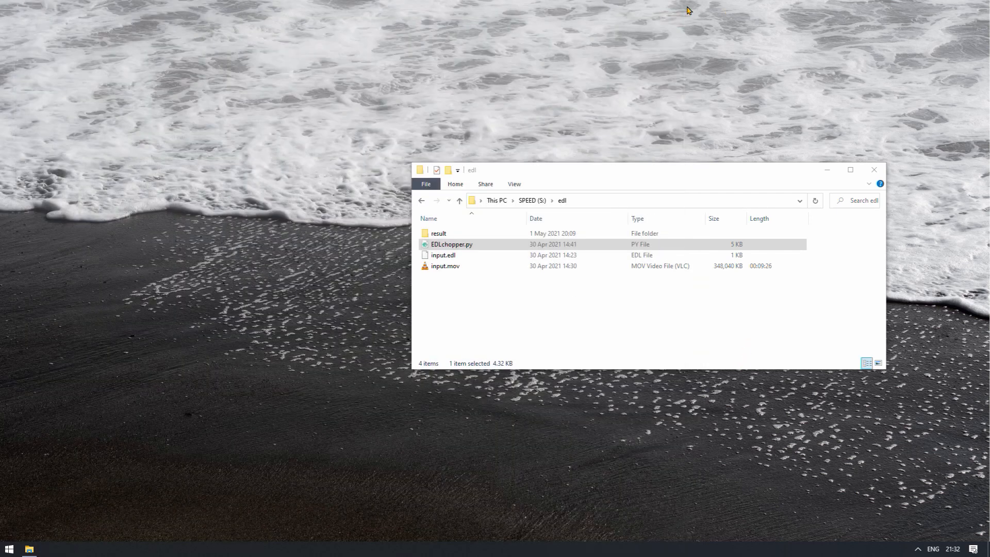
Open a PowerShell 7 window in the result folder via its context menu
{"action": "left_click", "coordinate": [438, 233]}
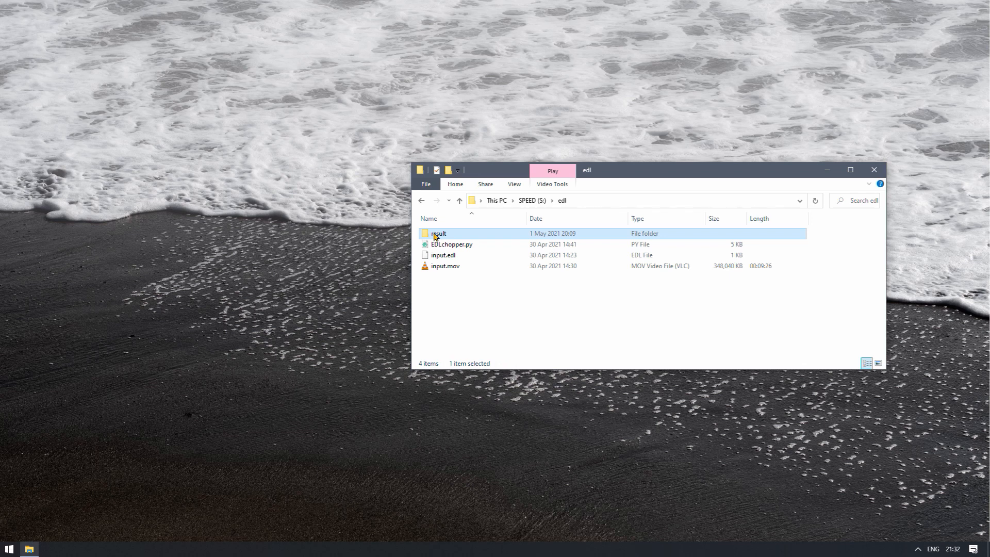
{"action": "right_click", "coordinate": [438, 233]}
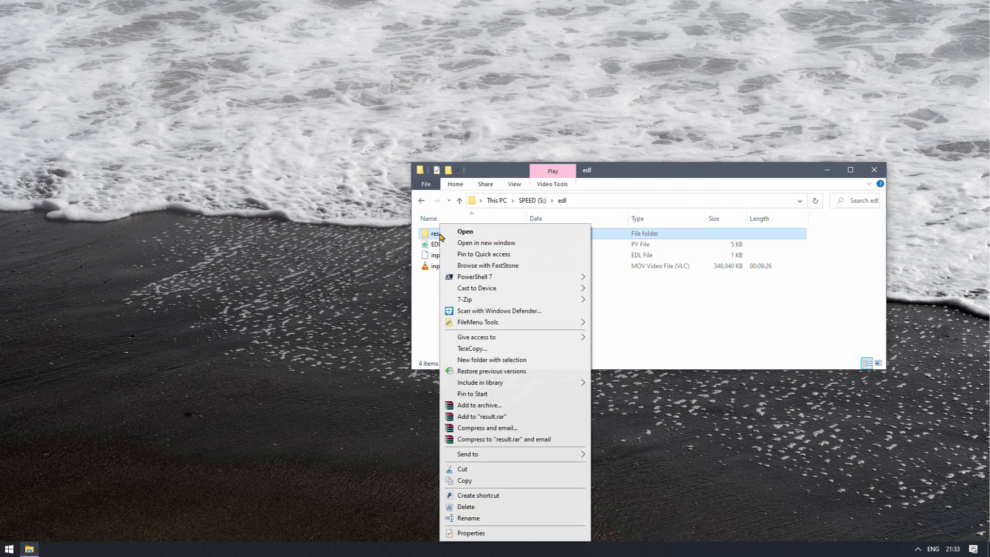
{"action": "mouse_move", "coordinate": [474, 276]}
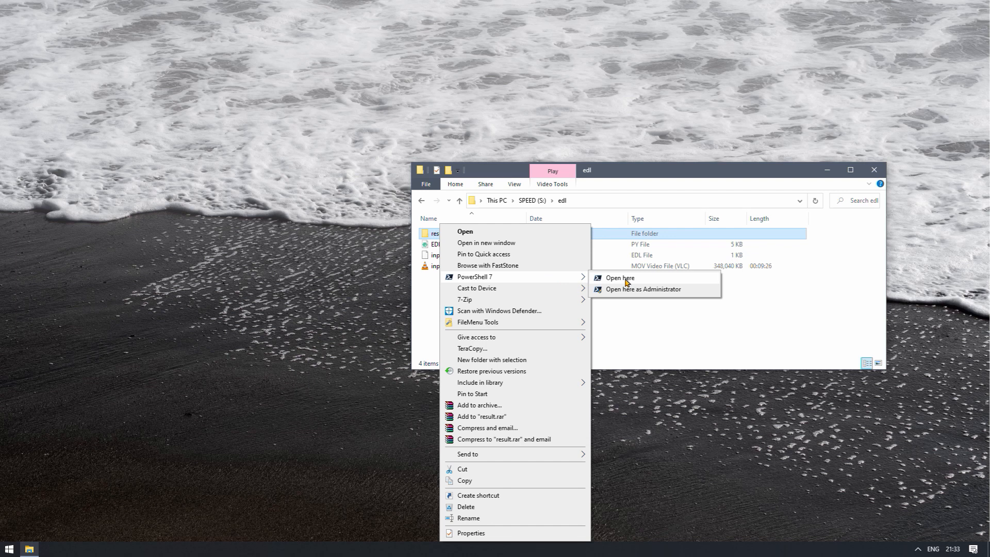
{"action": "left_click", "coordinate": [618, 277]}
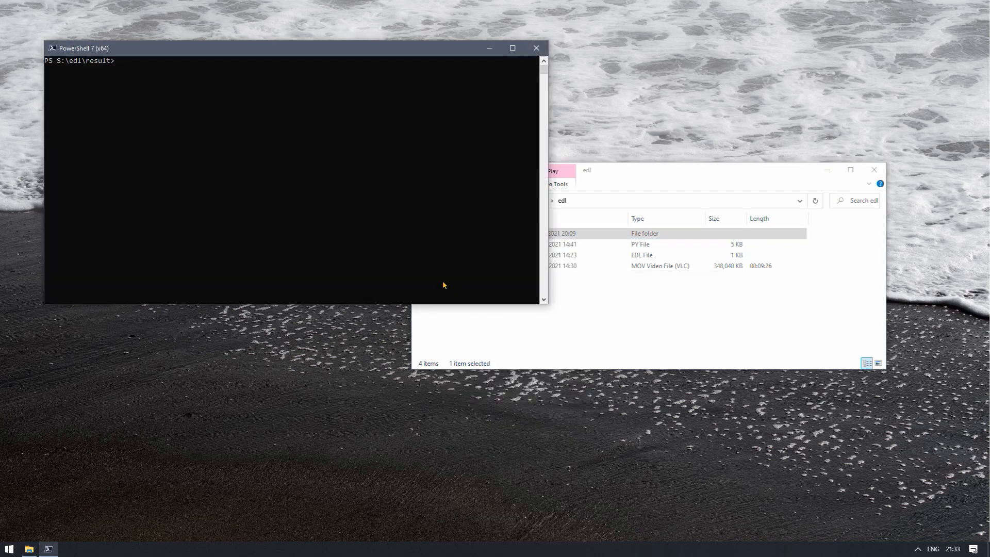
Move up to S:\edl with cd .. and run python .\EDLchopper.py, printing the four input.mov segments
{"action": "type", "text": "cd .."}
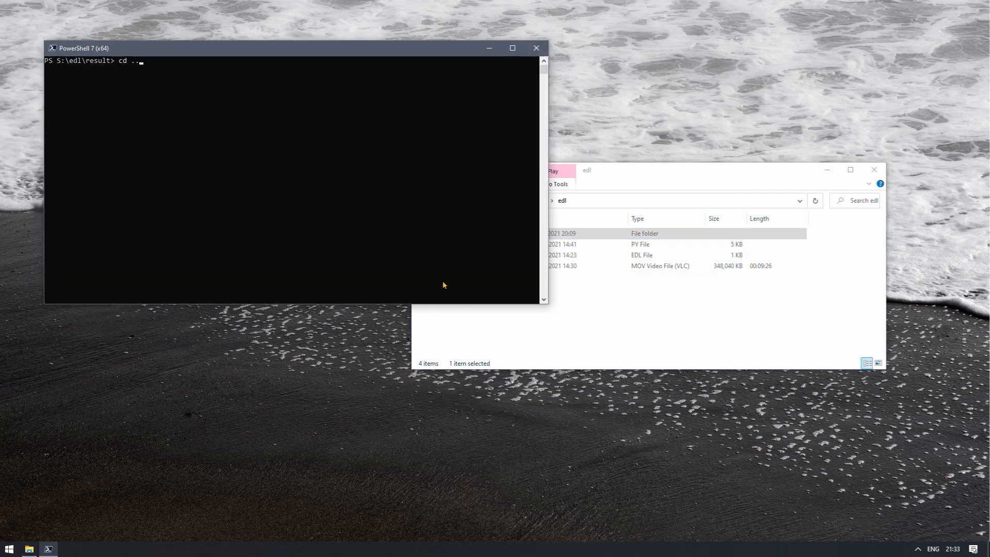
{"action": "key", "text": "Return"}
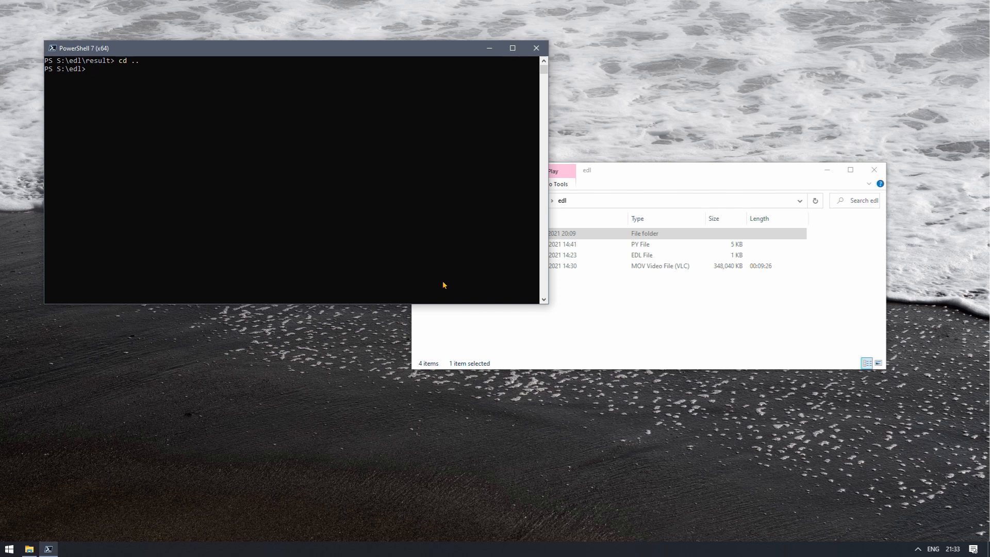
{"action": "type", "text": "py"}
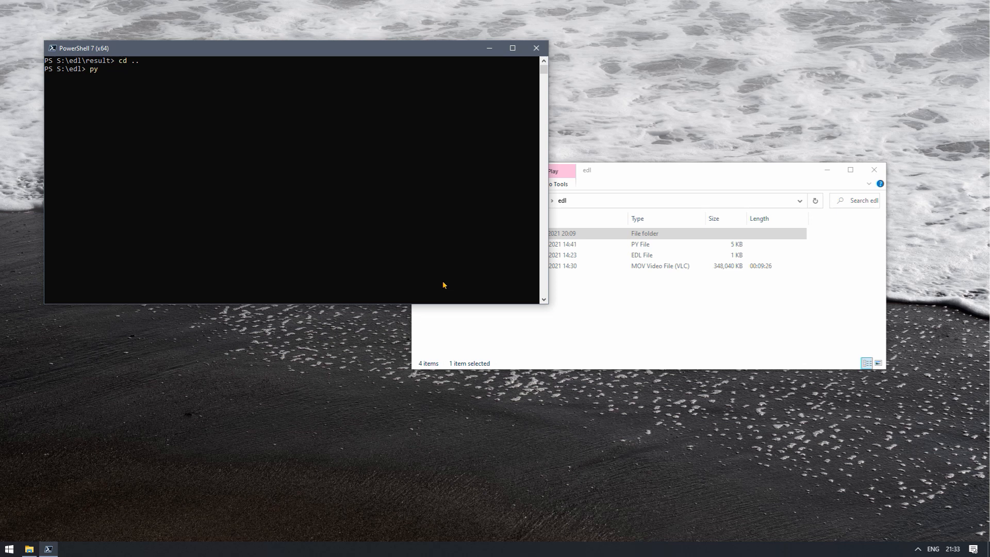
{"action": "type", "text": "th"}
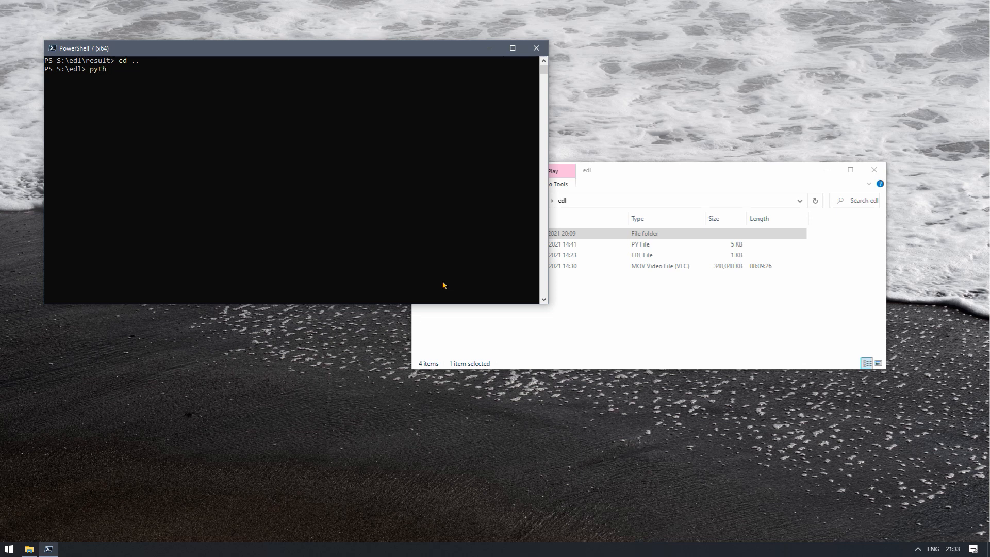
{"action": "type", "text": "on .\\EDLchopper.py"}
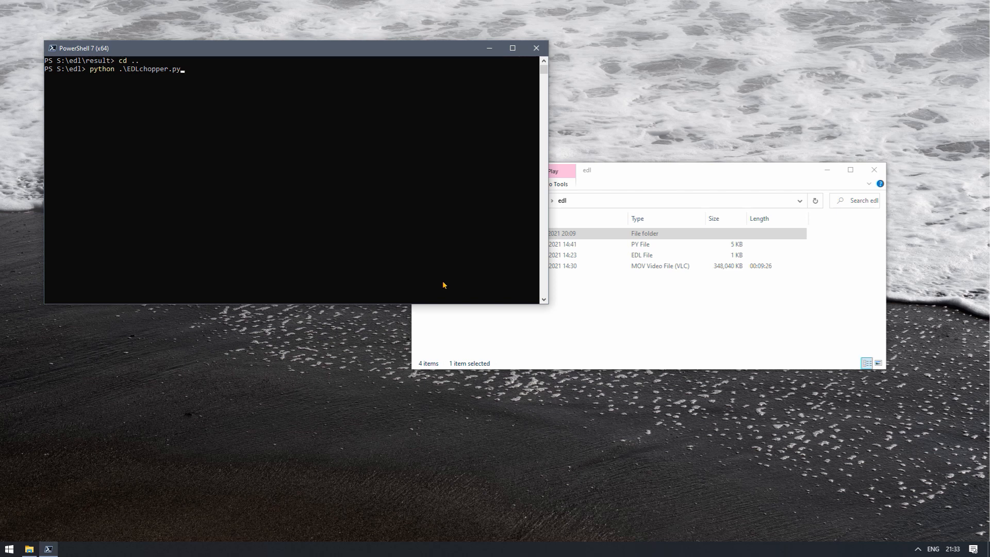
{"action": "key", "text": "Return"}
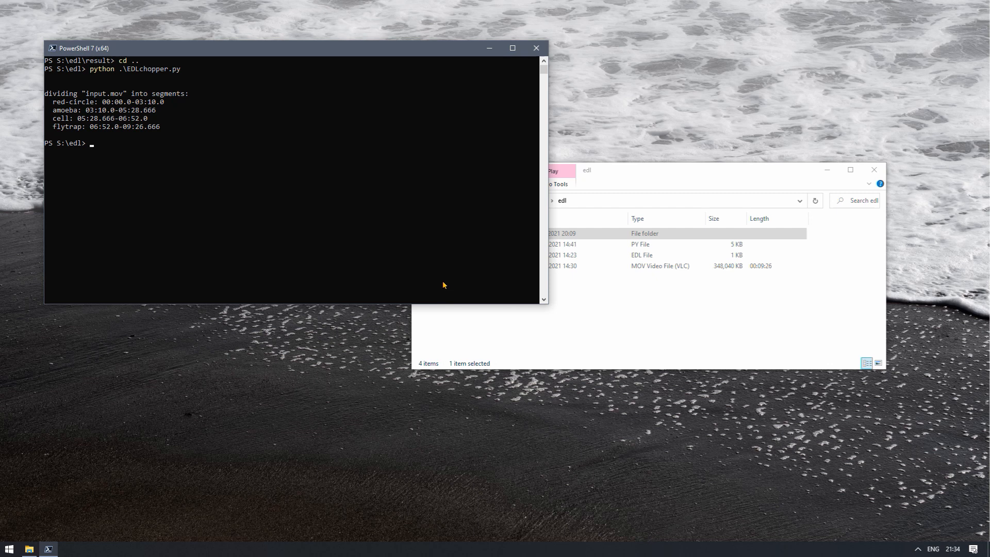
{"action": "mouse_move", "coordinate": [564, 322]}
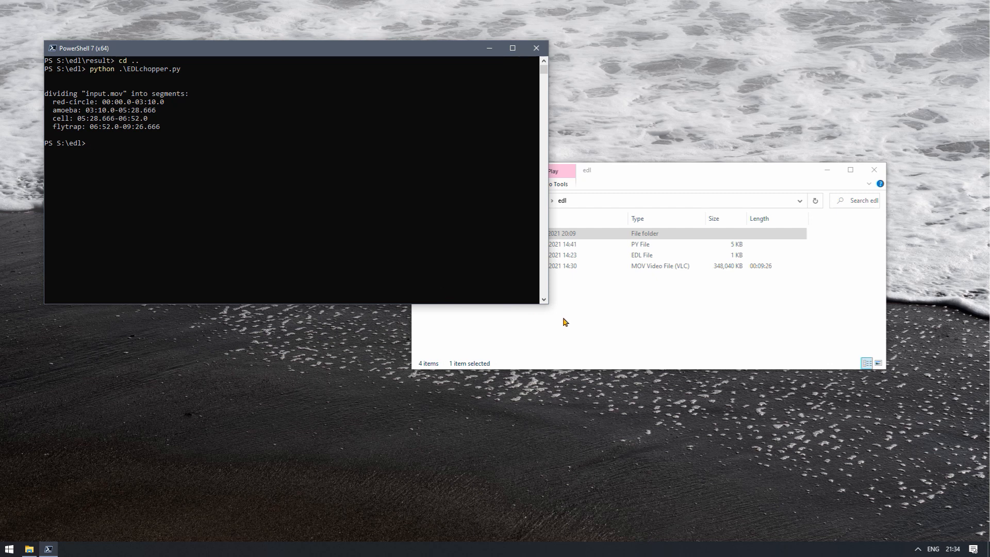
{"action": "mouse_move", "coordinate": [173, 56]}
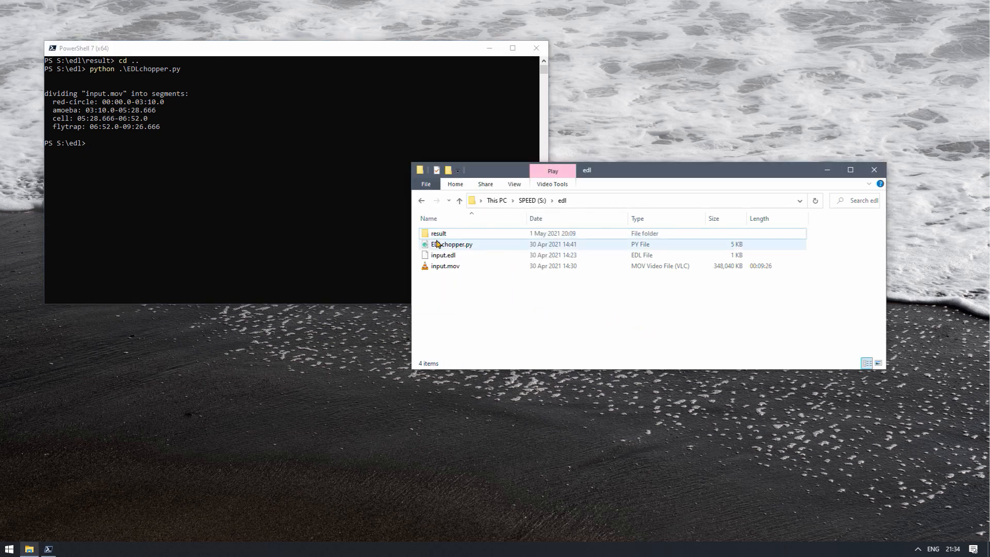
Open the result folder listing amoeba.mov, cell.mov, flytrap.mov and red-circle.mov, selecting red-circle.mov
{"action": "double_click", "coordinate": [438, 233]}
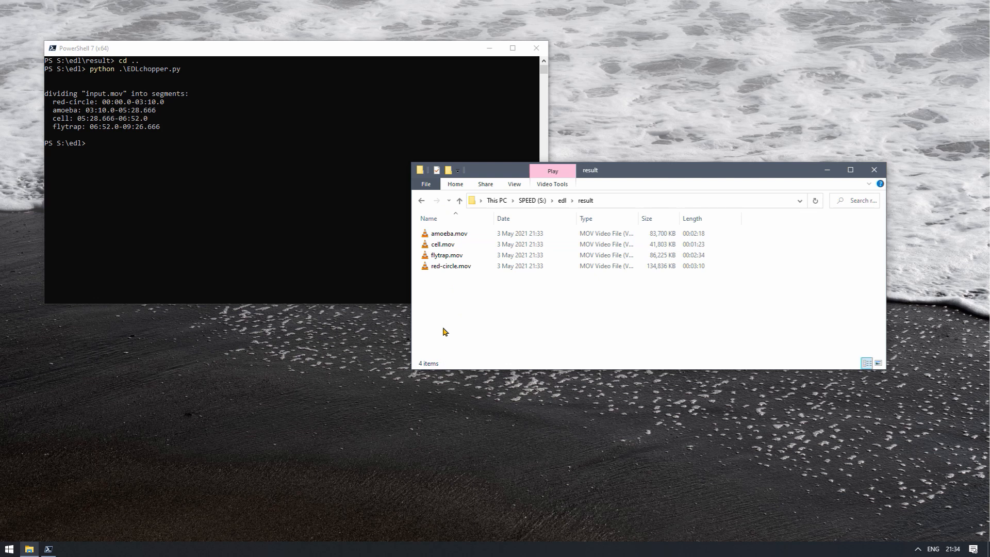
{"action": "mouse_move", "coordinate": [450, 266]}
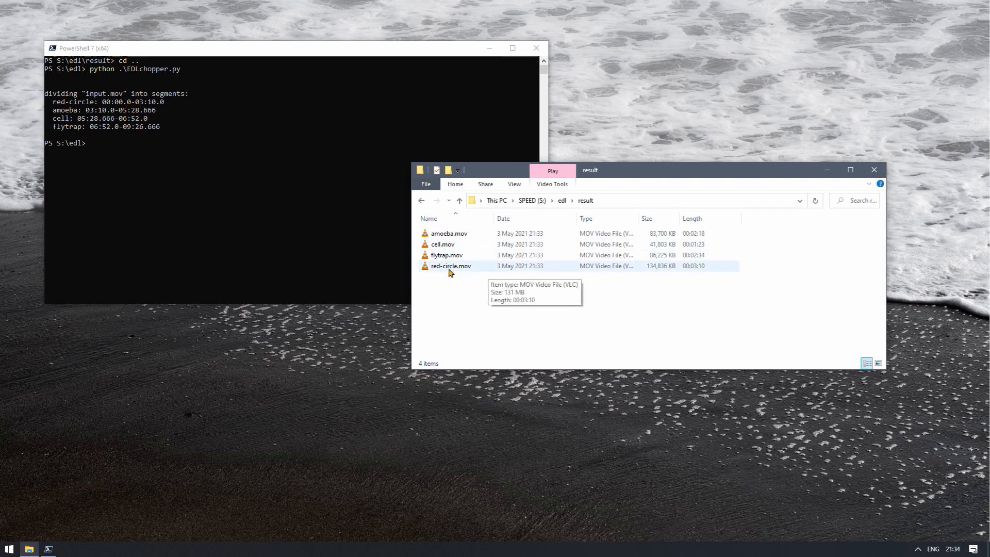
{"action": "mouse_move", "coordinate": [461, 271]}
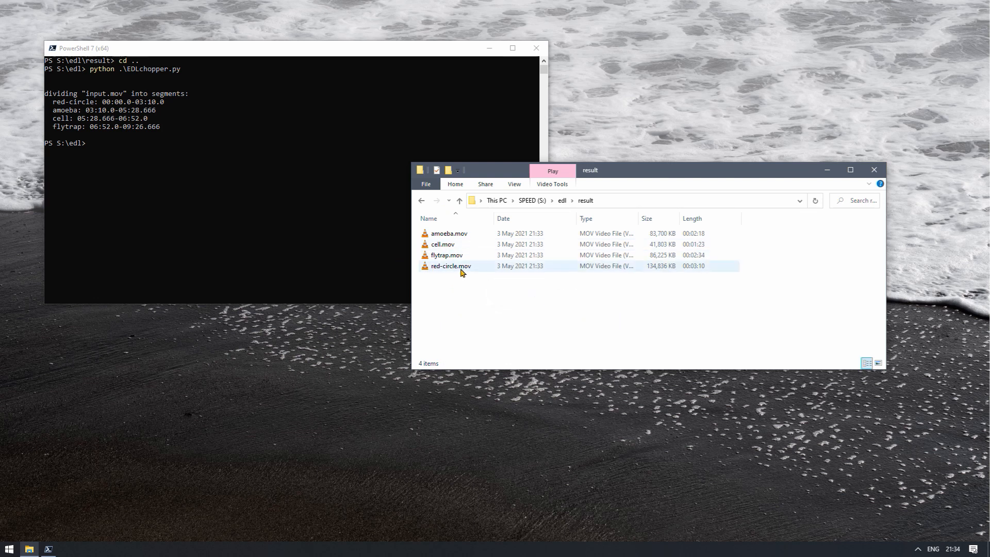
{"action": "left_click", "coordinate": [449, 266]}
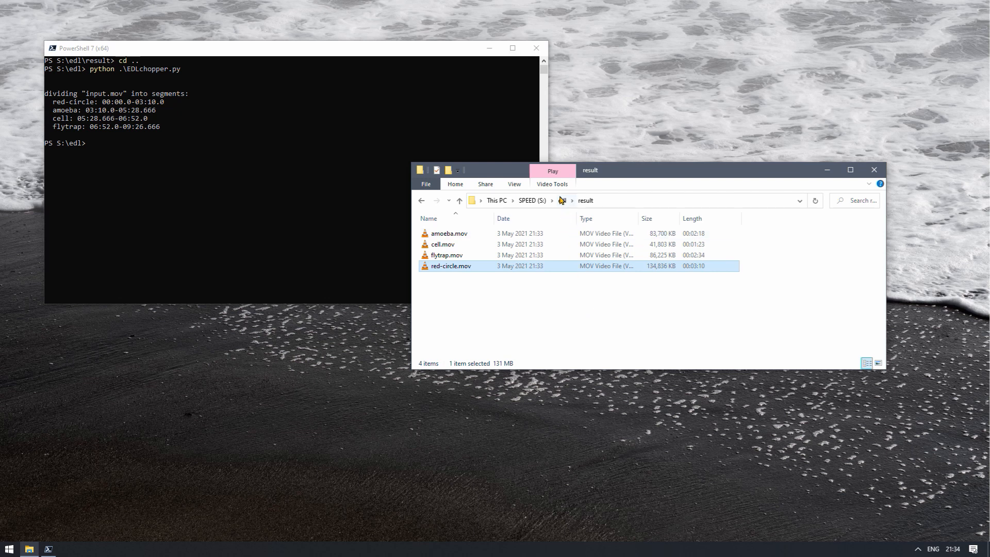